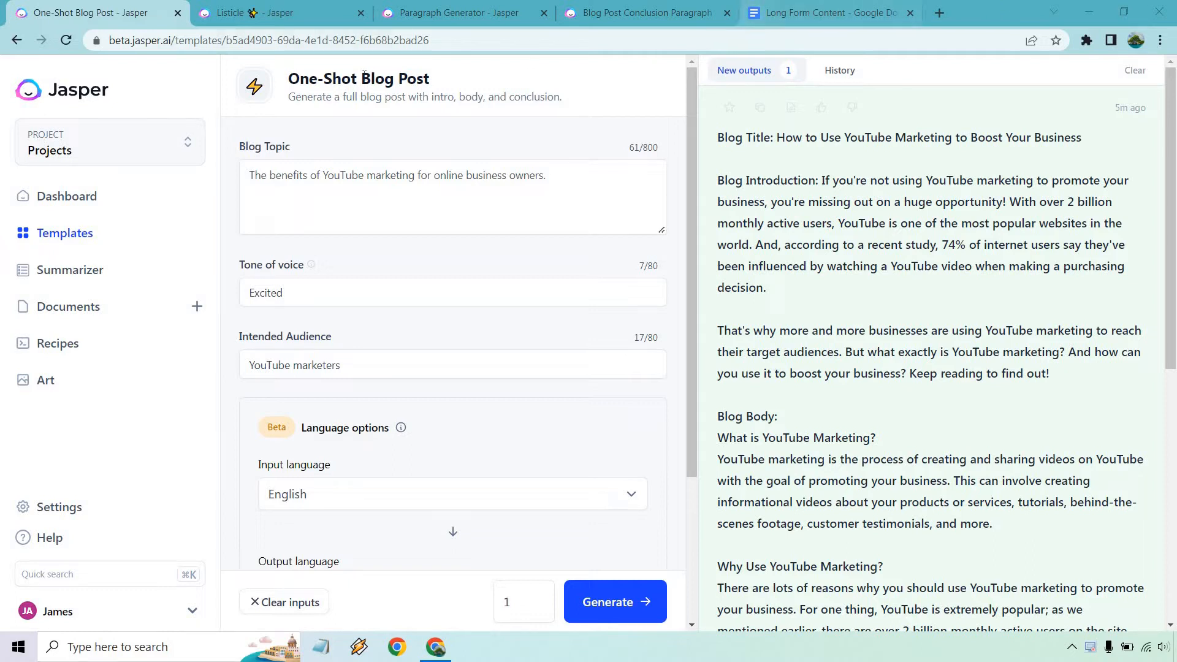
# - Review the generated blog post against the Long Form Content document
pyautogui.scroll(-3)
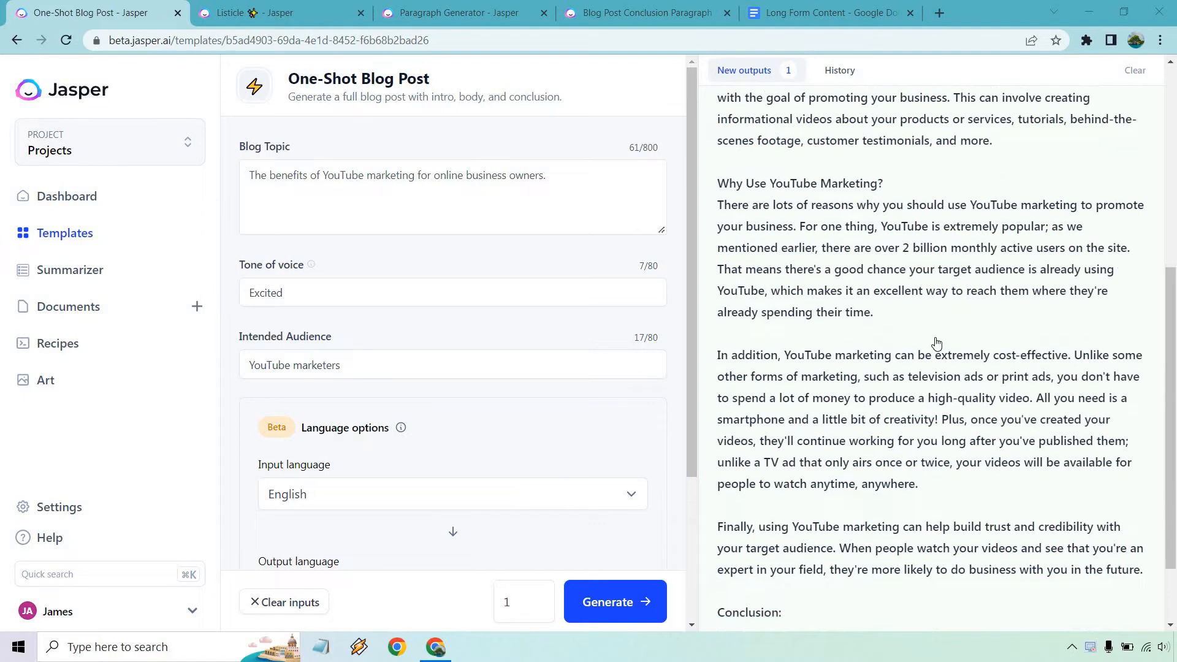
pyautogui.click(829, 13)
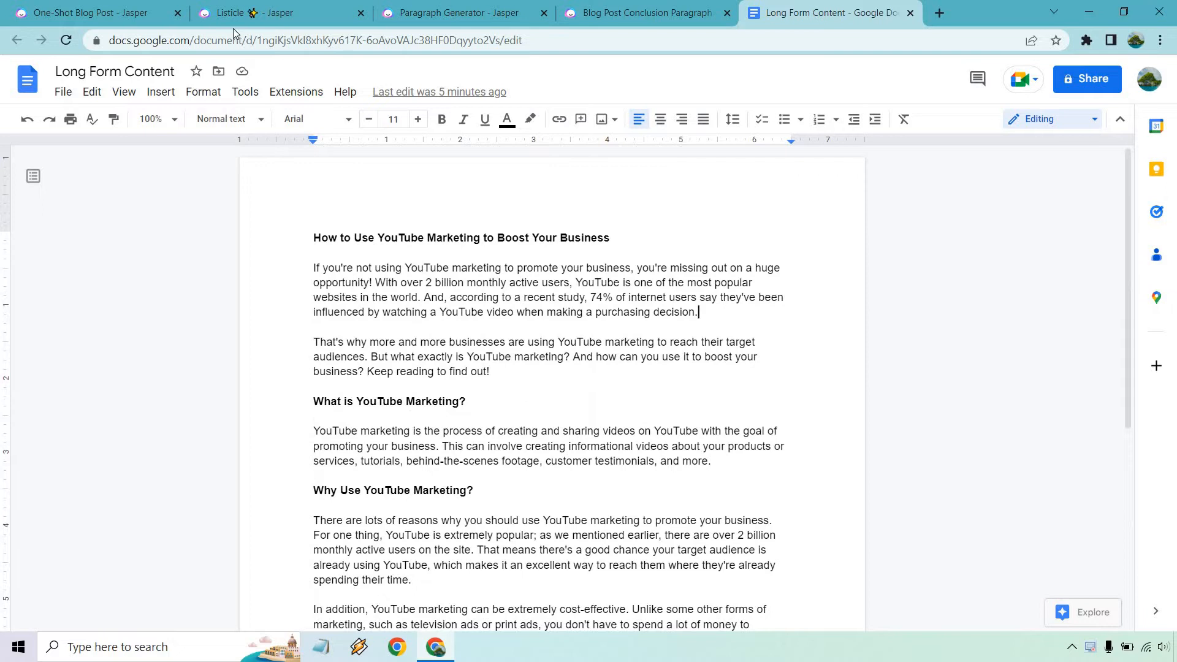
pyautogui.click(85, 12)
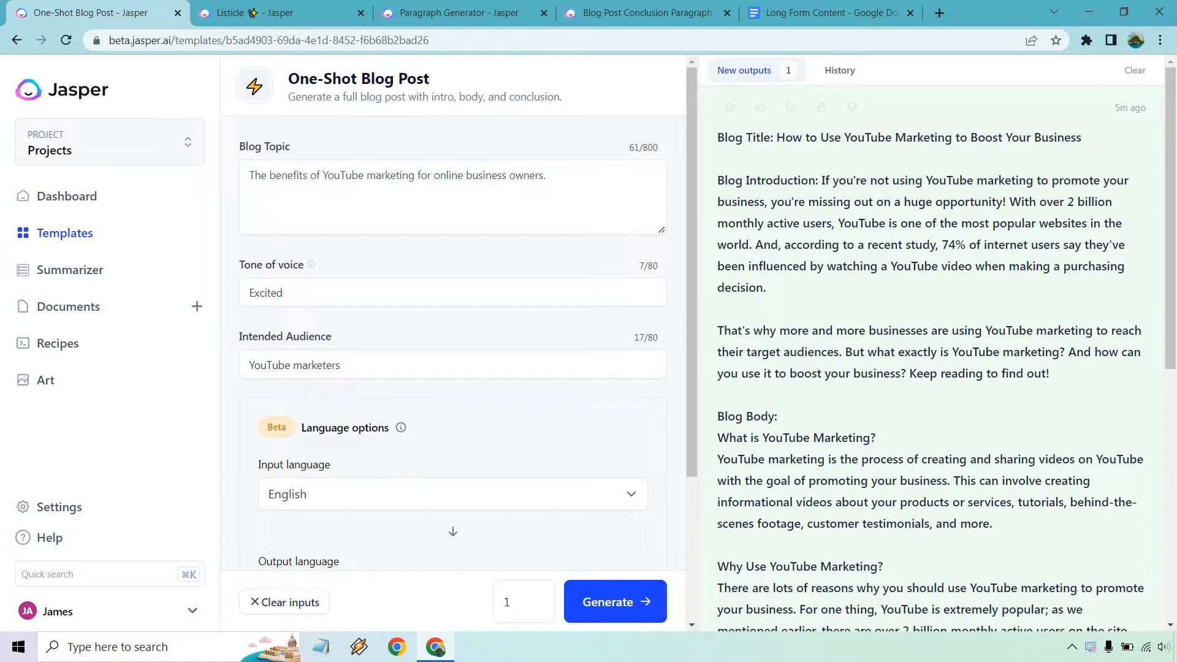
pyautogui.moveTo(981, 5)
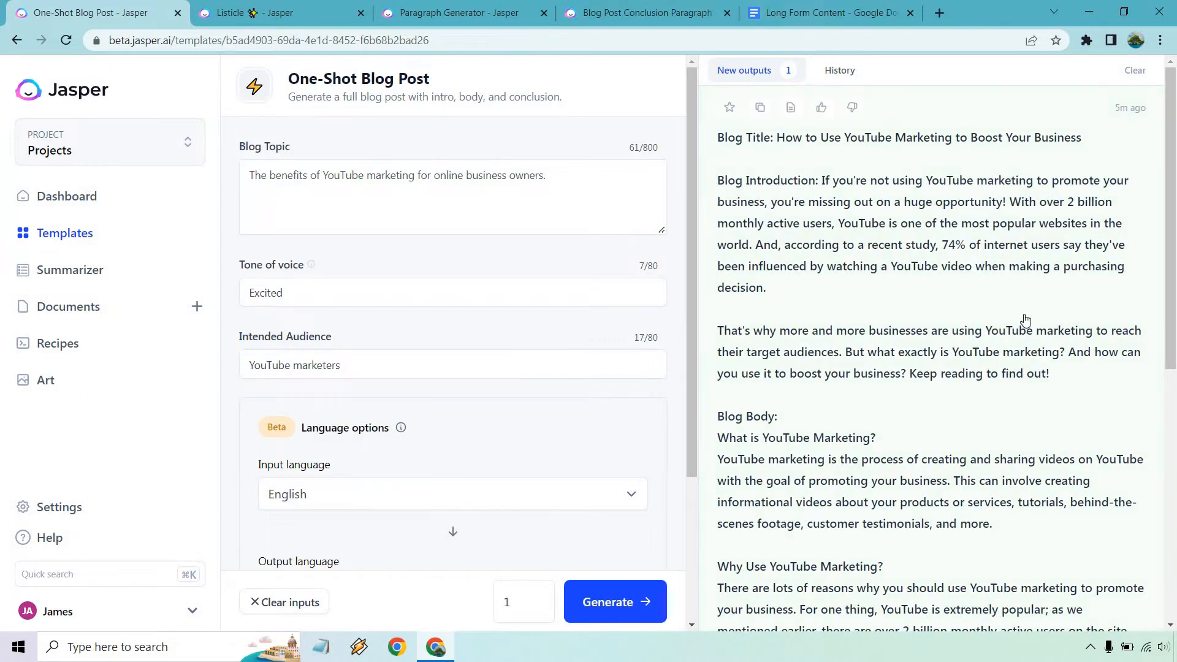
pyautogui.scroll(-3)
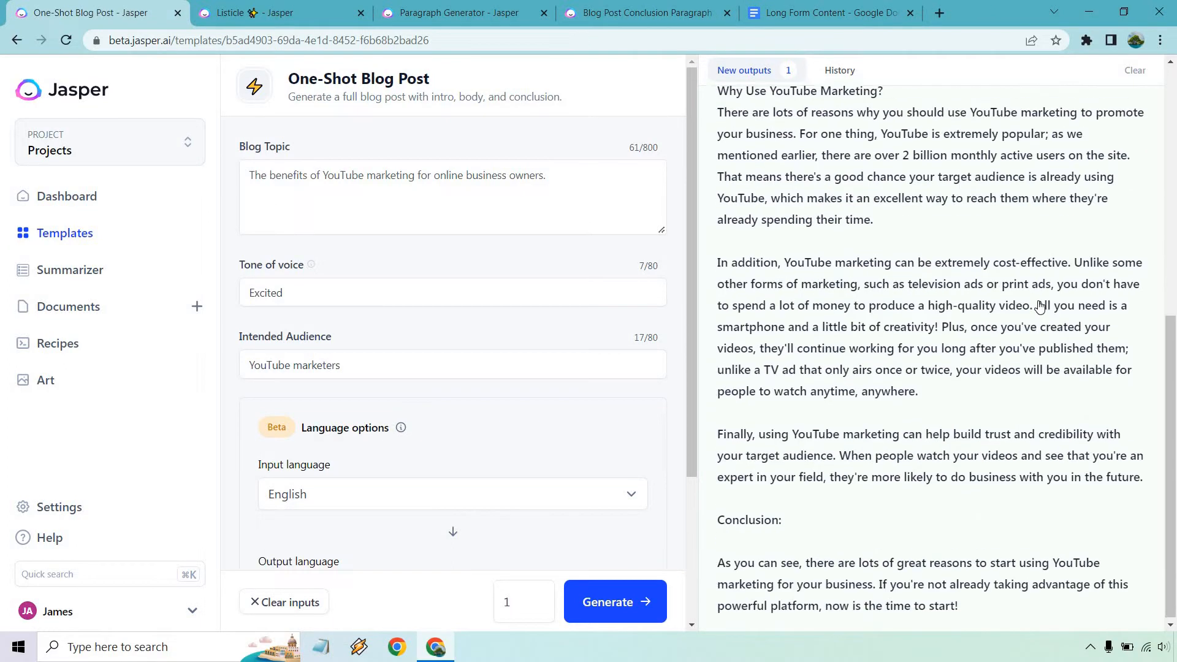
pyautogui.scroll(-3)
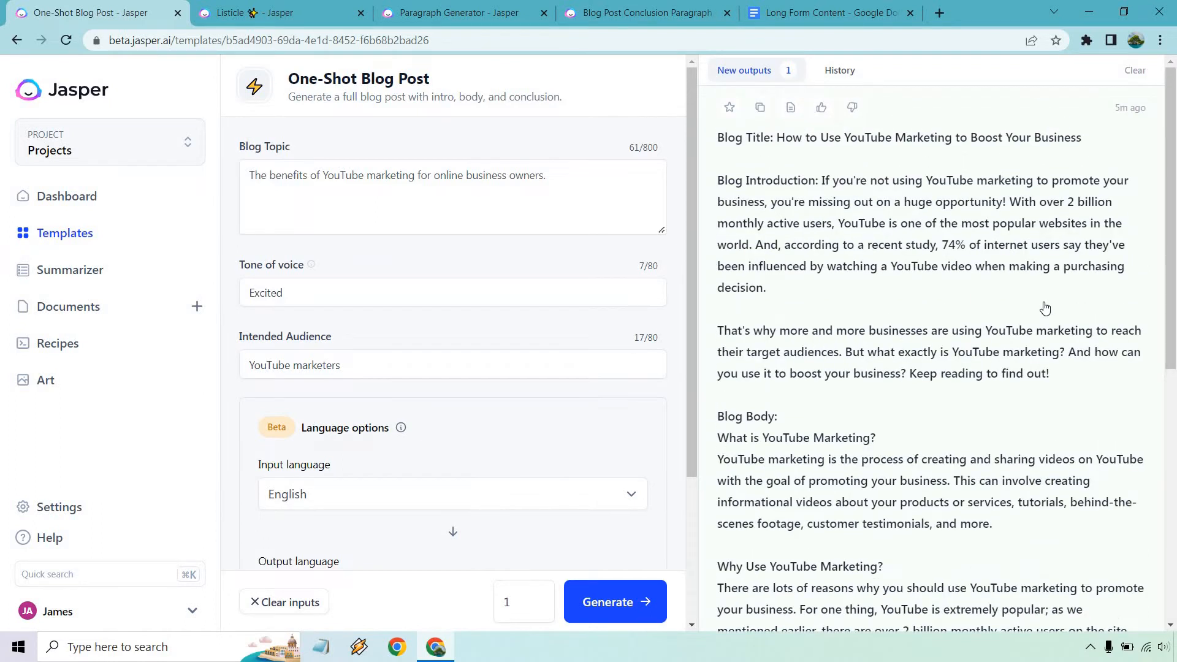
pyautogui.moveTo(940, 318)
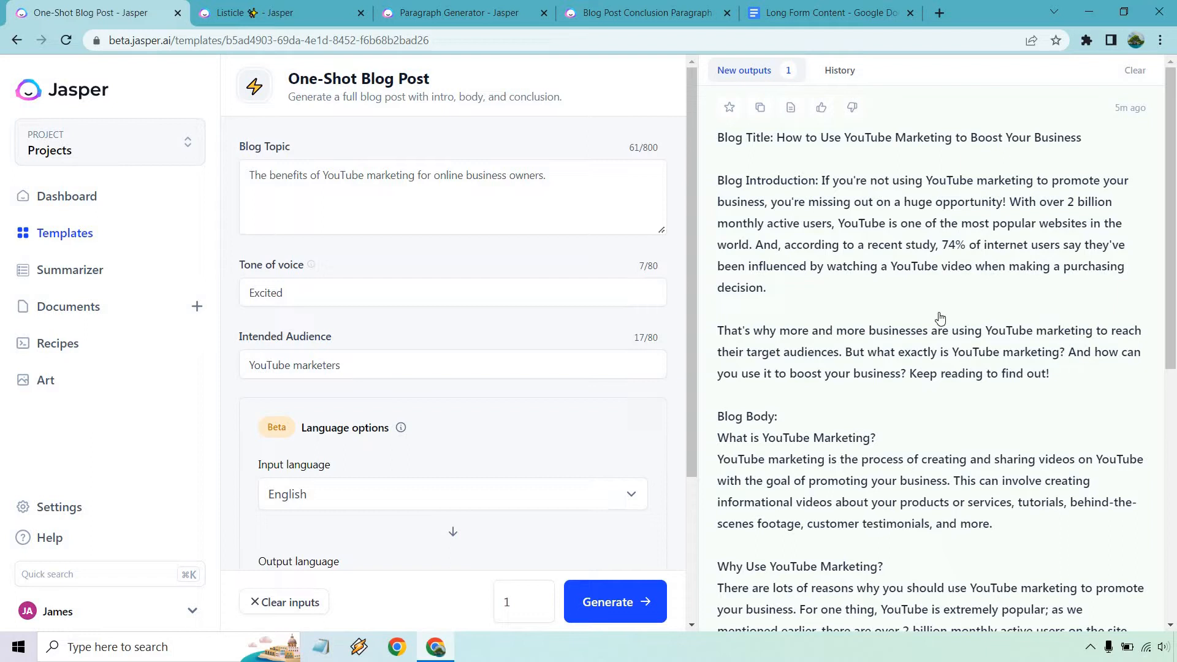
pyautogui.scroll(-3)
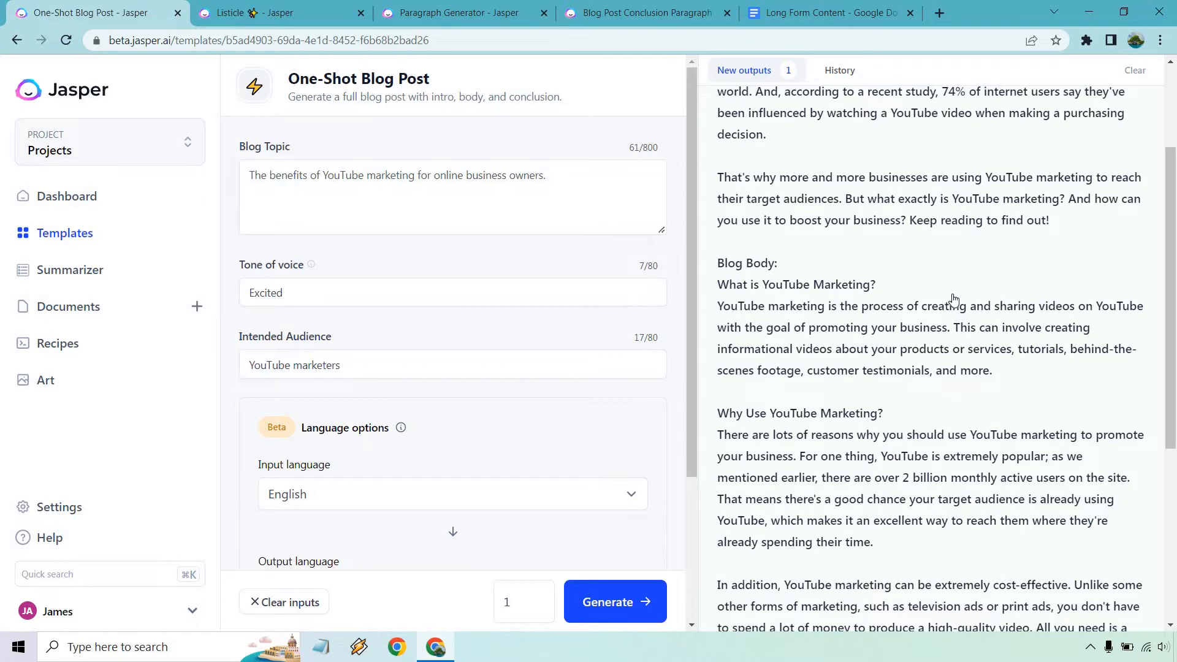
pyautogui.scroll(-3)
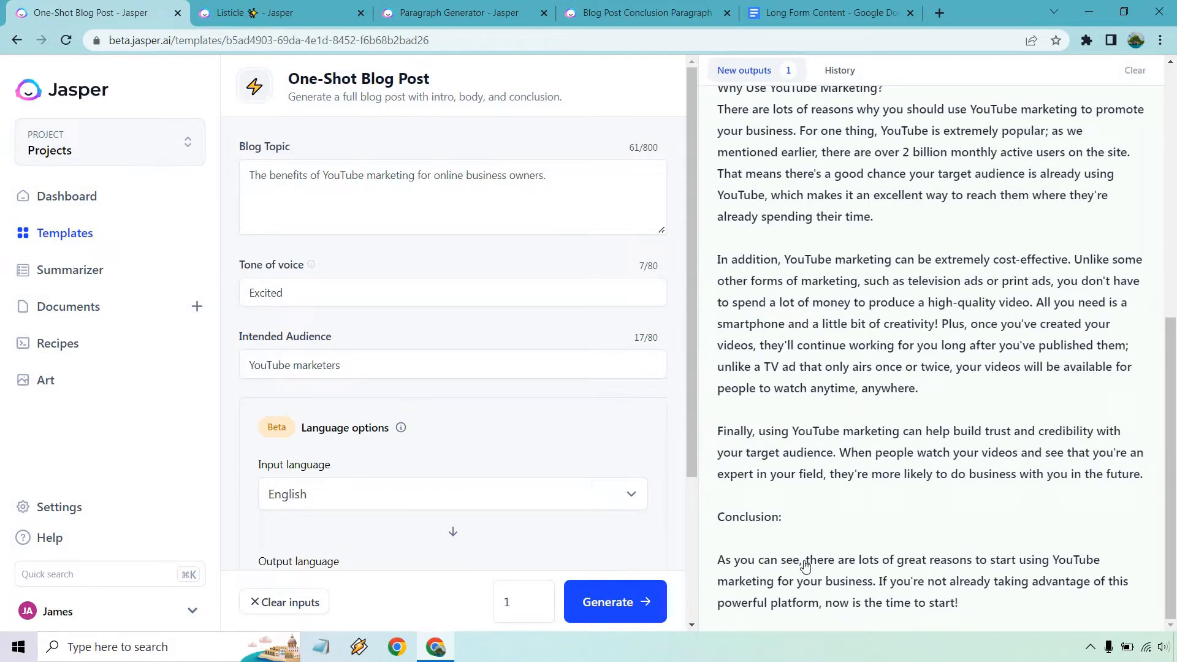
pyautogui.moveTo(969, 438)
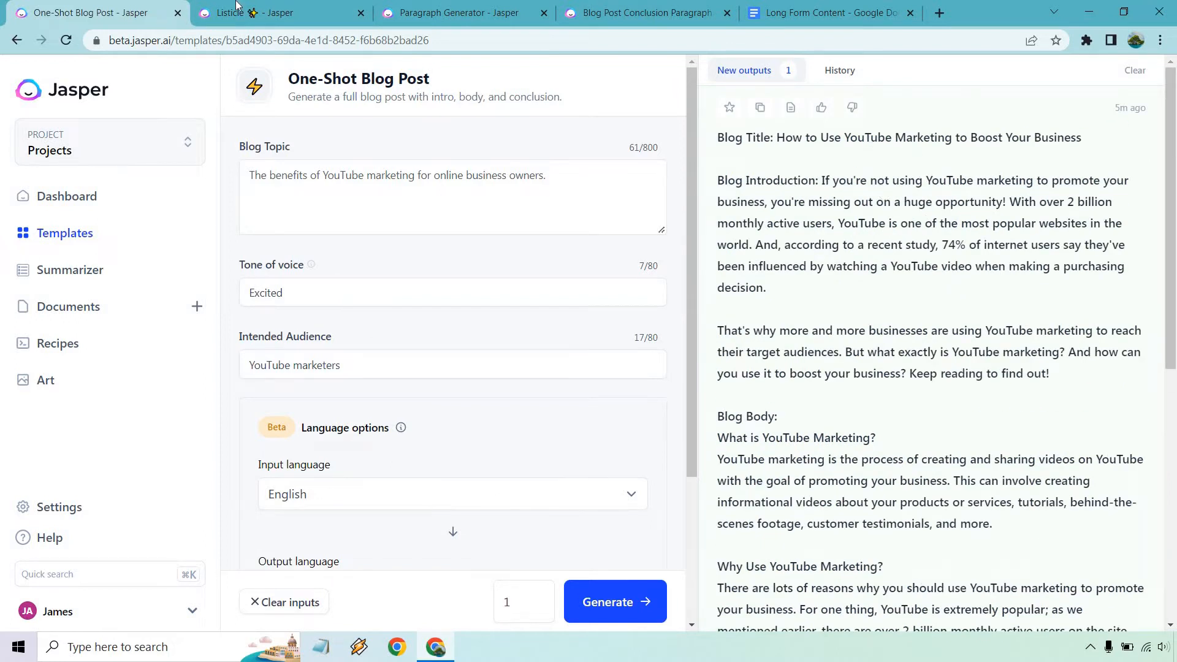
# - Generate a six-item Listicle on the benefits of YouTube marketing and review it
pyautogui.click(251, 12)
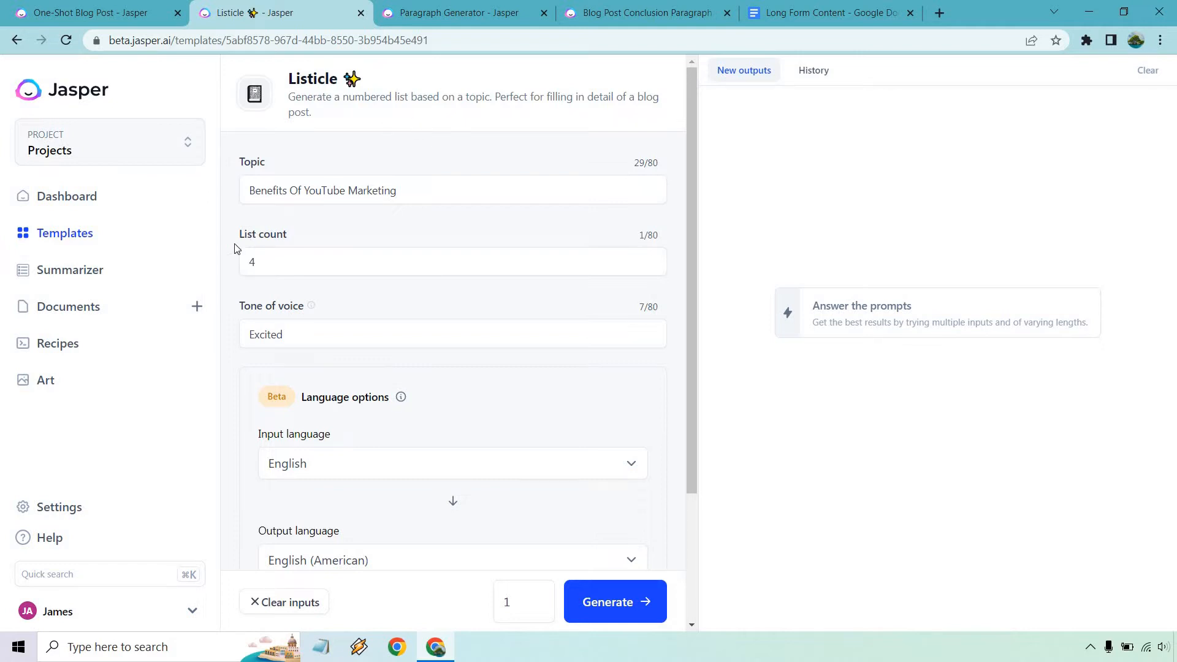
pyautogui.write('5')
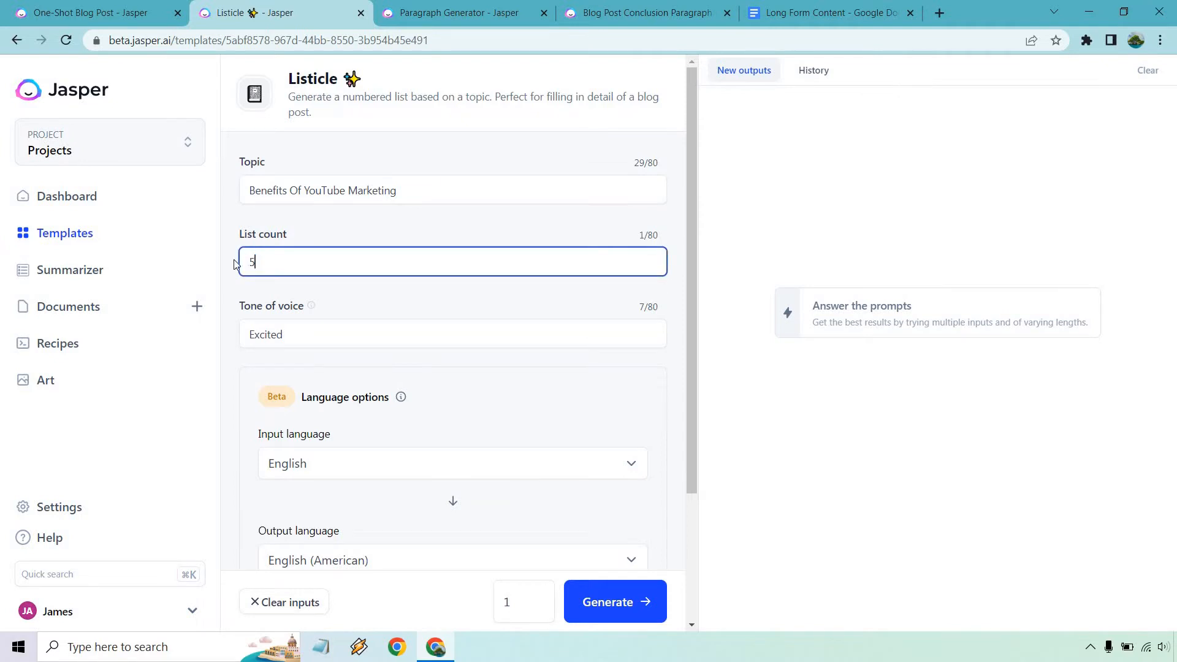
pyautogui.write('6')
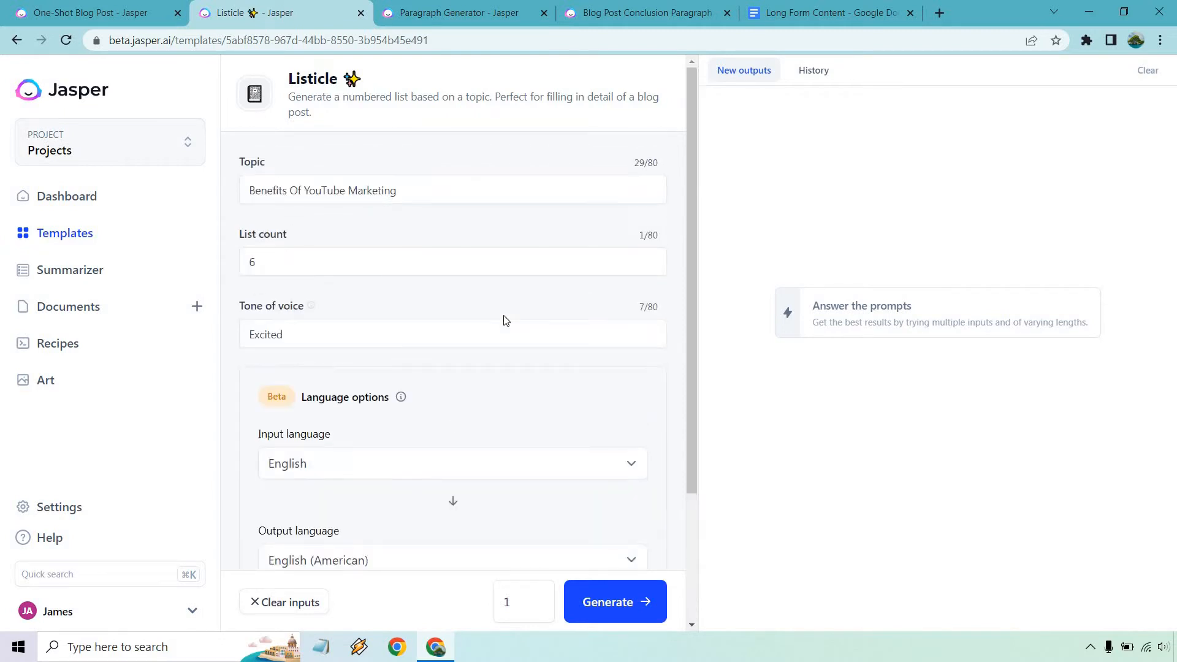
pyautogui.click(616, 601)
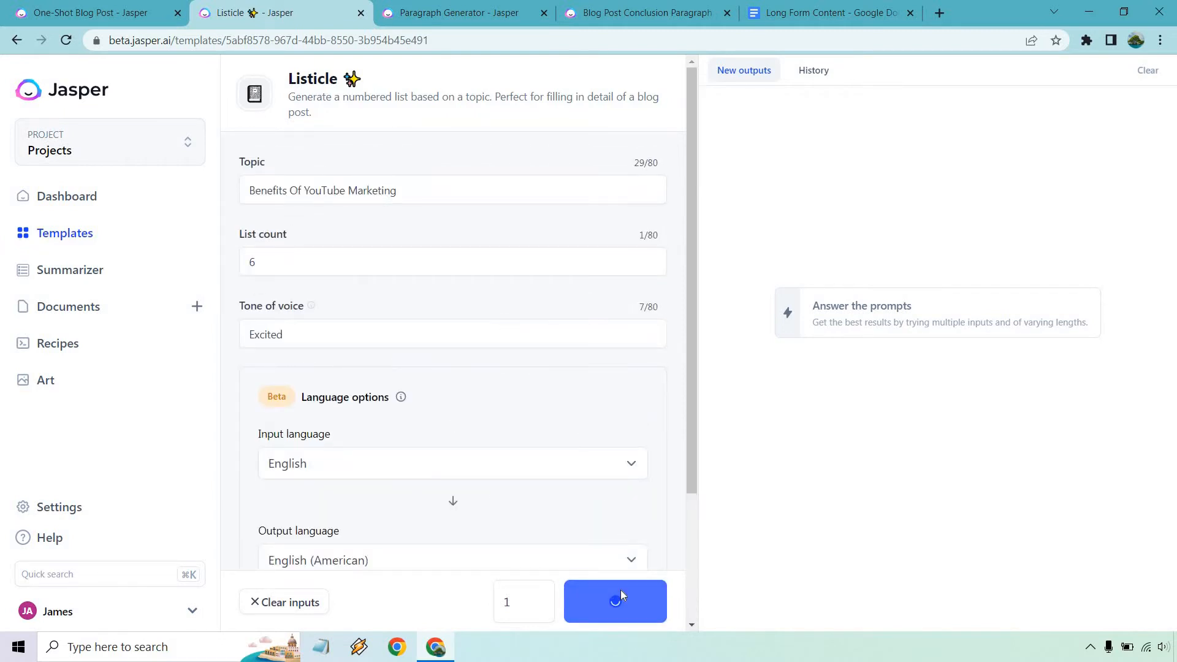
pyautogui.click(616, 601)
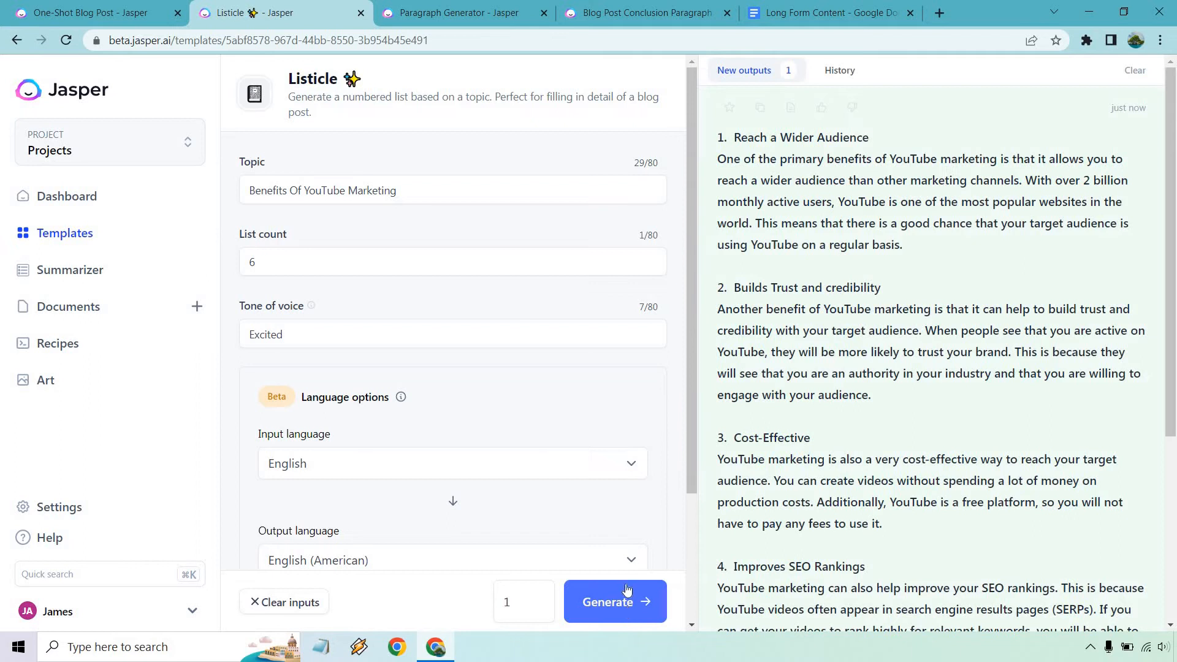
pyautogui.moveTo(929, 265)
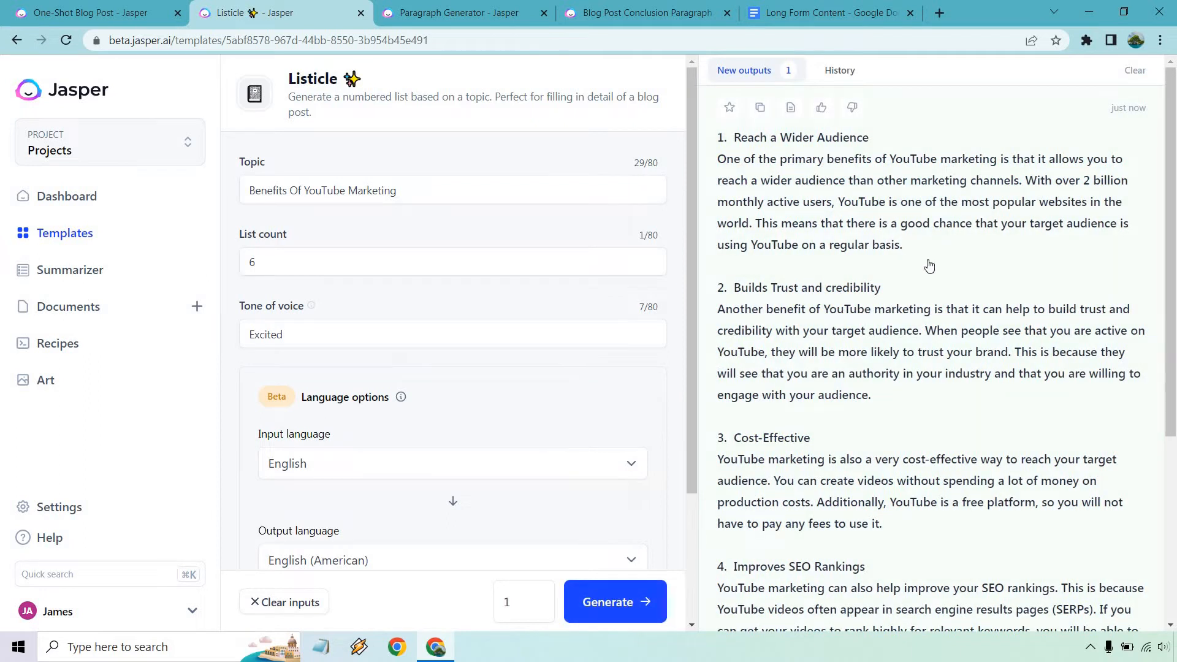
pyautogui.scroll(-3)
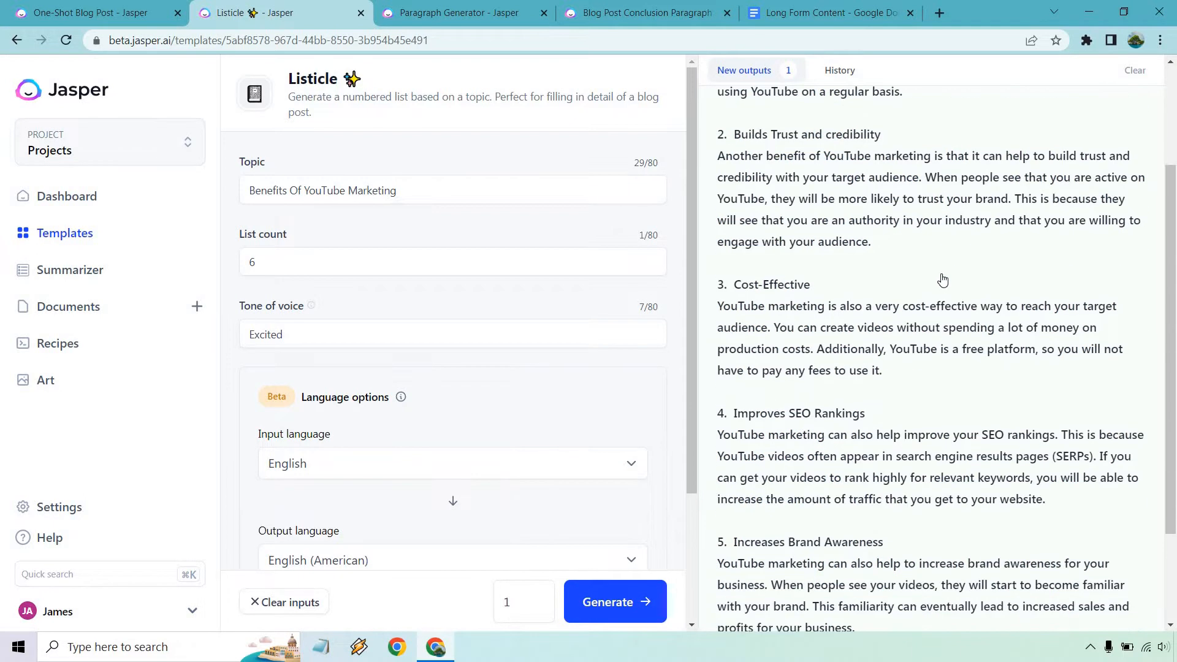
pyautogui.scroll(-3)
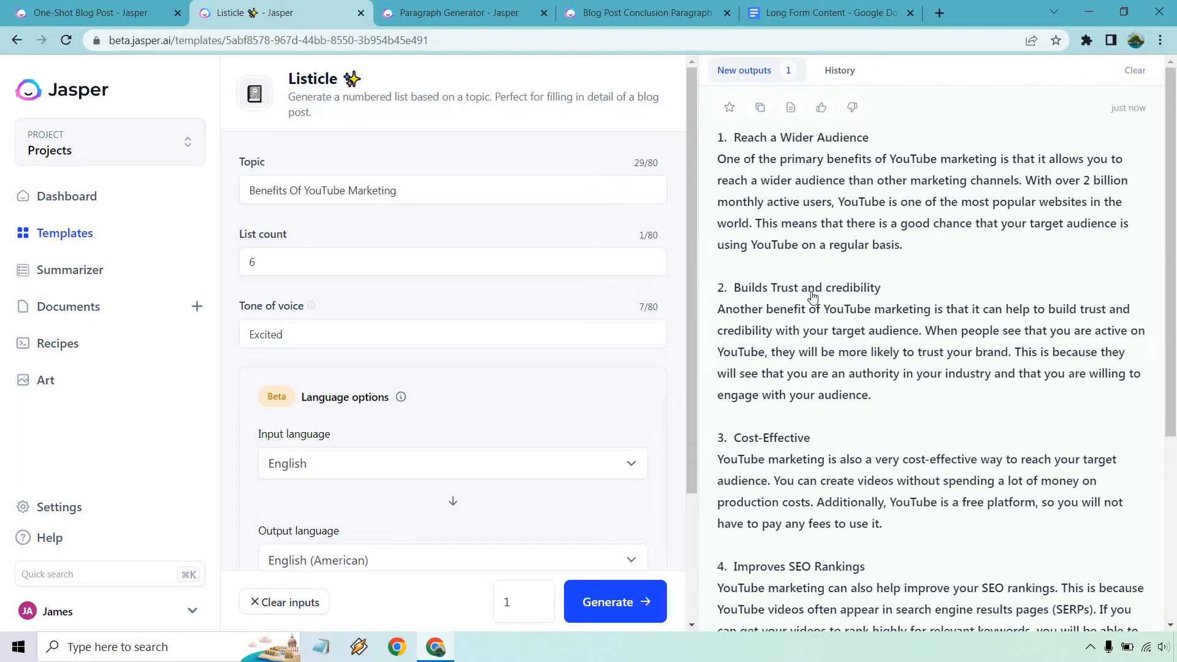
pyautogui.scroll(-3)
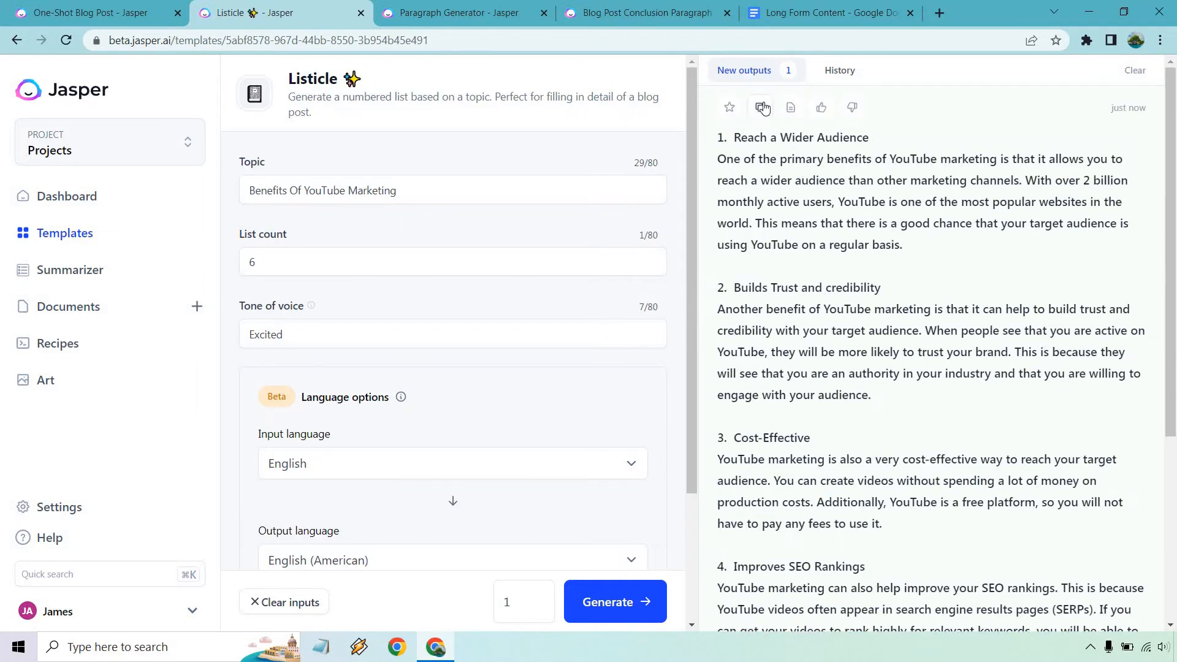
# - Paste the benefits list after the 'Why Use' section and remove the redundant trust paragraph
pyautogui.click(829, 14)
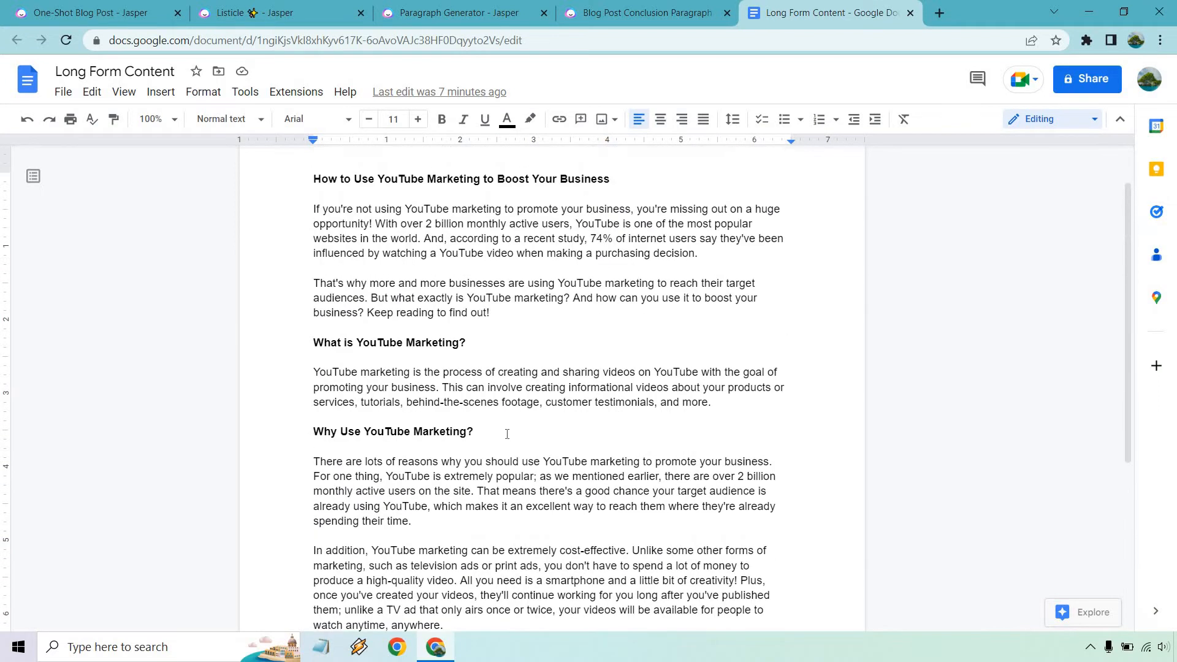
pyautogui.scroll(-3)
pyautogui.write('Builds Trust and credibility')
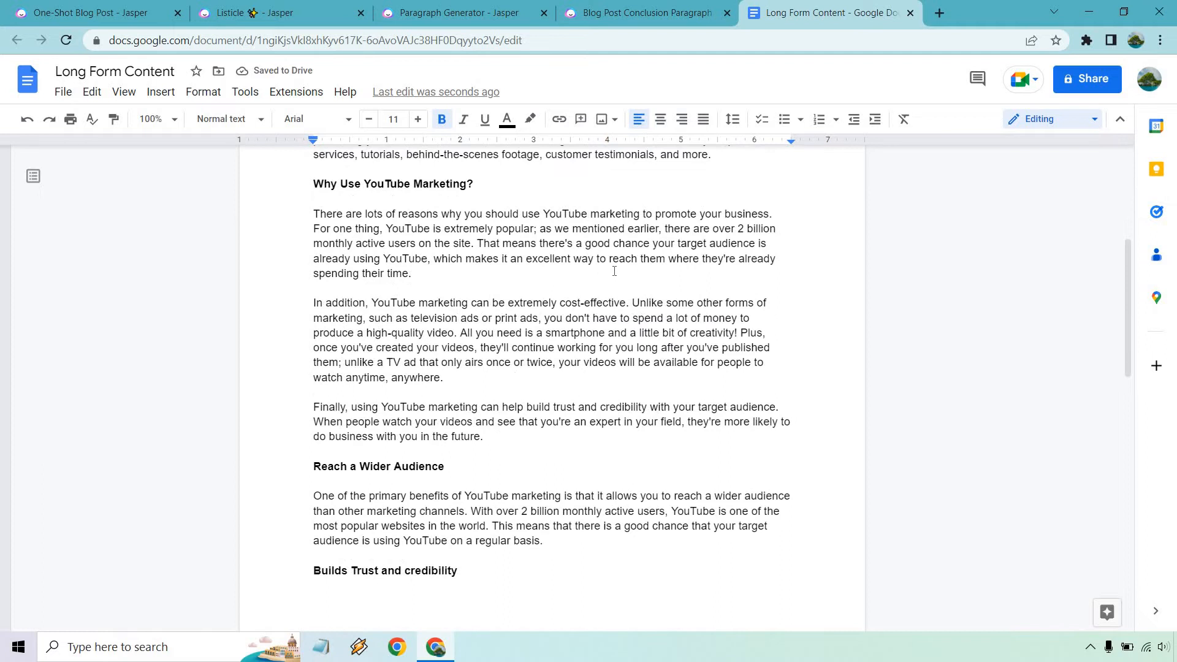
pyautogui.scroll(3)
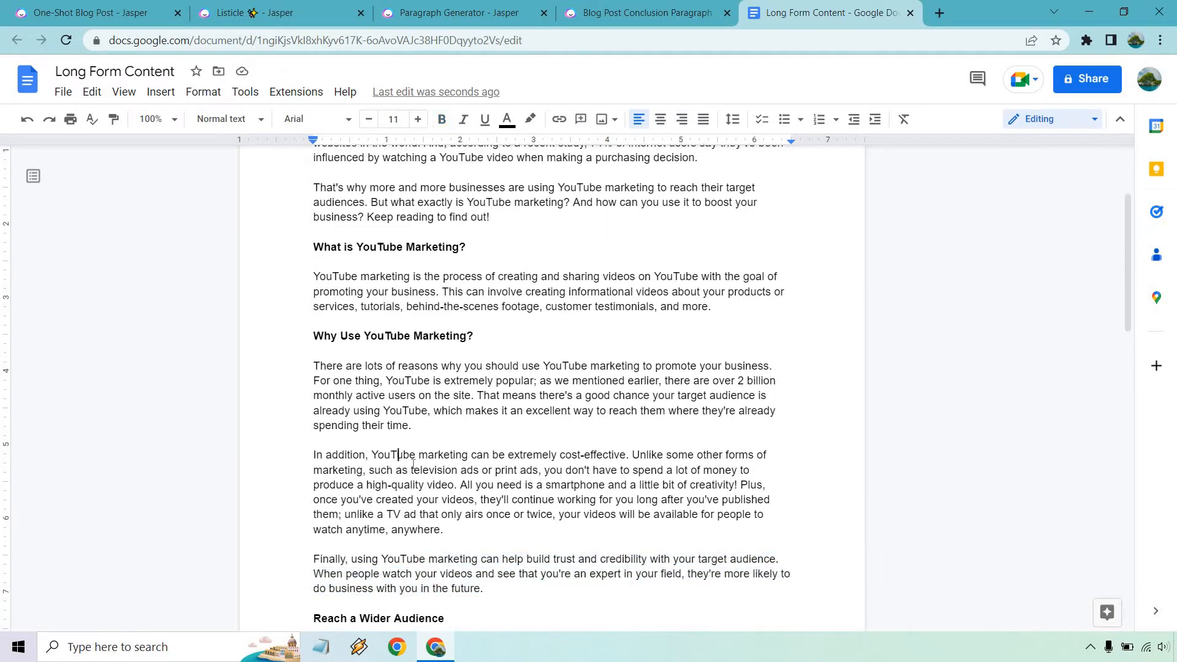
pyautogui.scroll(-3)
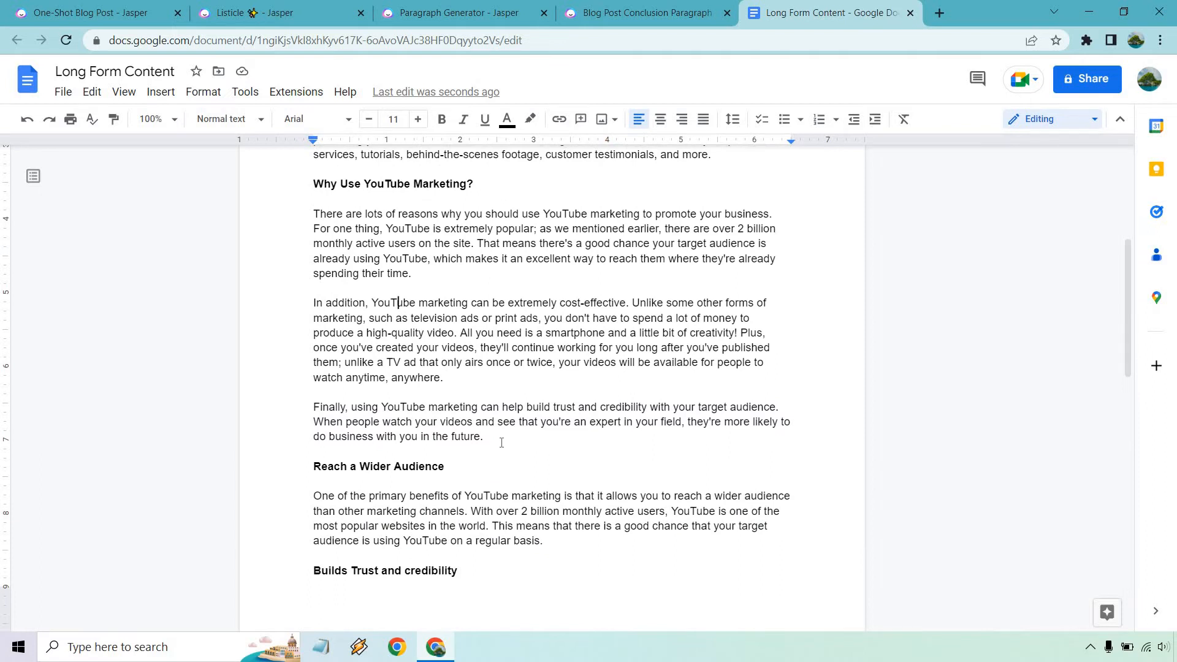
pyautogui.moveTo(500, 437)
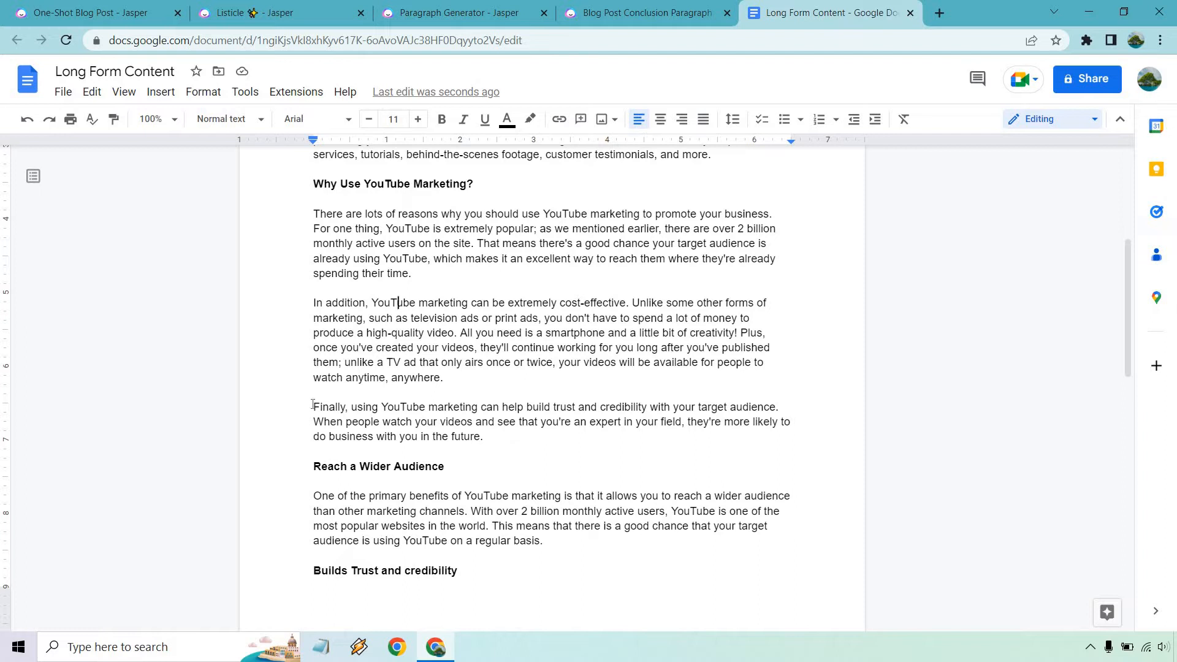
pyautogui.moveTo(313, 420); pyautogui.dragTo(485, 436)
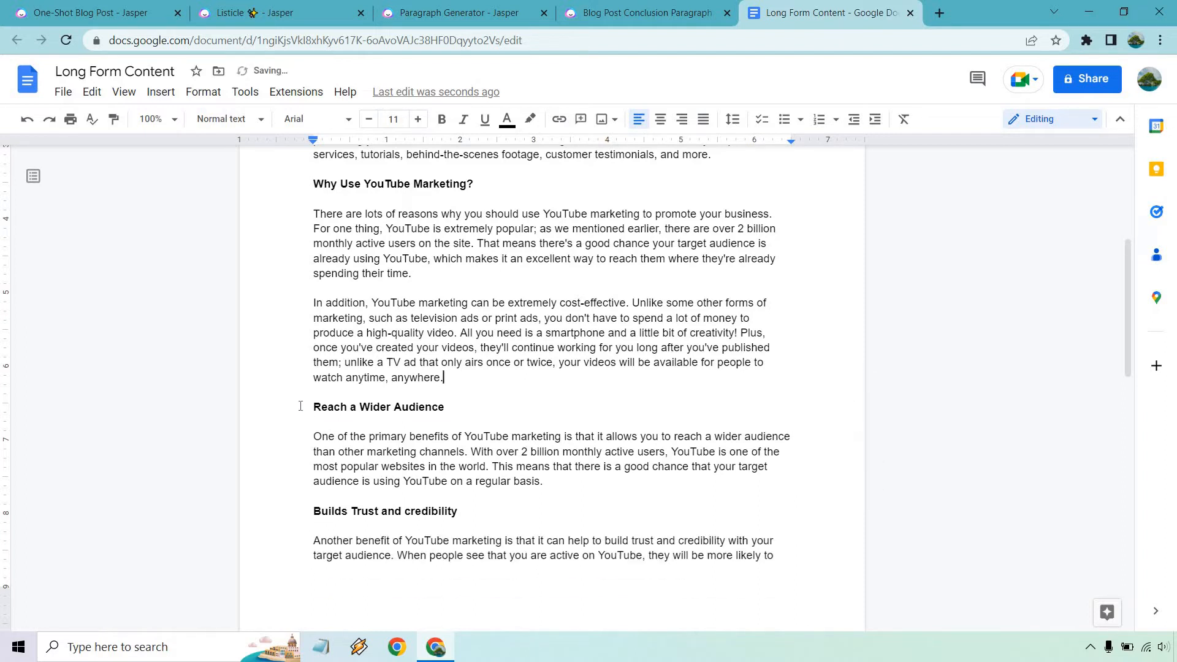
pyautogui.scroll(-3)
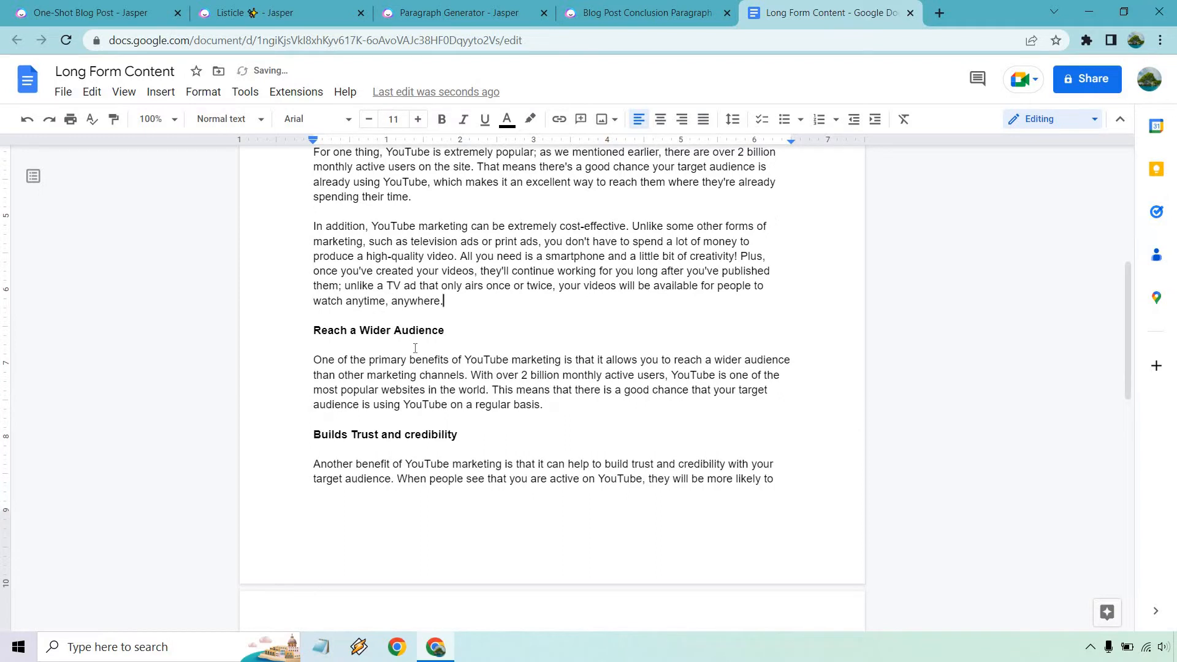
pyautogui.scroll(-3)
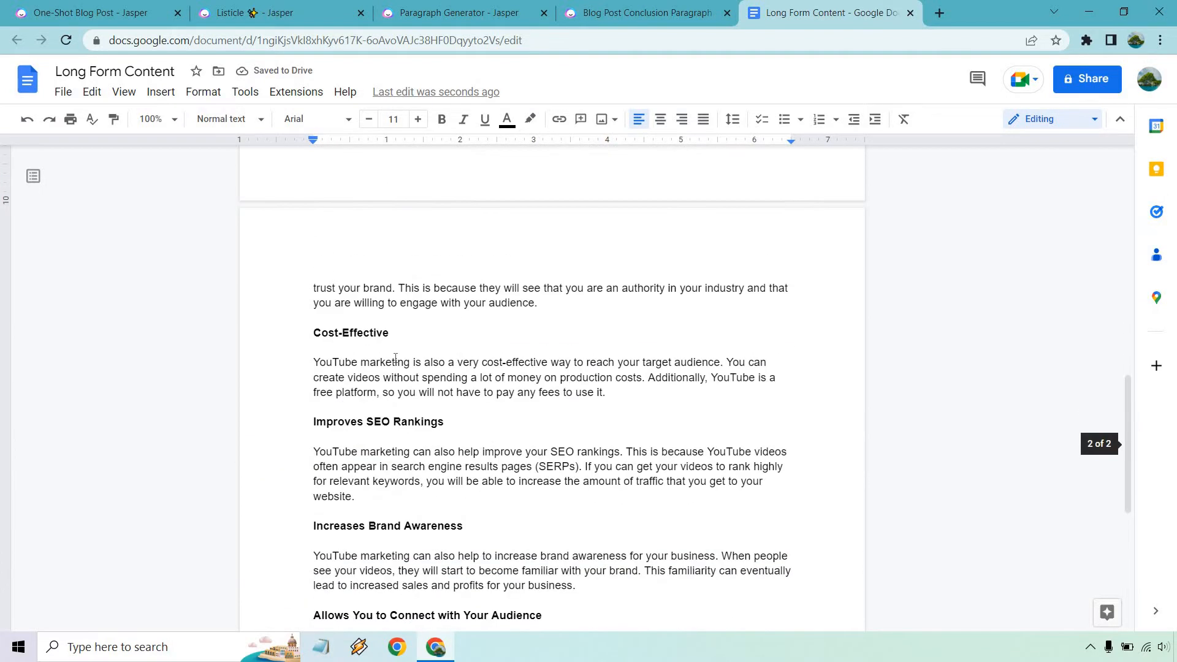
pyautogui.scroll(-3)
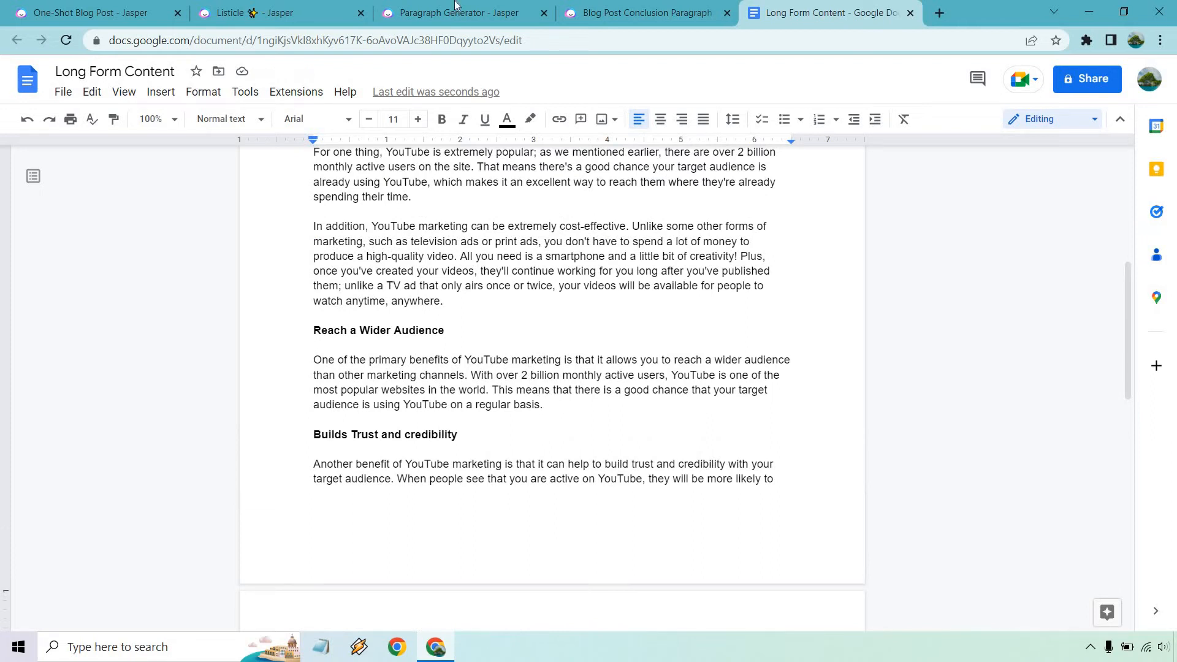
# - Generate an excited Paragraph Generator output on YouTube reaching a wider audience and copy it
pyautogui.click(455, 12)
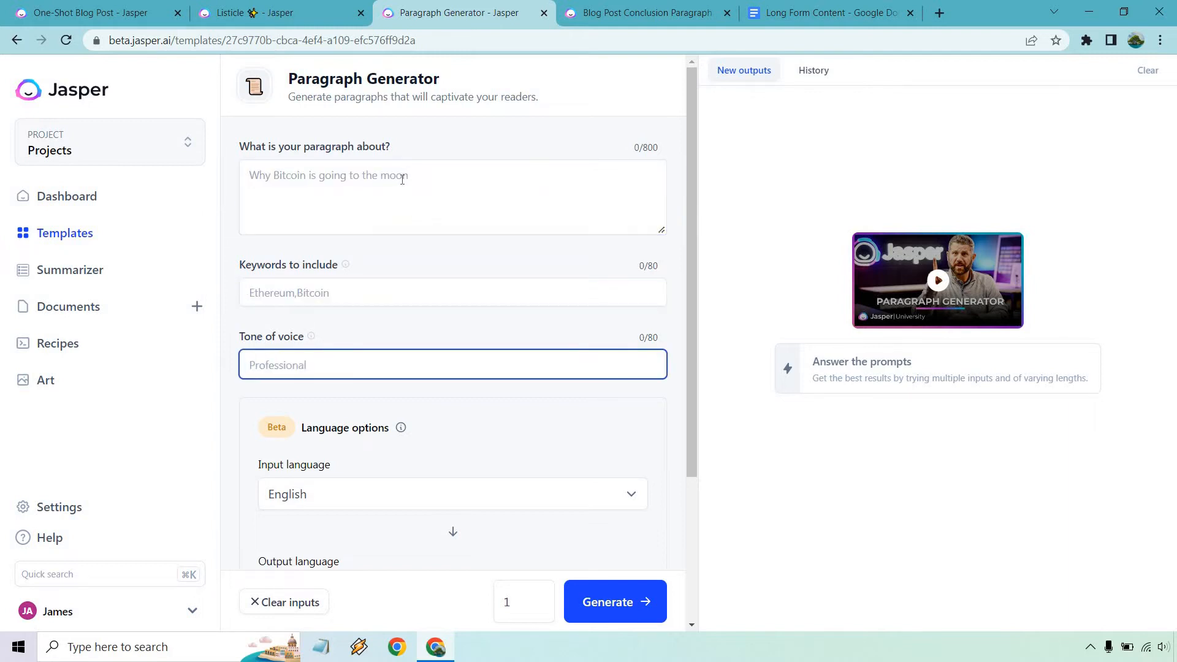
pyautogui.click(831, 12)
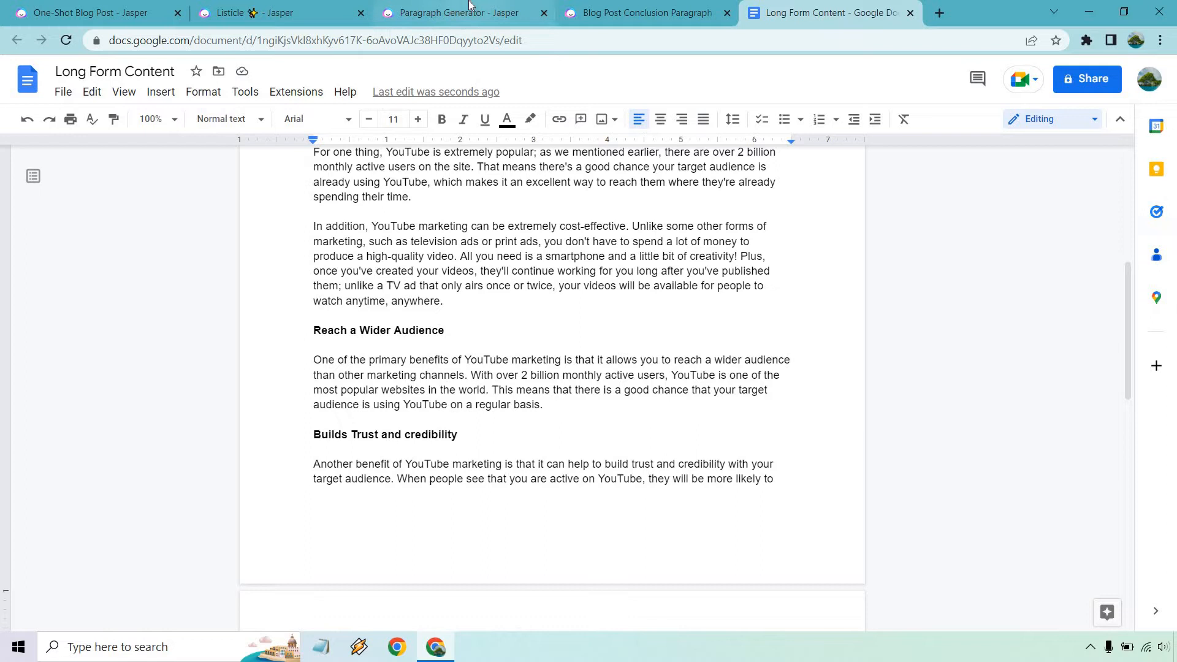
pyautogui.click(459, 12)
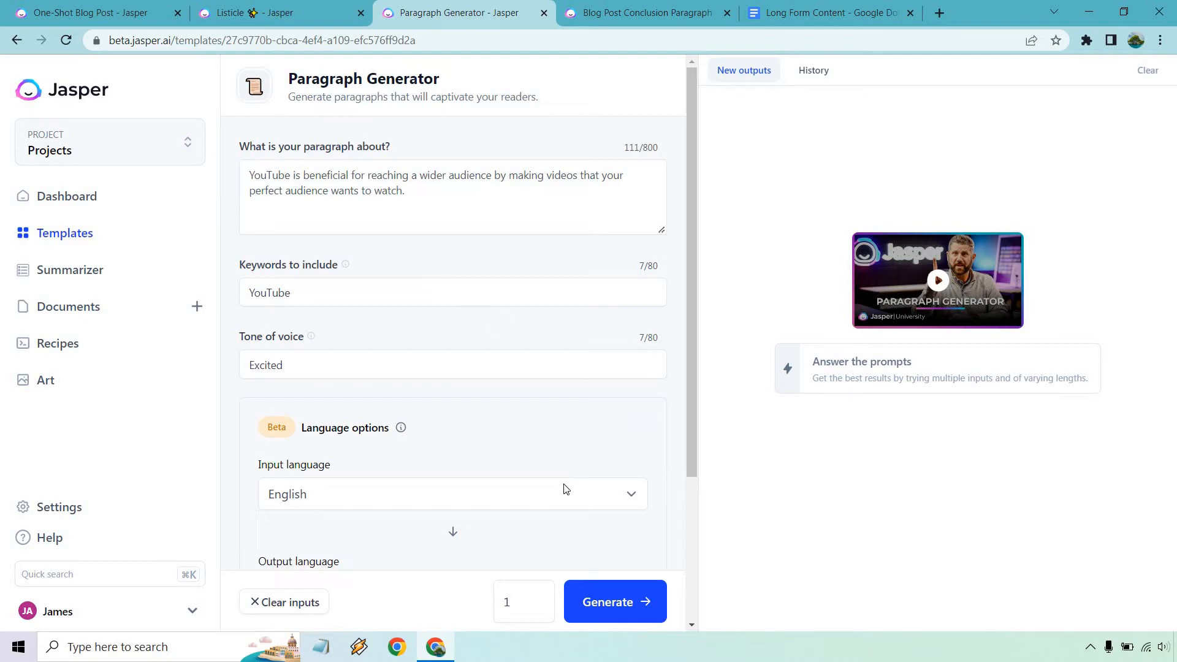
pyautogui.click(615, 600)
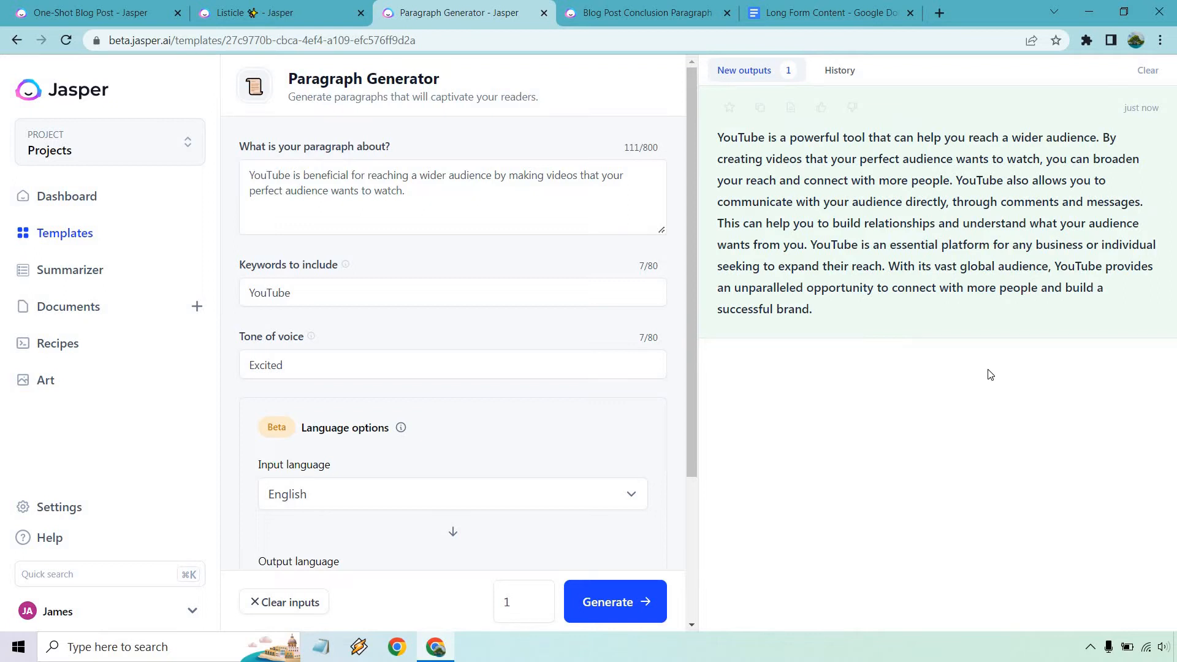
pyautogui.moveTo(995, 358)
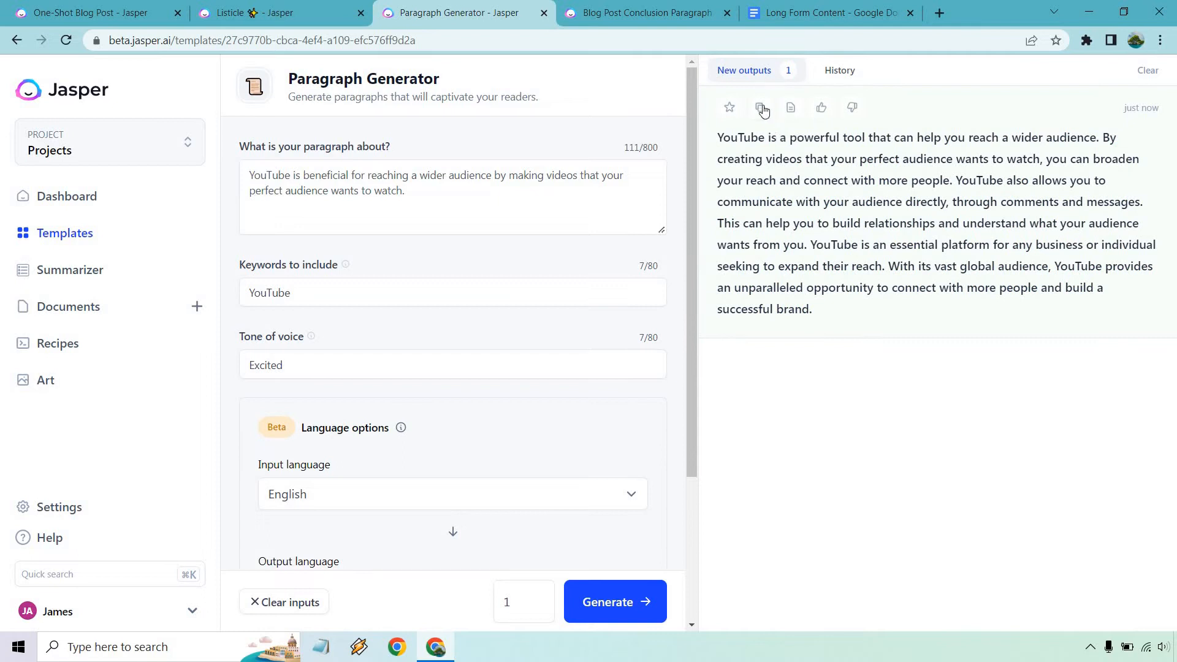
pyautogui.click(760, 108)
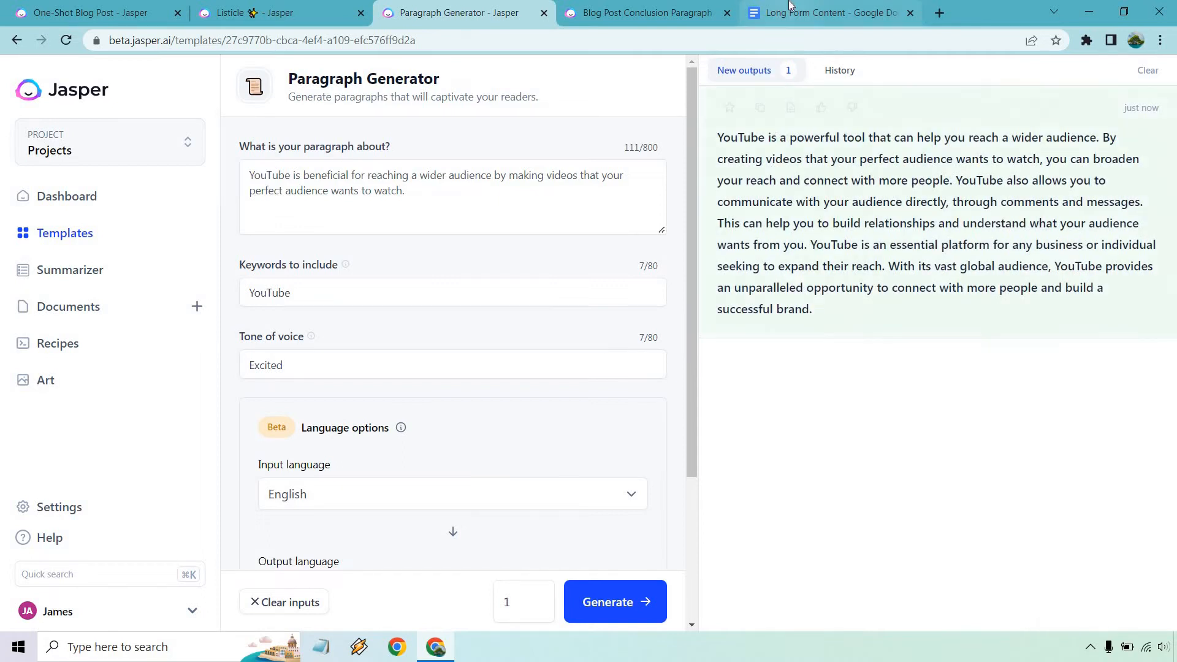
# - Paste the wider-audience paragraph beneath the Reach a Wider Audience section's text
pyautogui.click(830, 12)
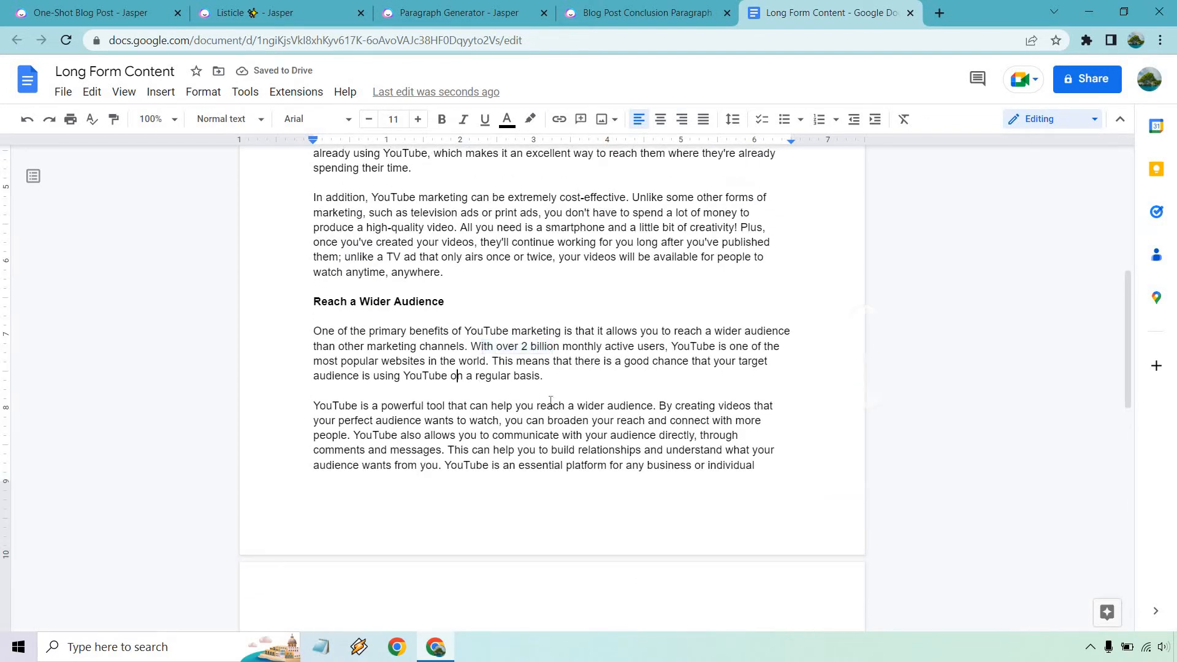
pyautogui.scroll(-3)
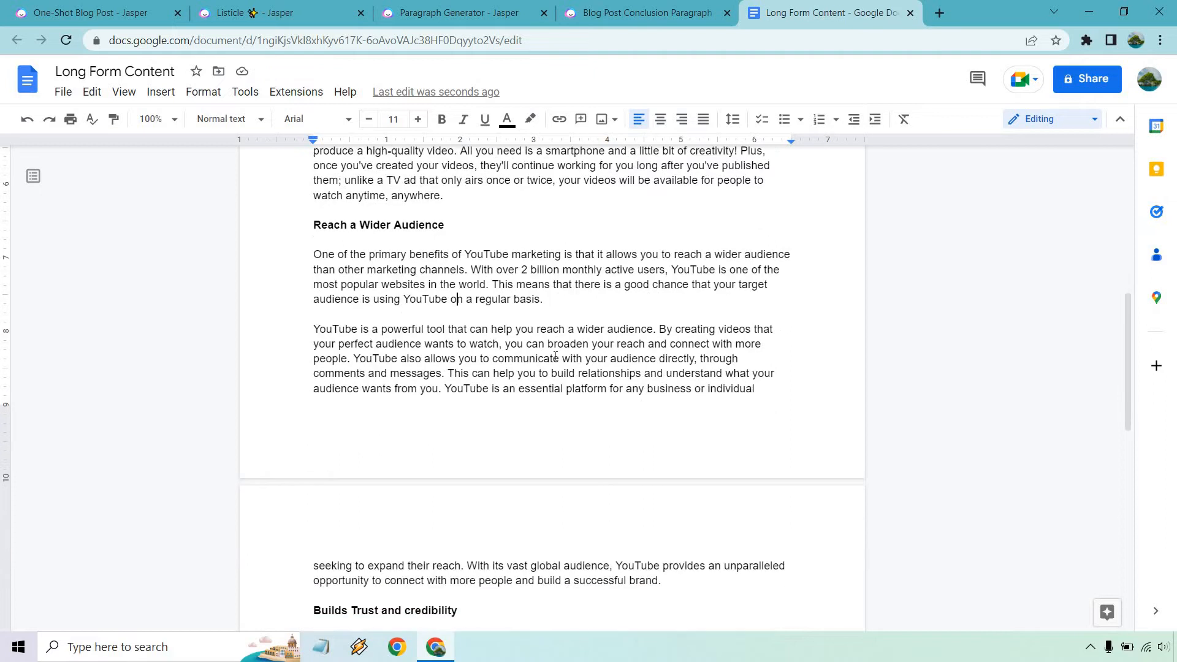
pyautogui.scroll(-3)
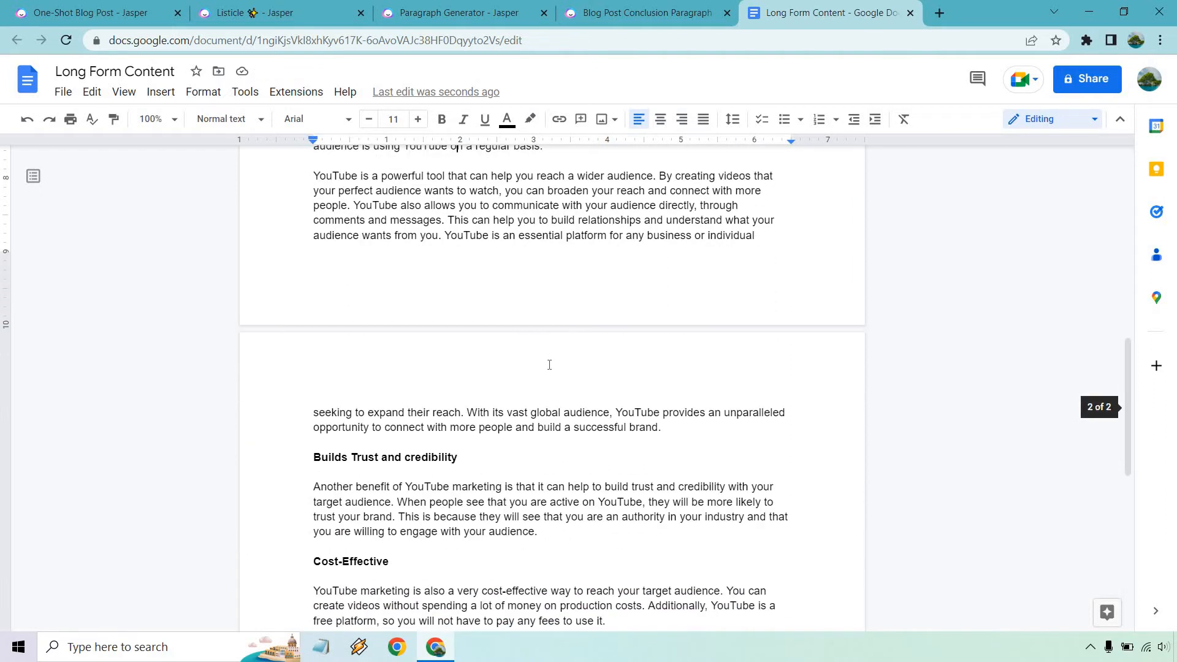
pyautogui.scroll(-3)
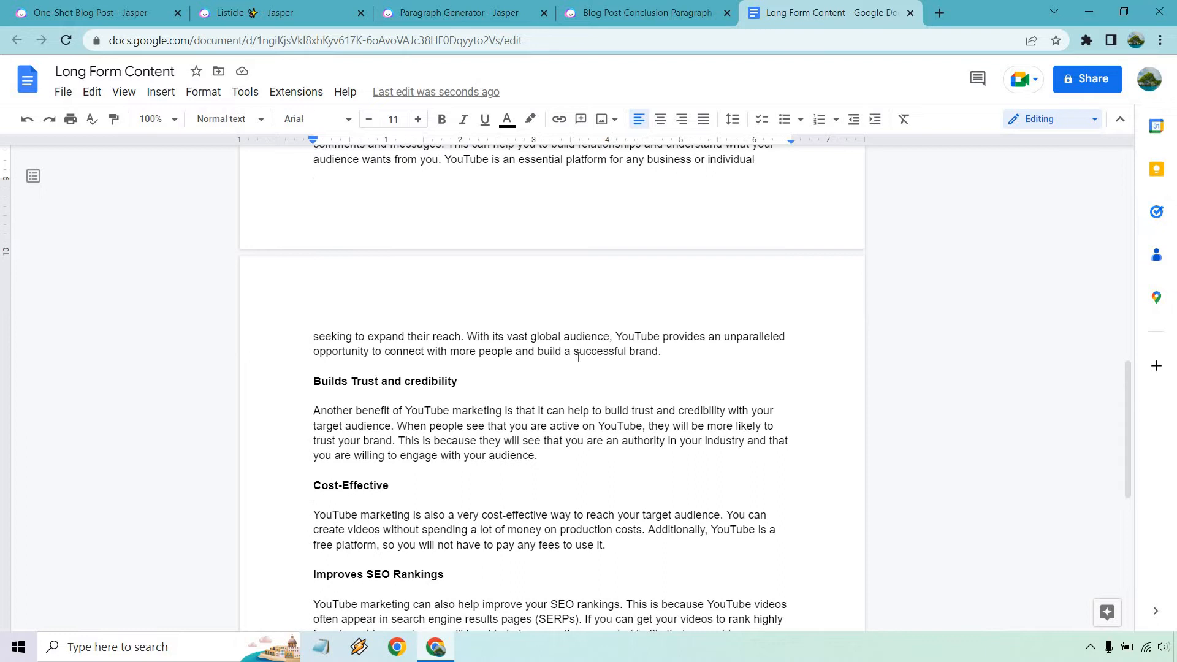
pyautogui.moveTo(633, 13)
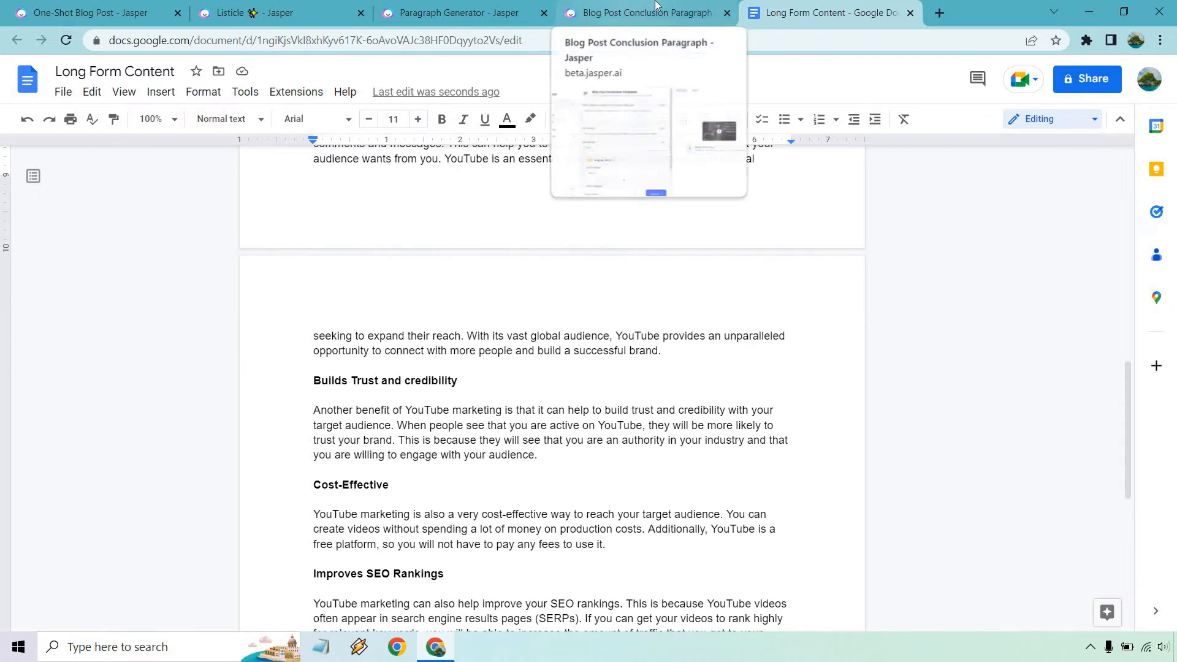
# - Rewrite the topic to building trust and credibility with videos, clear outputs and regenerate
pyautogui.click(465, 12)
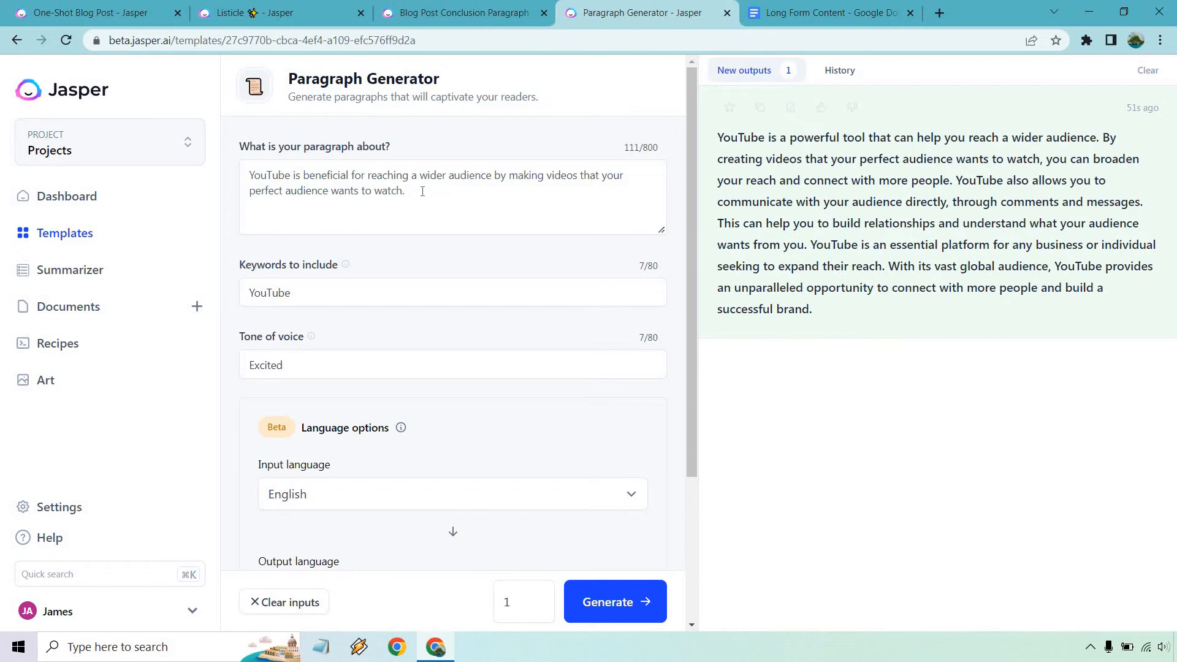
pyautogui.moveTo(353, 175); pyautogui.dragTo(403, 190)
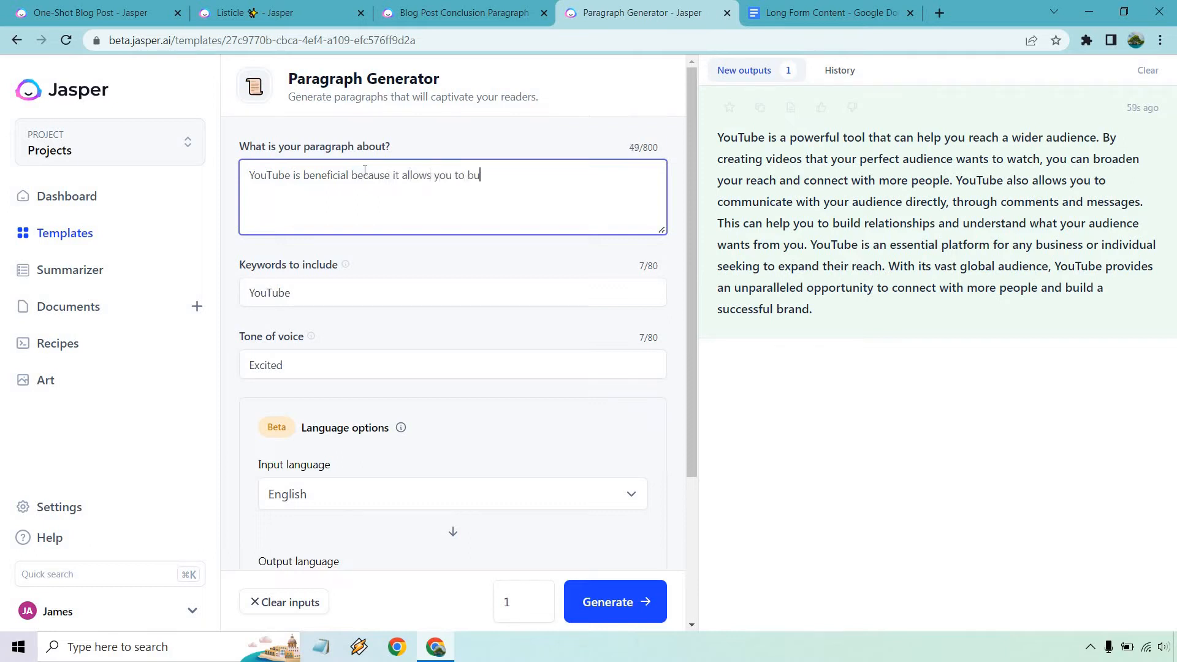
pyautogui.write('ild trust and c')
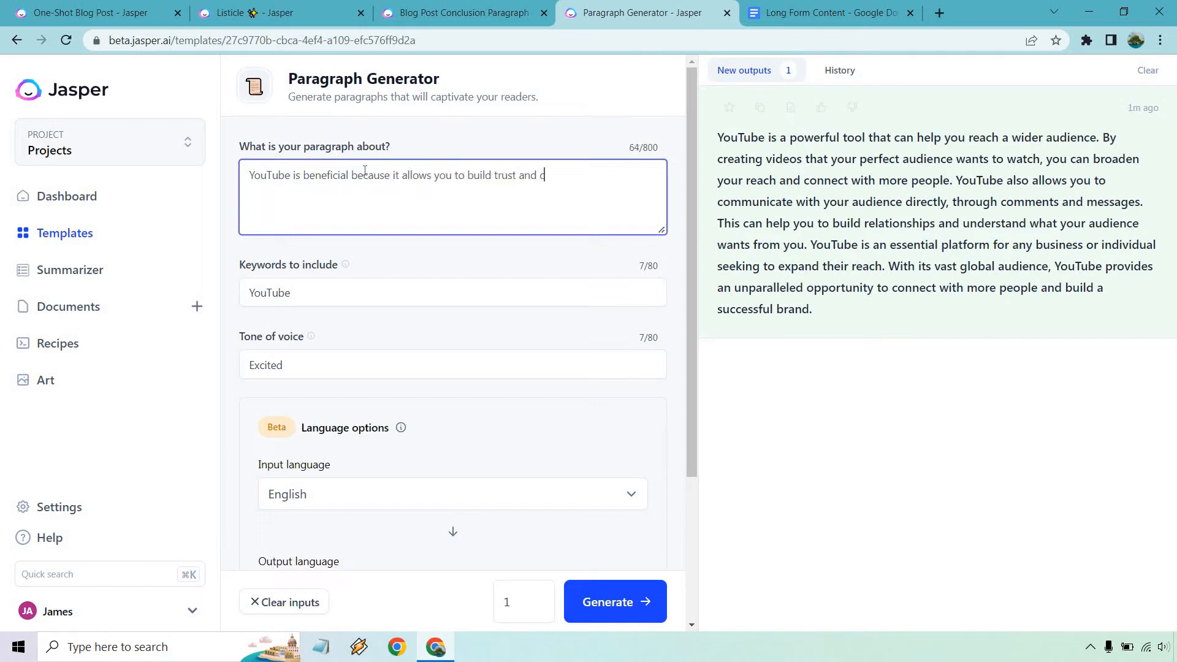
pyautogui.write('redibility with')
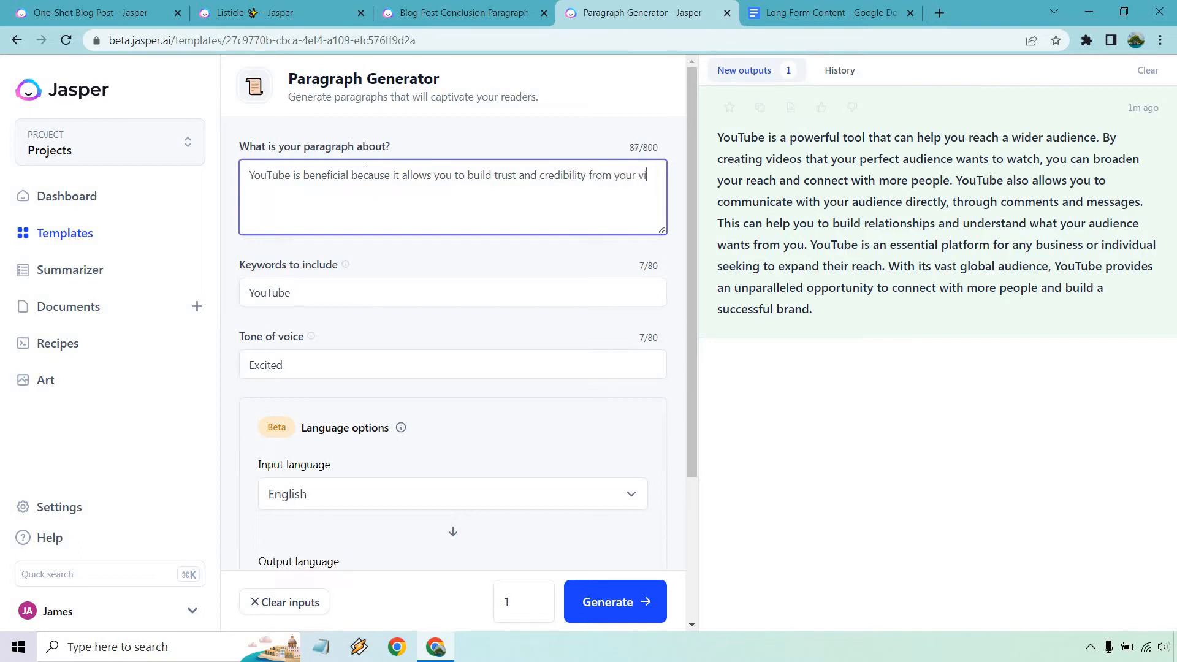
pyautogui.write('ideos.')
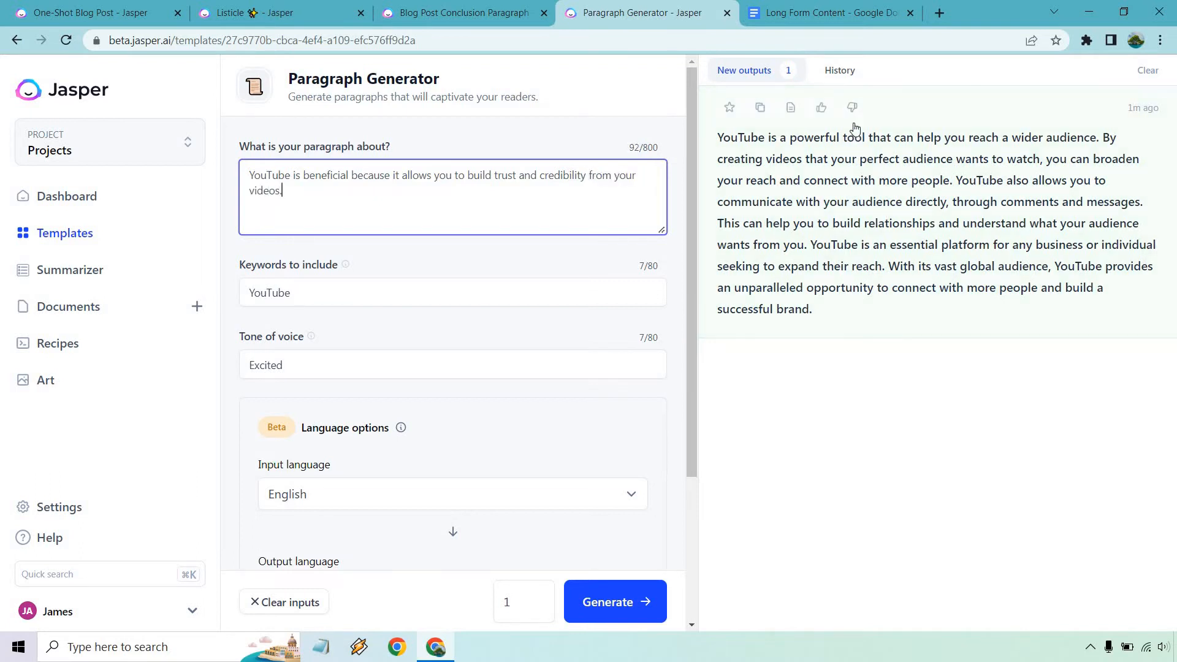
pyautogui.click(1147, 69)
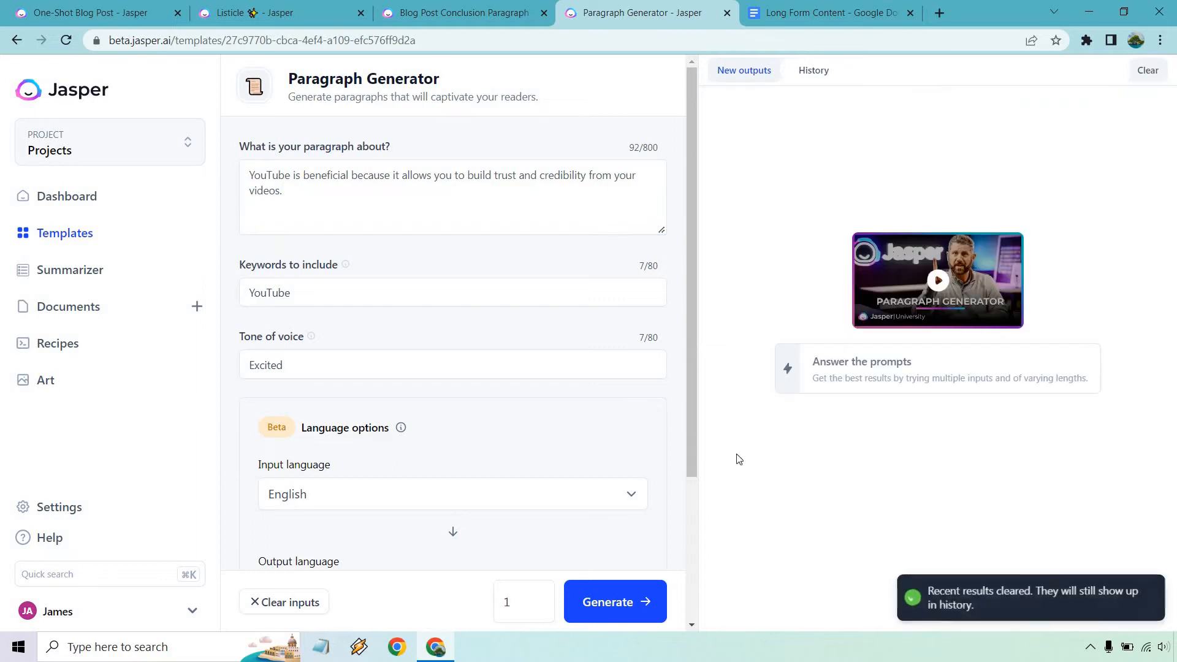
pyautogui.click(615, 601)
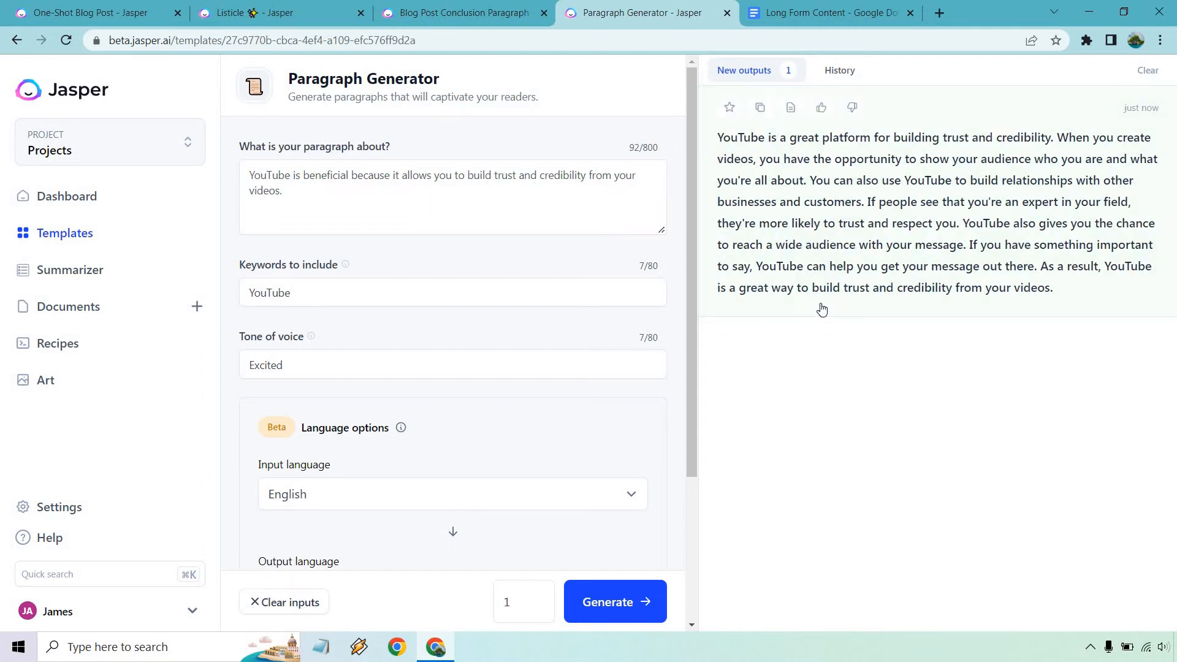
pyautogui.moveTo(792, 212)
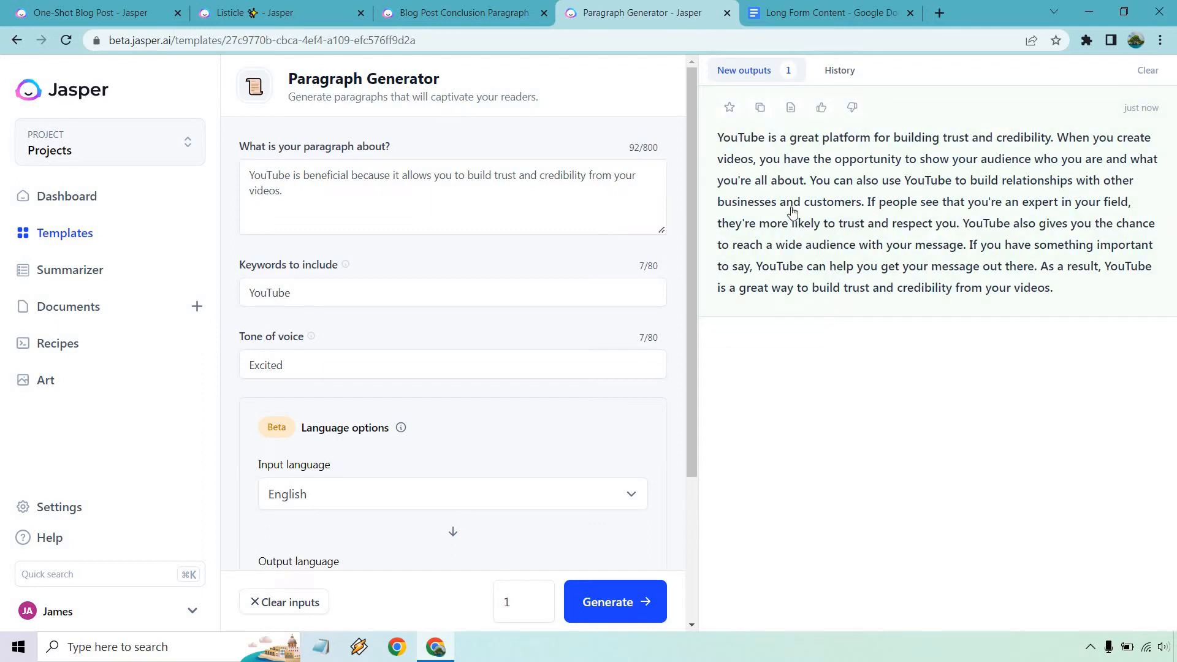
# - Paste the trust paragraph under Builds Trust and credibility and delete its repetitive first sentence
pyautogui.click(827, 12)
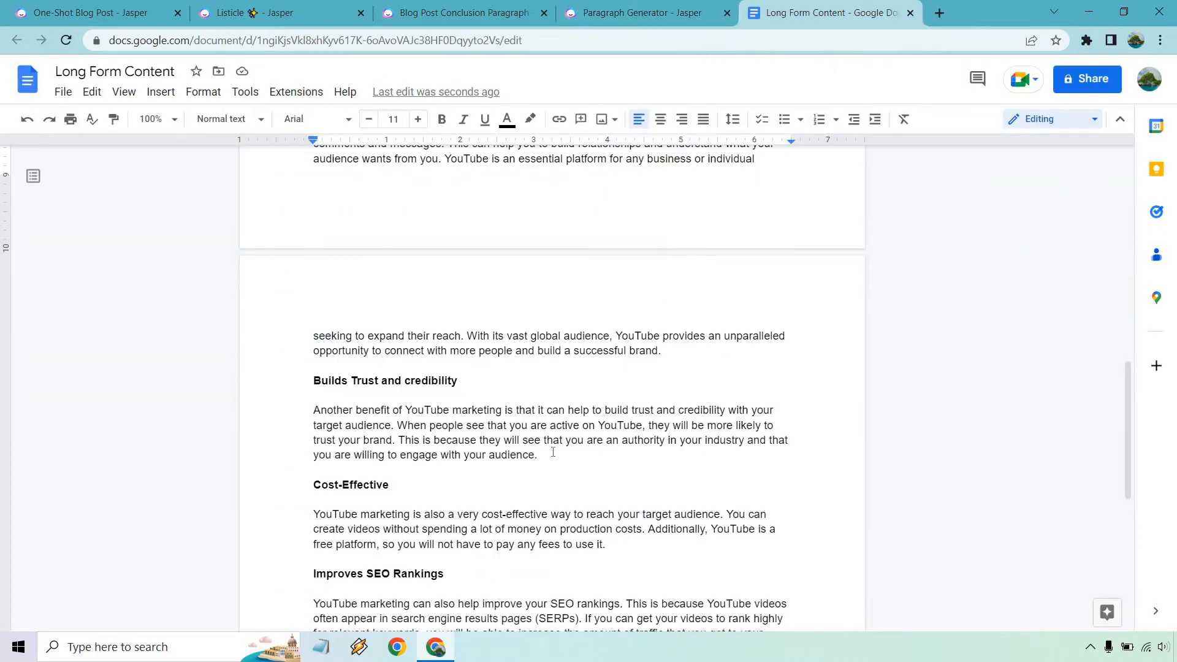
pyautogui.moveTo(313, 409); pyautogui.dragTo(537, 455)
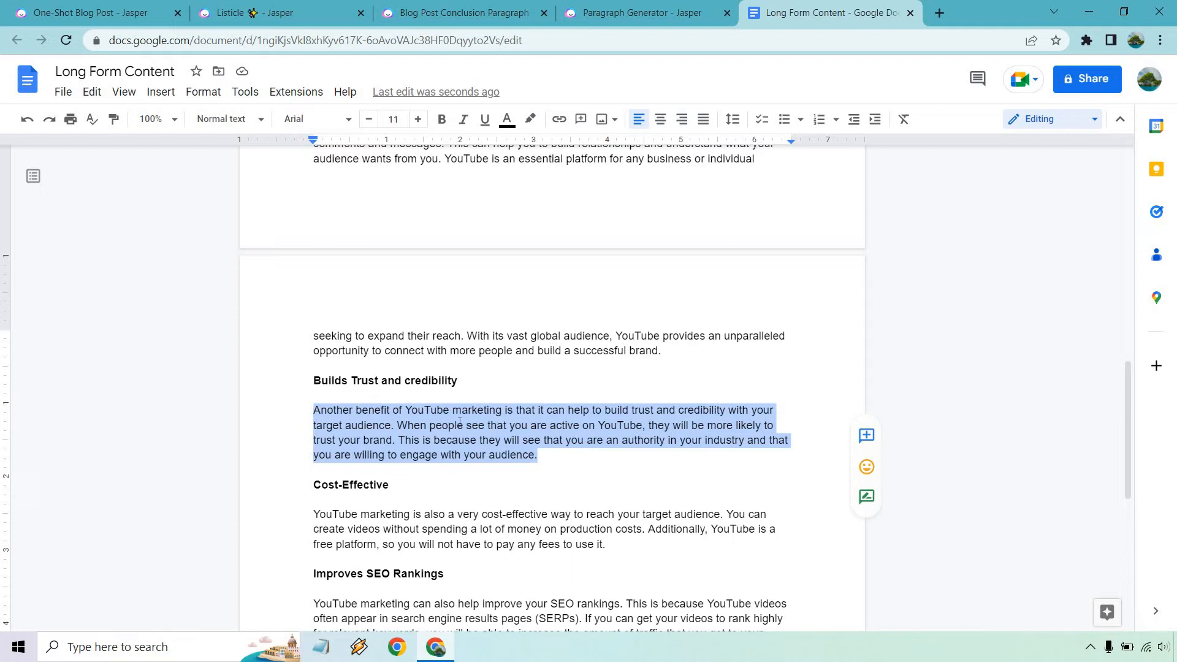
pyautogui.click(539, 455)
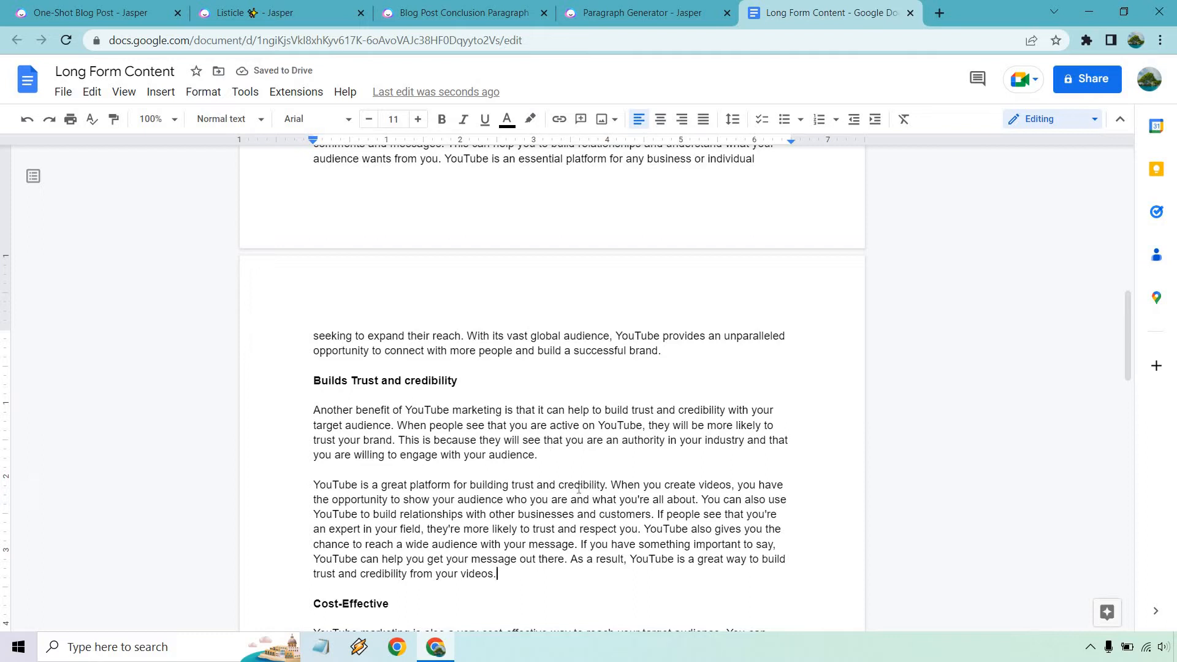
pyautogui.moveTo(569, 457)
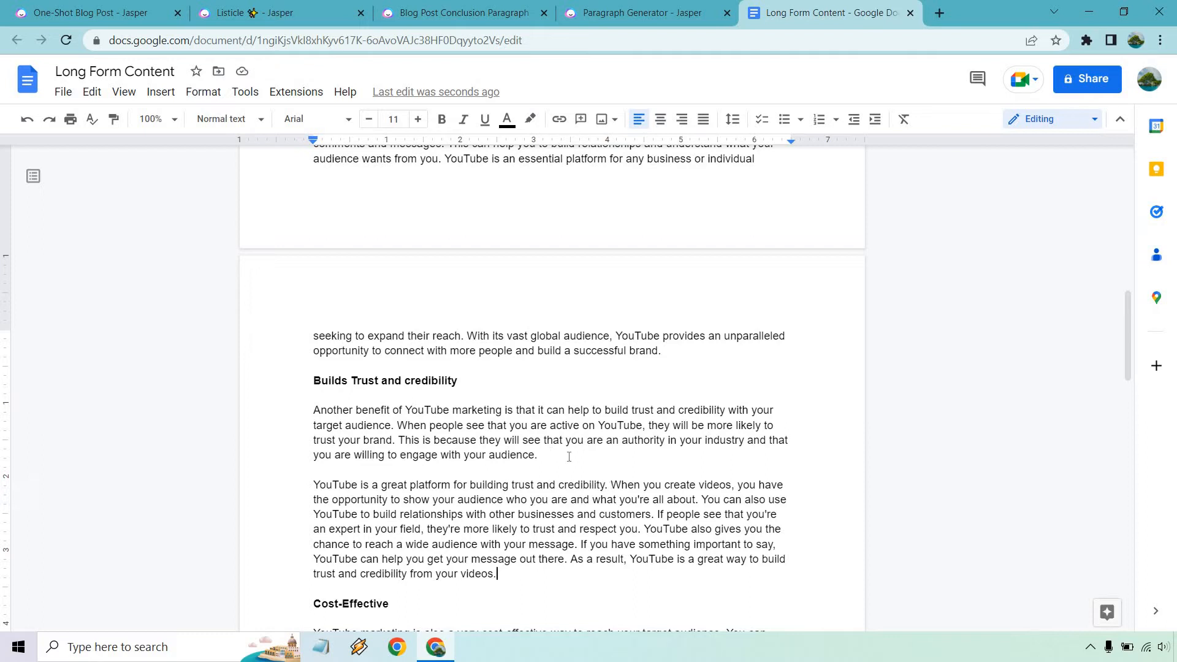
pyautogui.moveTo(313, 484); pyautogui.dragTo(607, 484)
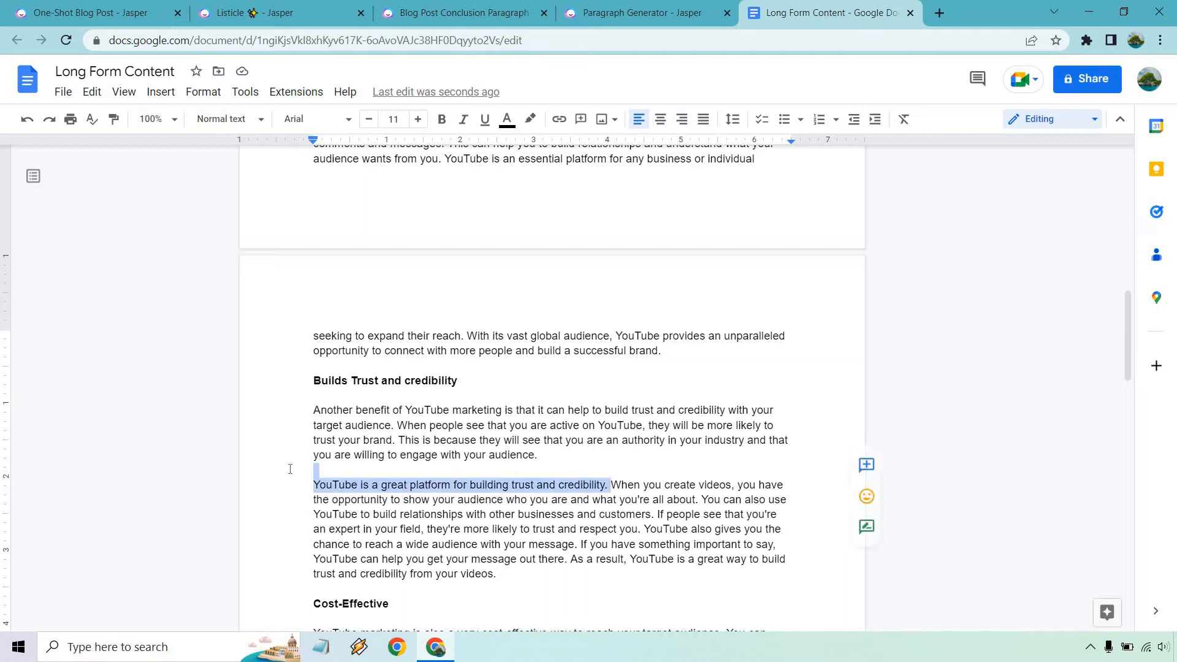
pyautogui.press('Delete')
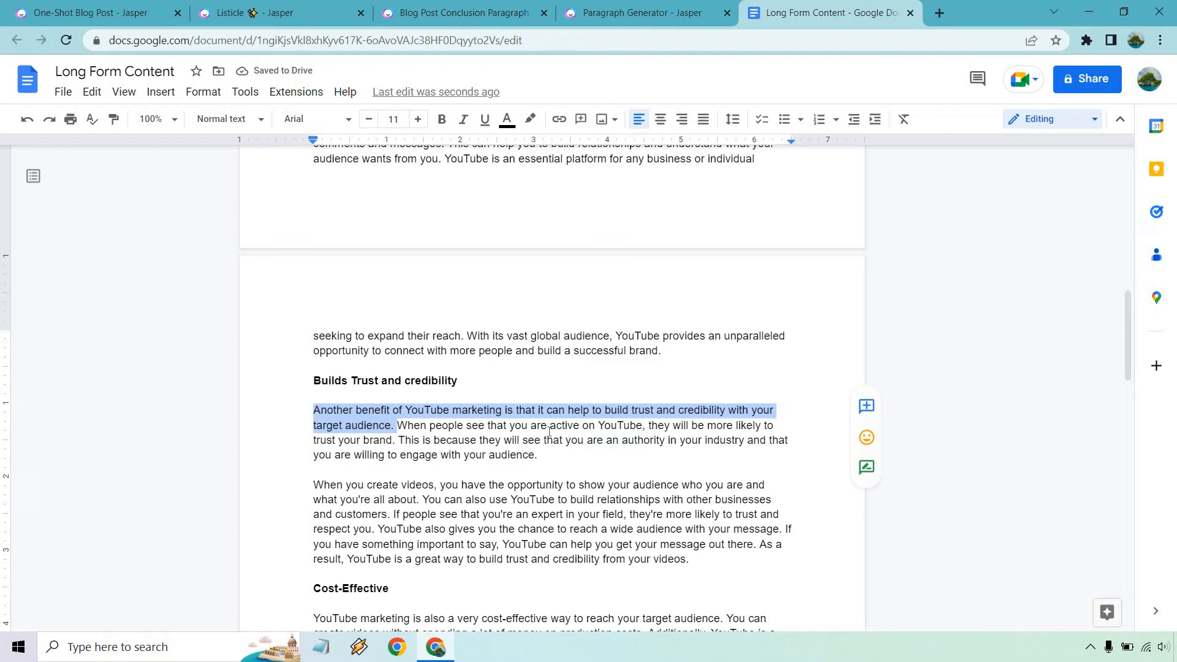
pyautogui.click(394, 454)
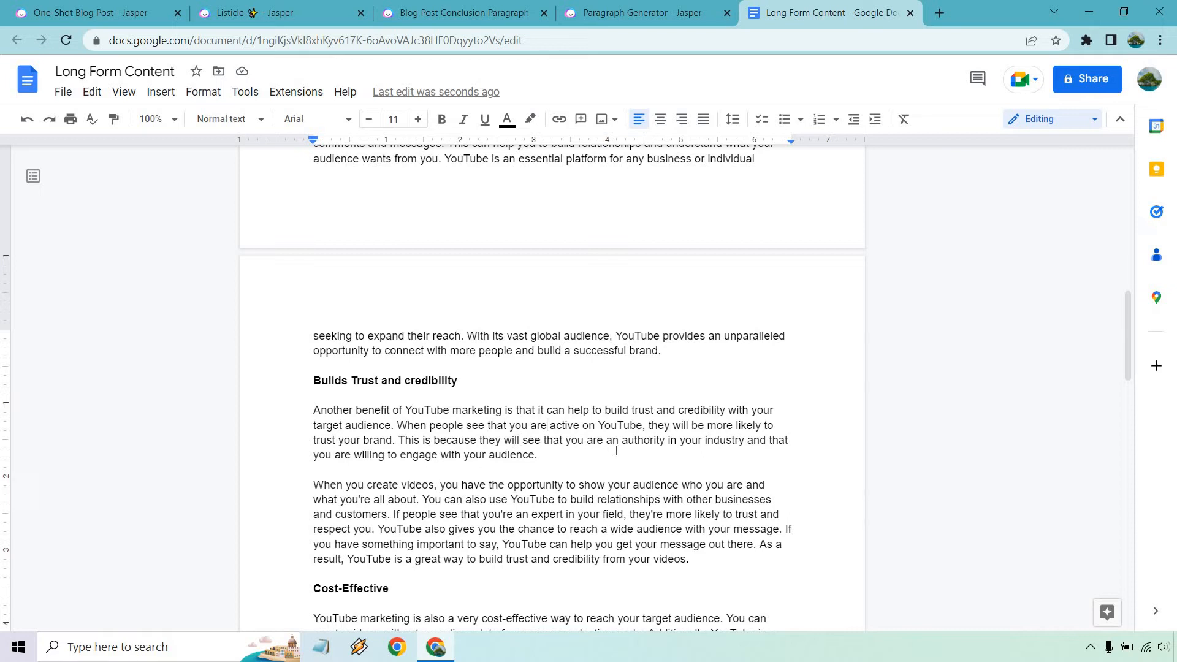
pyautogui.scroll(-3)
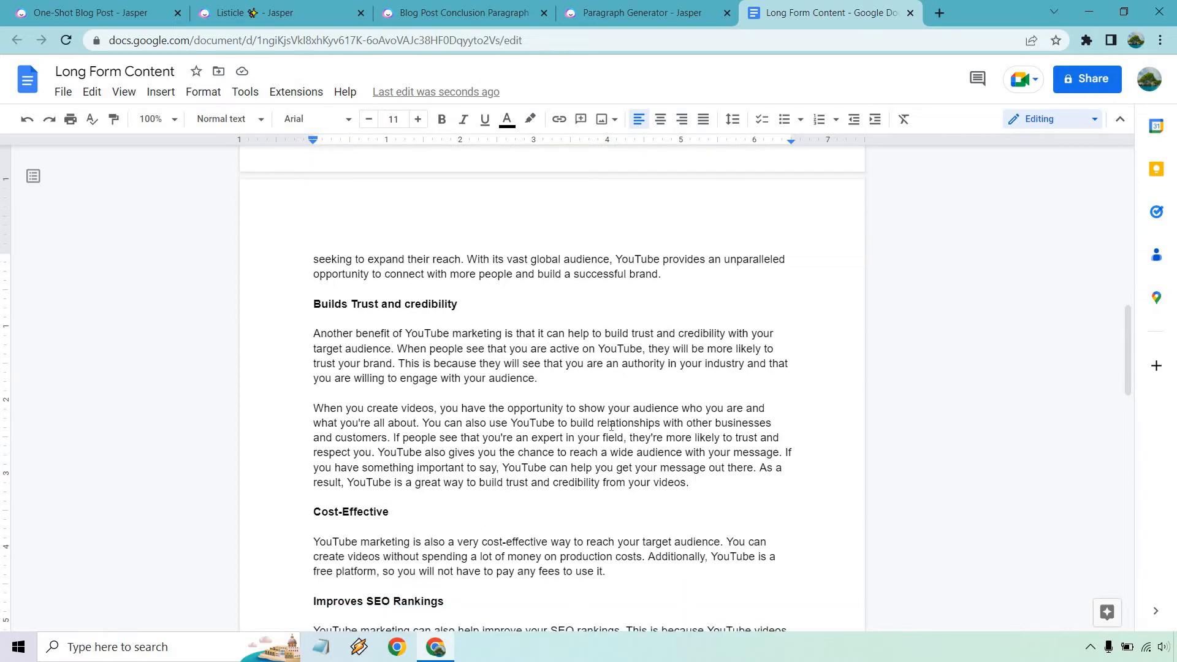
pyautogui.scroll(-3)
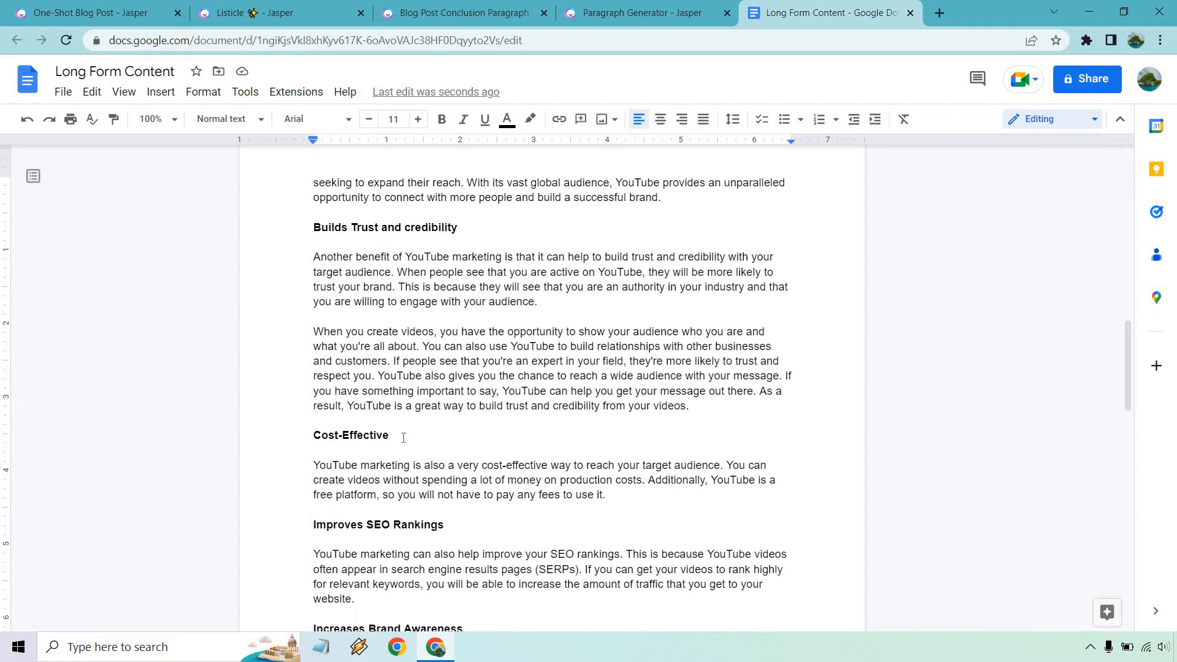
pyautogui.click(637, 12)
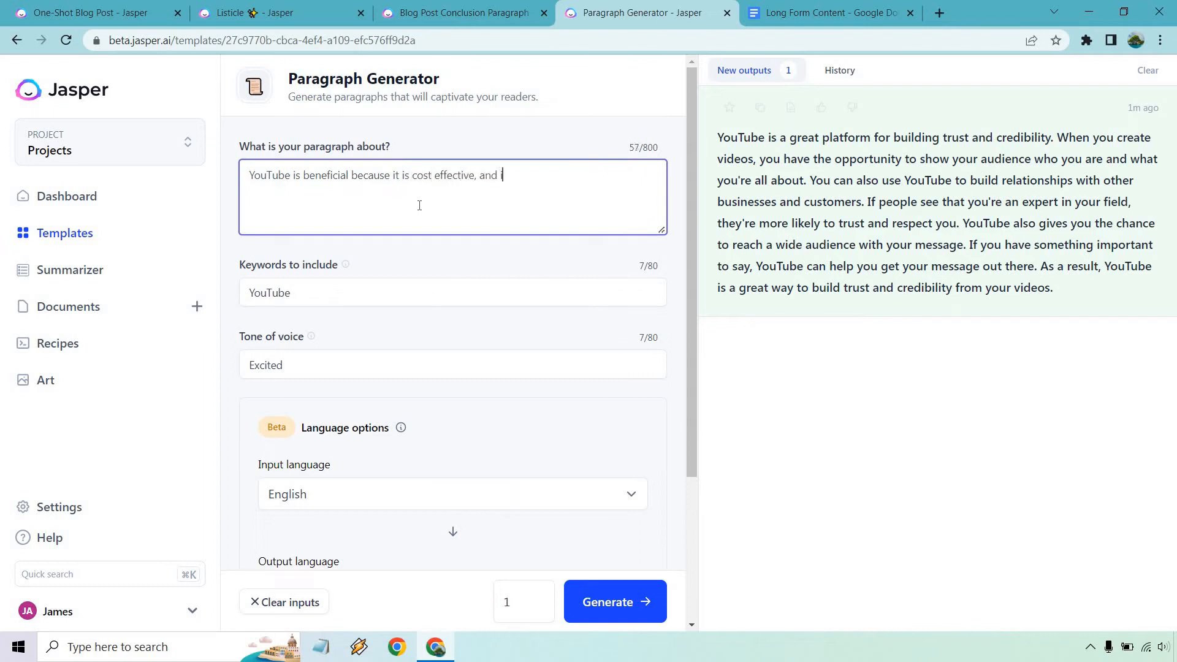
# - Generate a paragraph on YouTube being cost effective for leads and sales, and copy it
pyautogui.write('t allows you to generate leads and sales.')
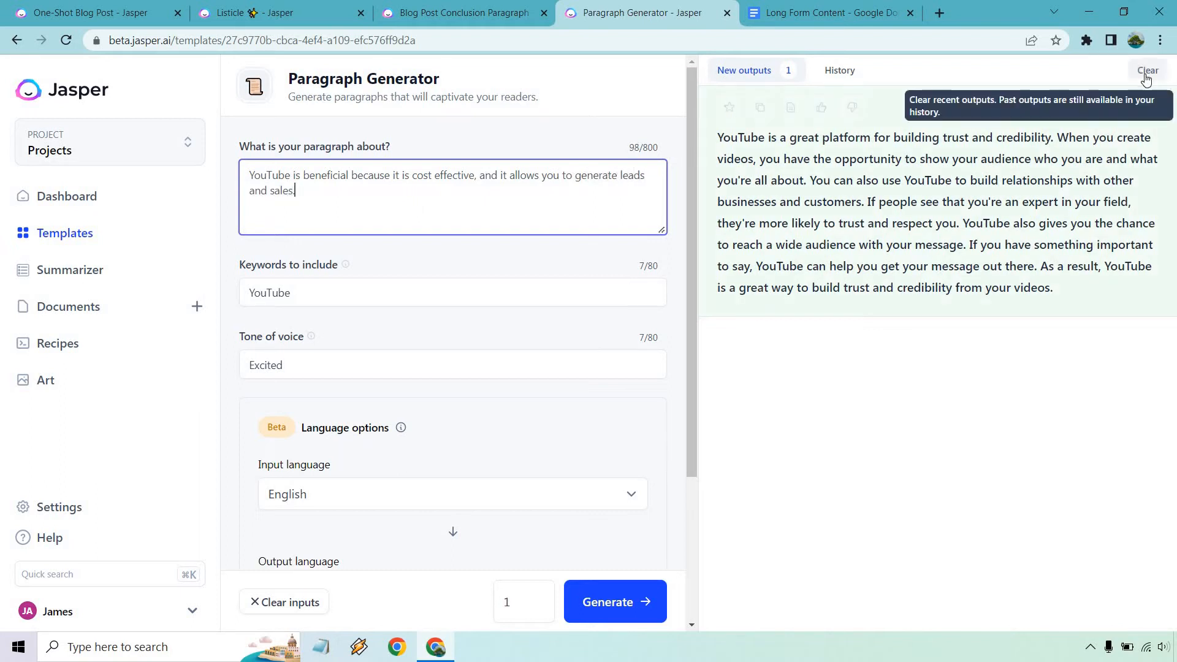
pyautogui.click(1147, 70)
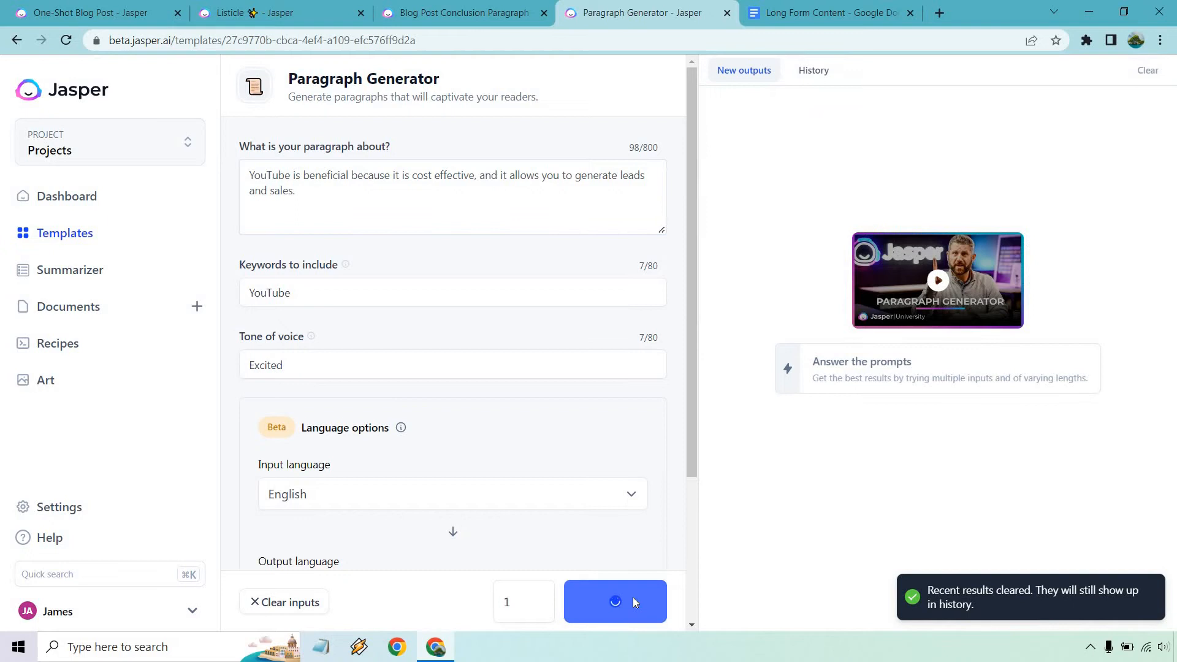
pyautogui.click(616, 601)
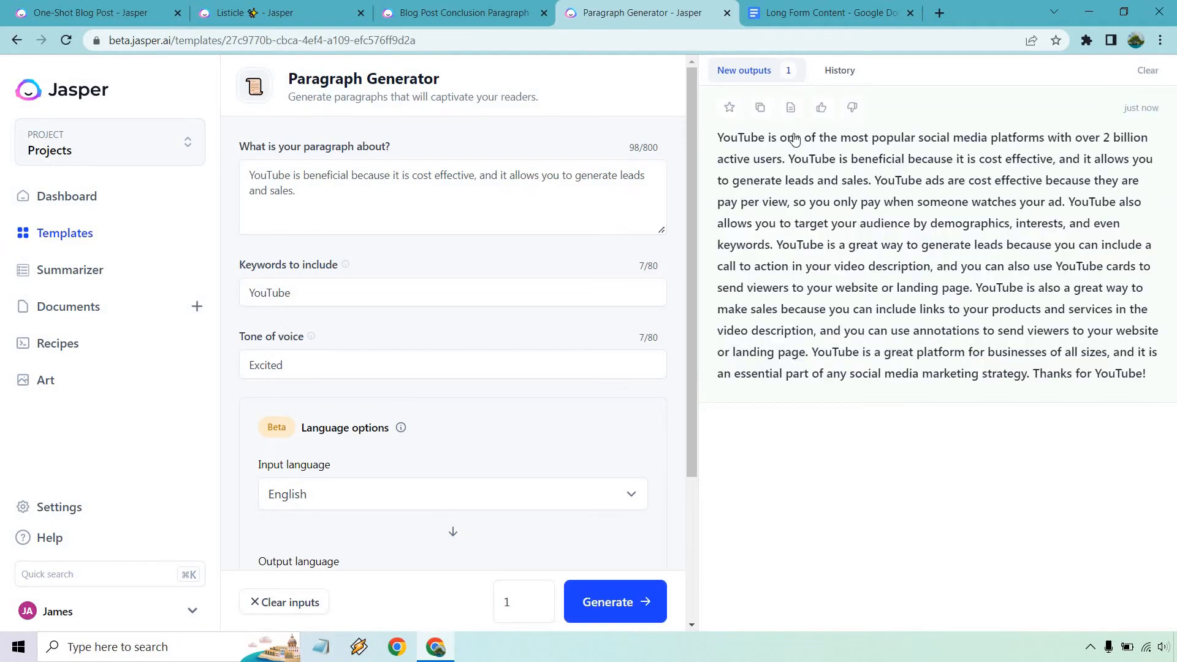
pyautogui.moveTo(895, 186)
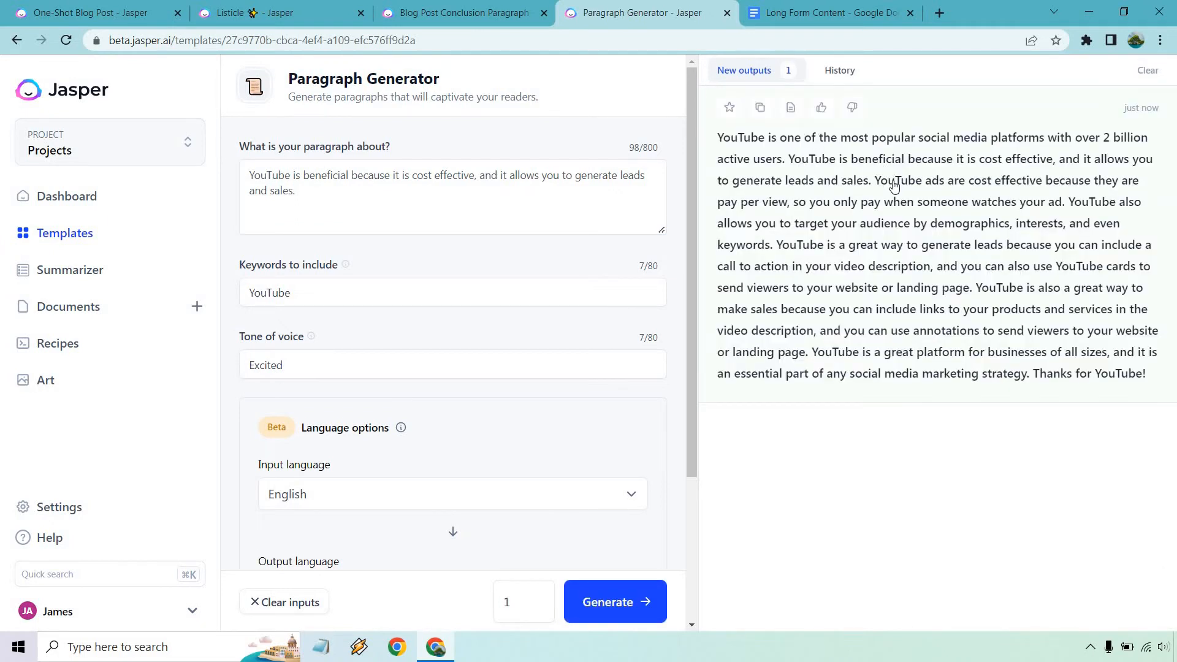
pyautogui.moveTo(856, 238)
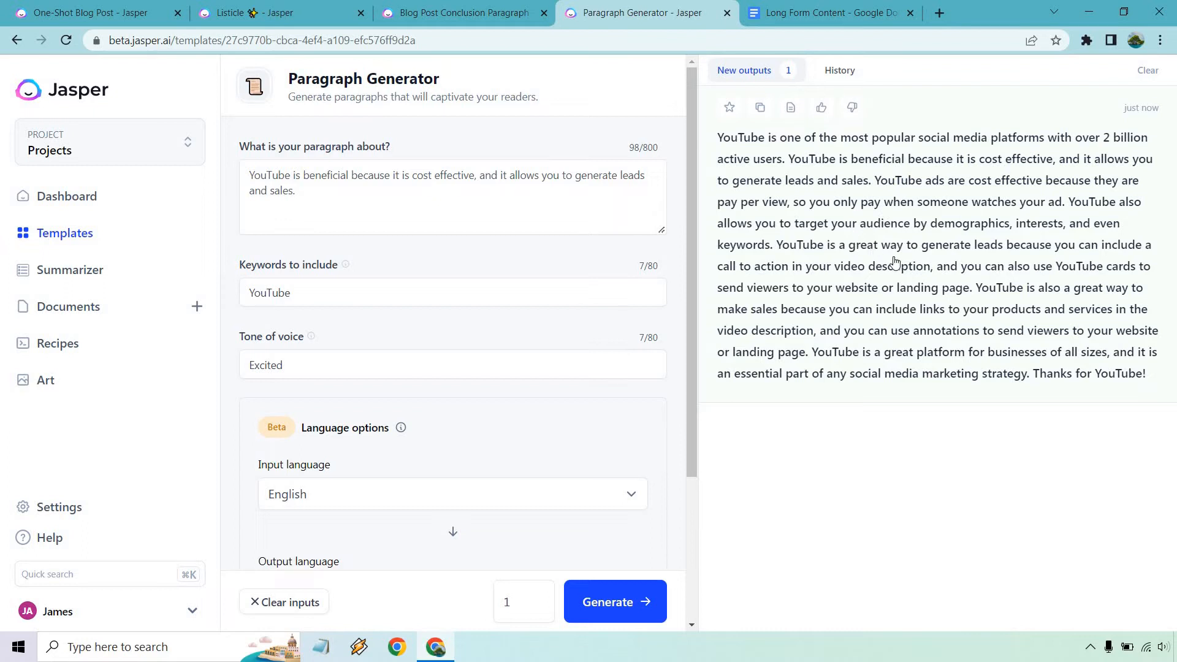
pyautogui.moveTo(938, 294)
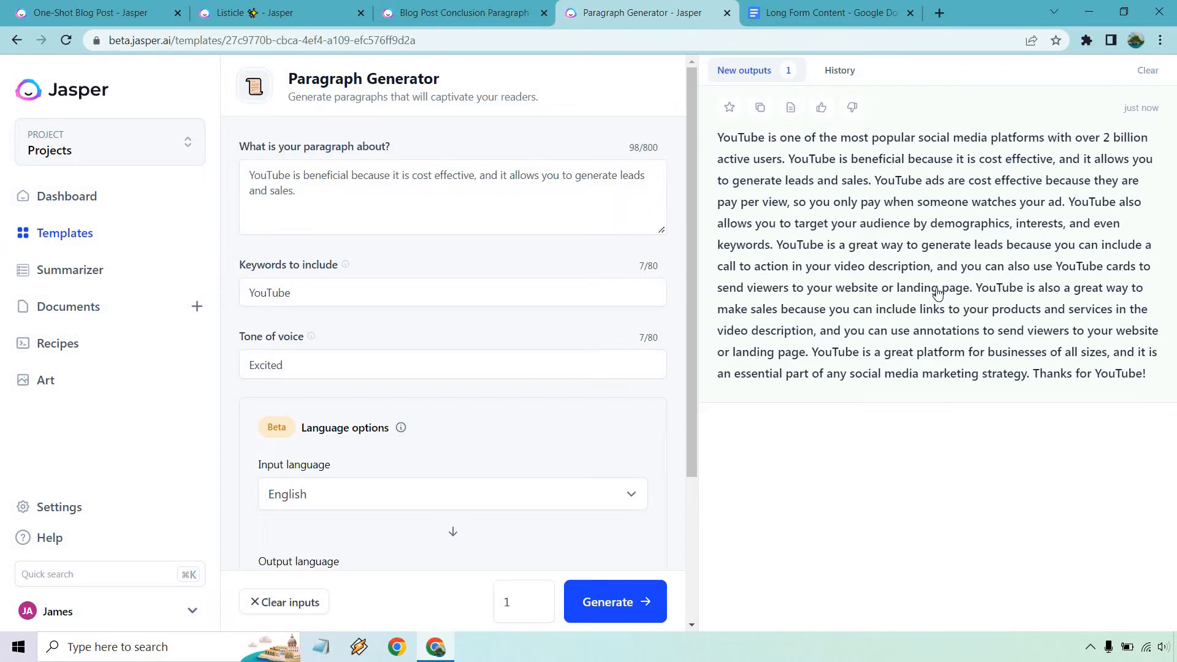
pyautogui.moveTo(883, 337)
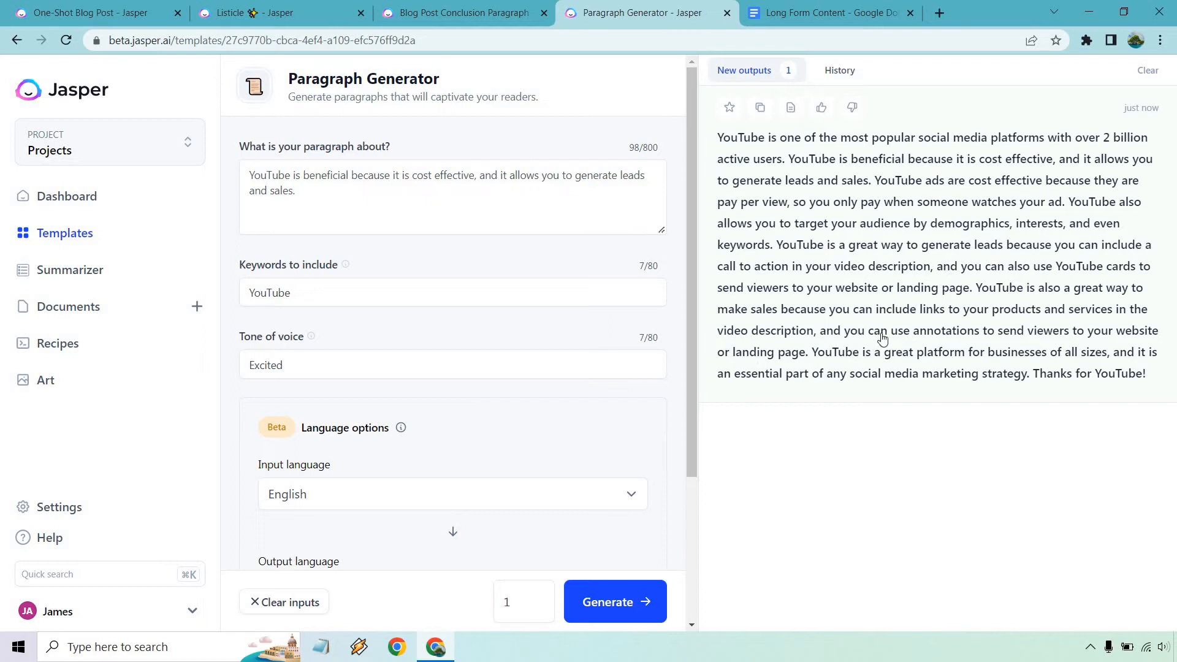
pyautogui.moveTo(886, 365)
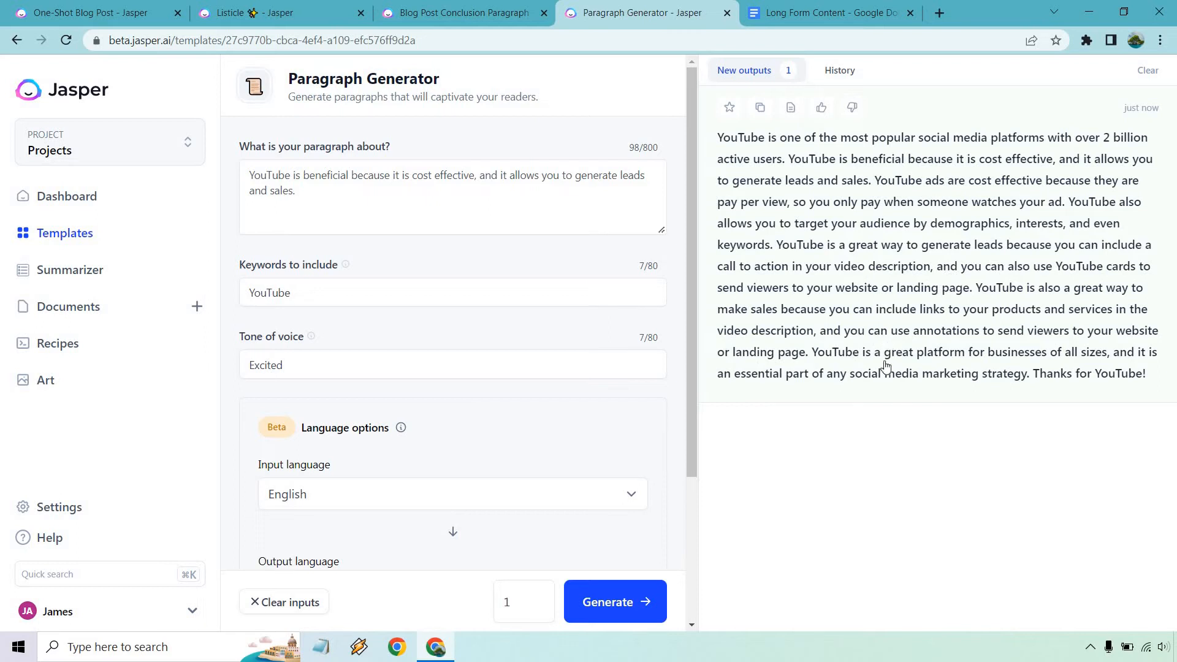
pyautogui.moveTo(1079, 392)
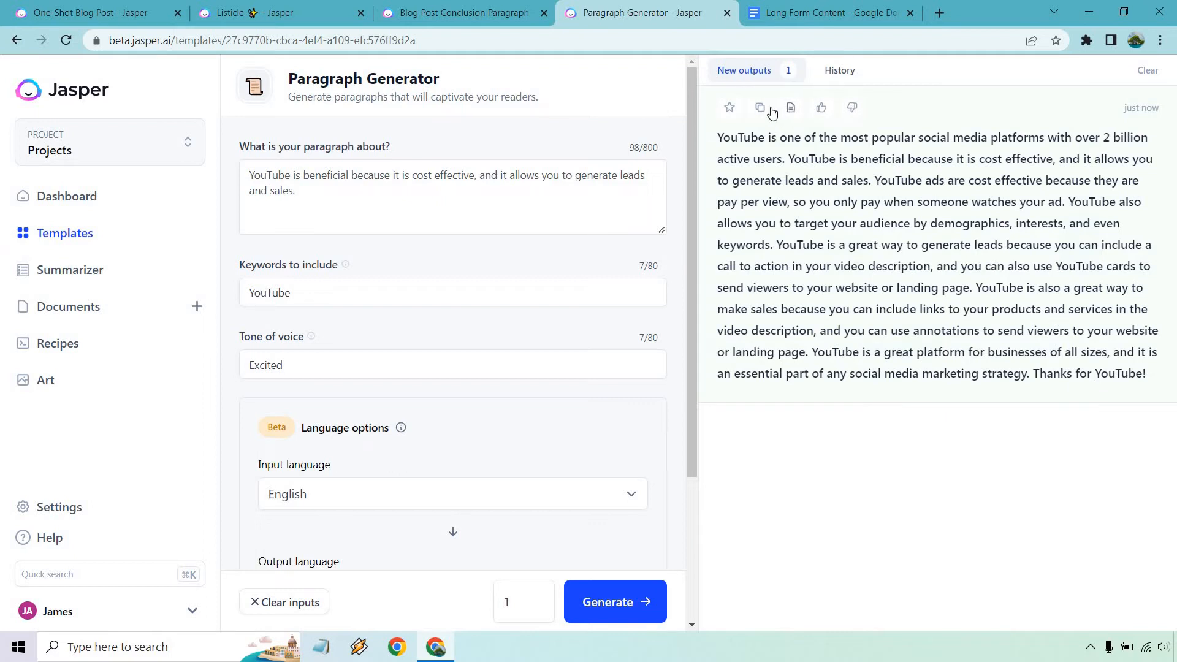
pyautogui.click(838, 12)
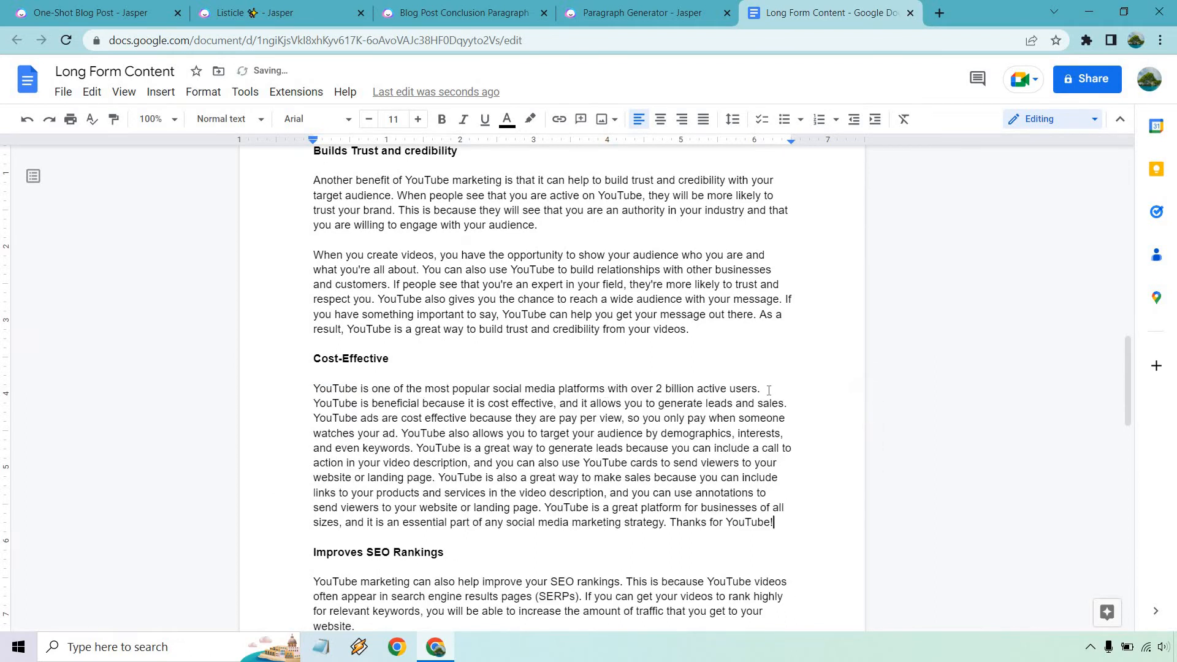
# - Delete the Cost-Effective paragraph's opening sentence about 2 billion active users
pyautogui.moveTo(312, 389); pyautogui.dragTo(760, 388)
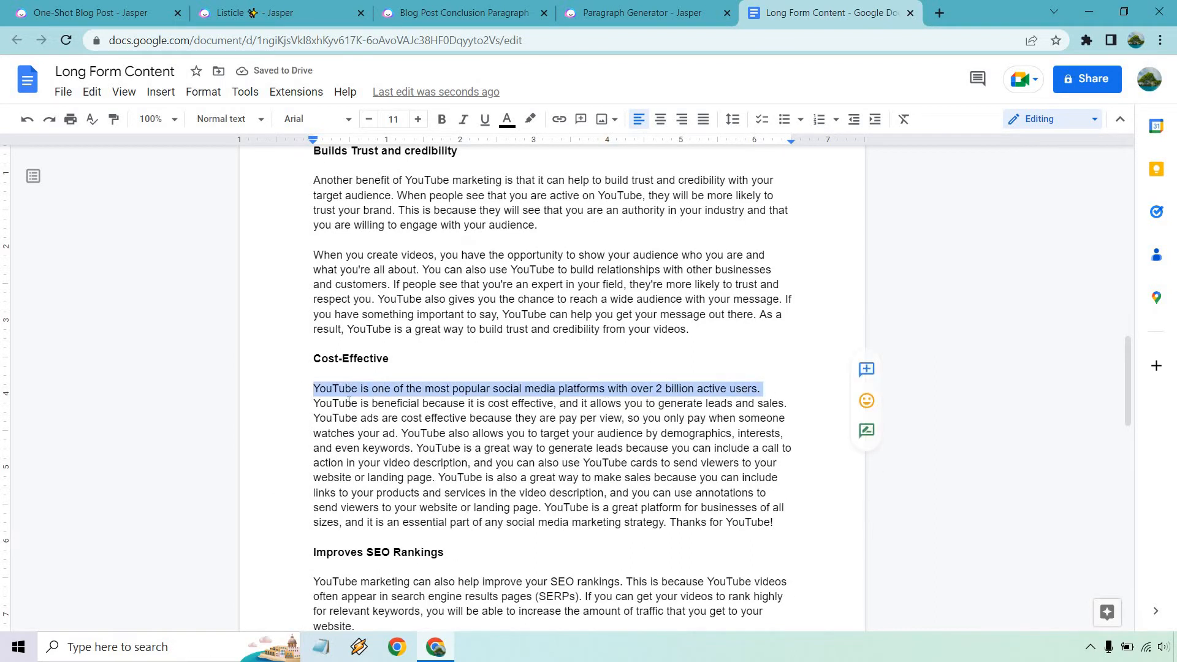
pyautogui.press('Delete')
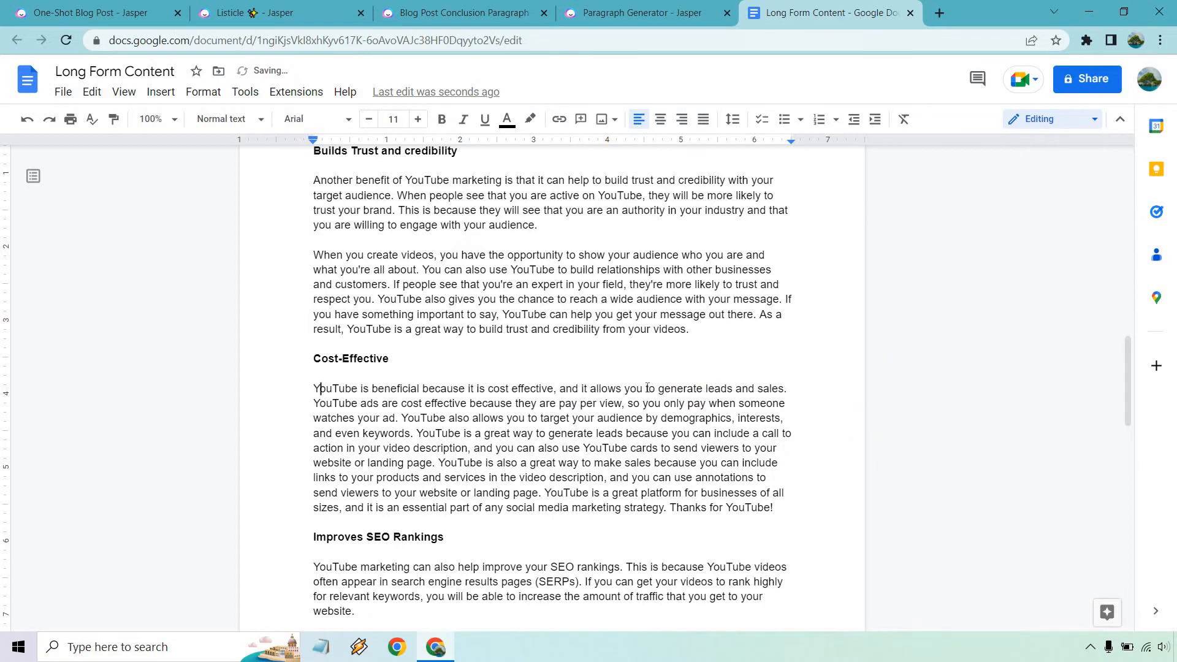
pyautogui.scroll(-3)
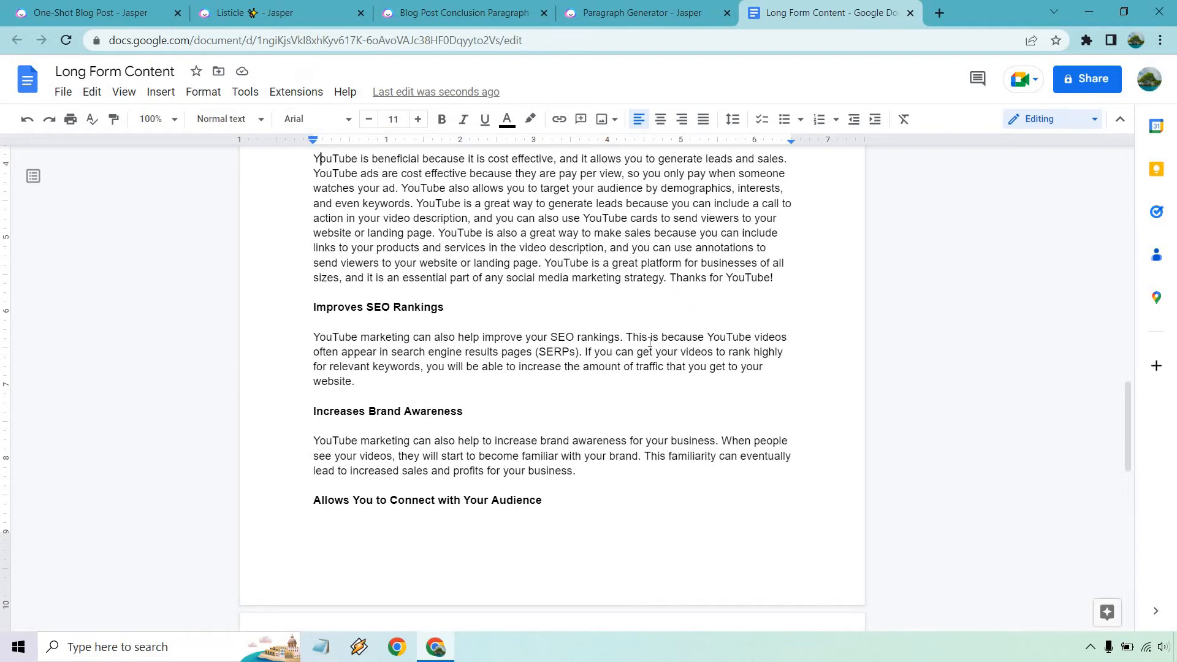
pyautogui.moveTo(522, 316)
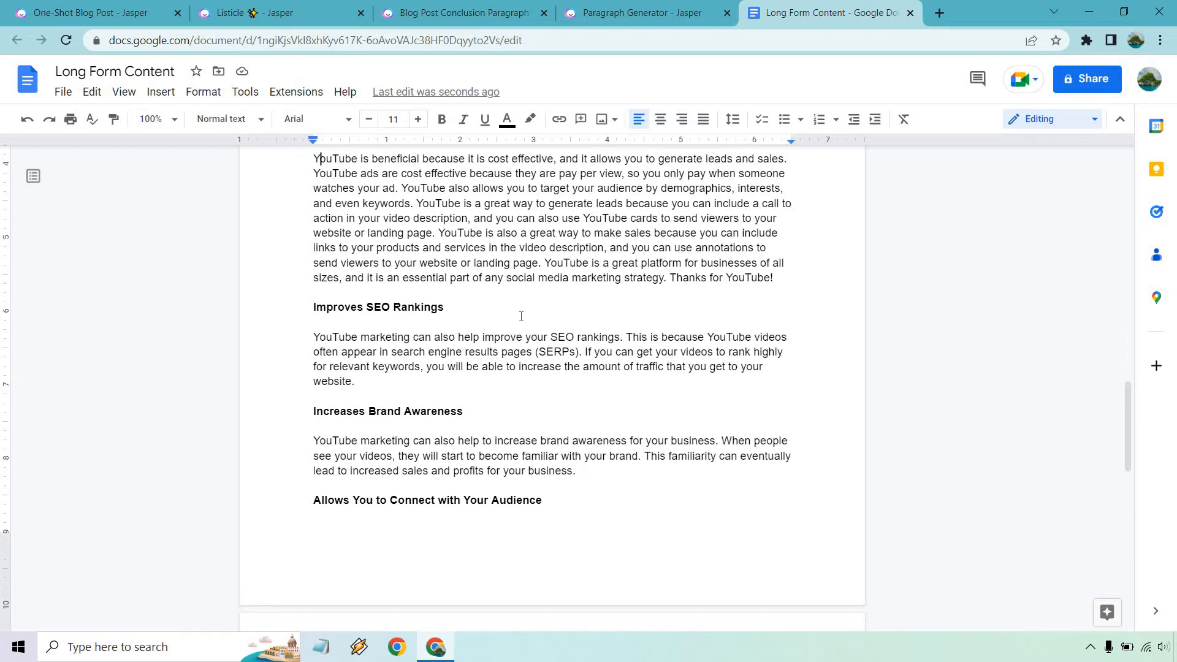
pyautogui.click(623, 13)
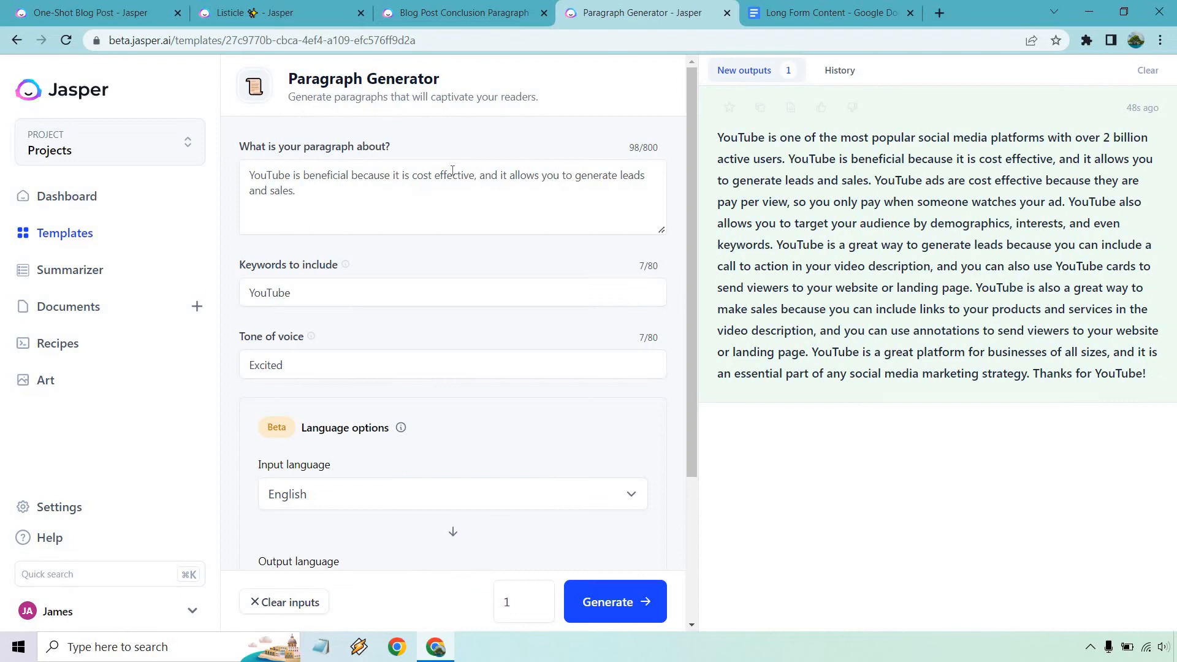
# - Rewrite the prompt to people searching for what they want and finding you, then regenerate
pyautogui.moveTo(394, 175); pyautogui.dragTo(296, 190)
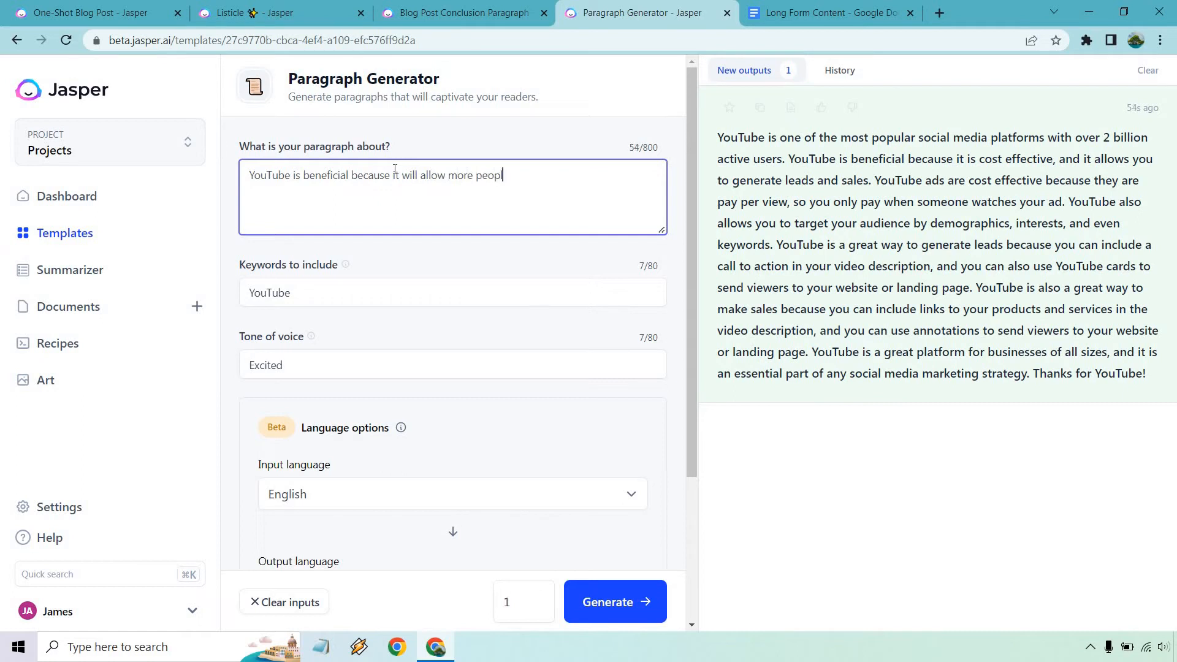
pyautogui.write('le to sear')
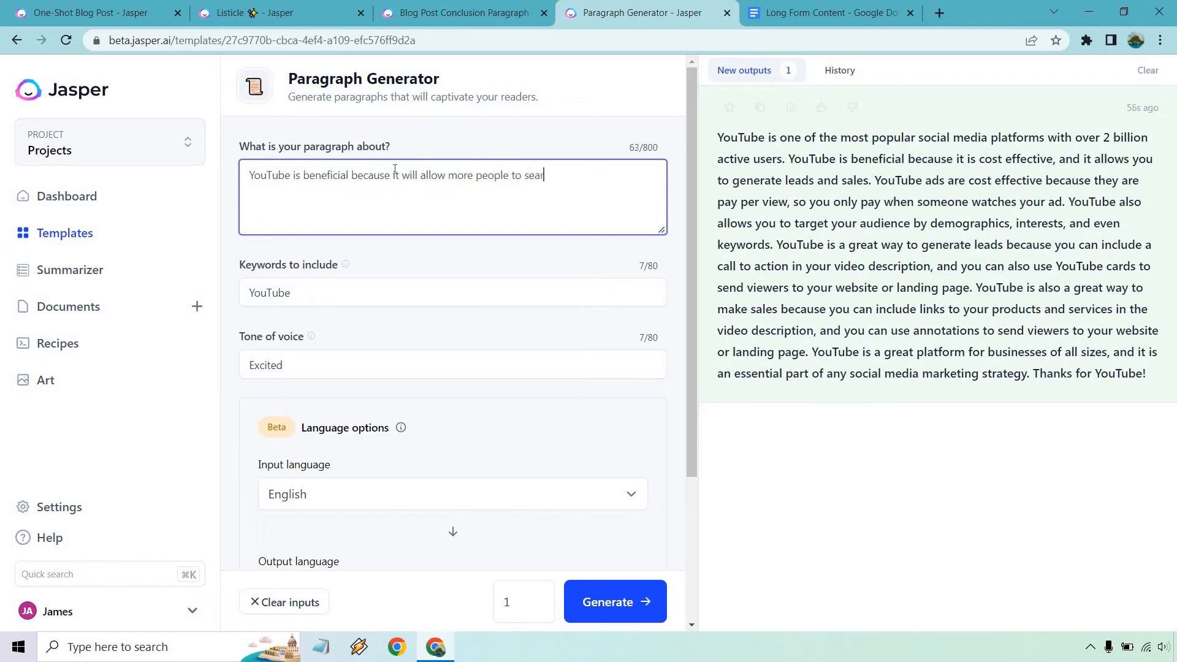
pyautogui.write('ch for wha')
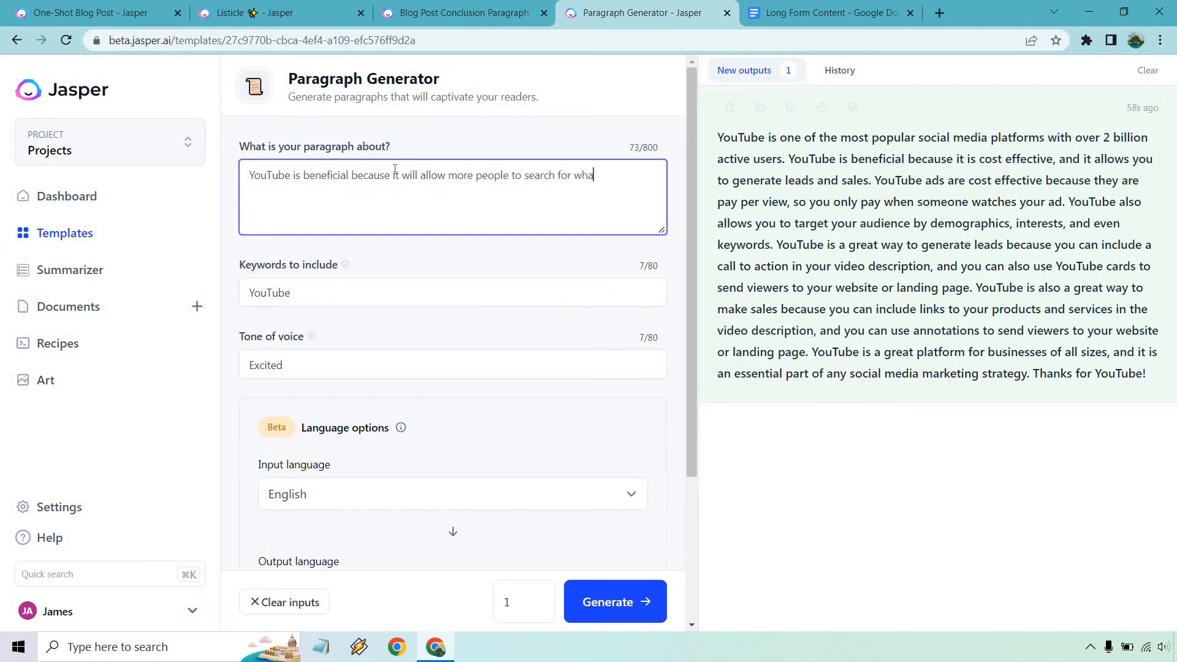
pyautogui.write('t they are looking for, and find')
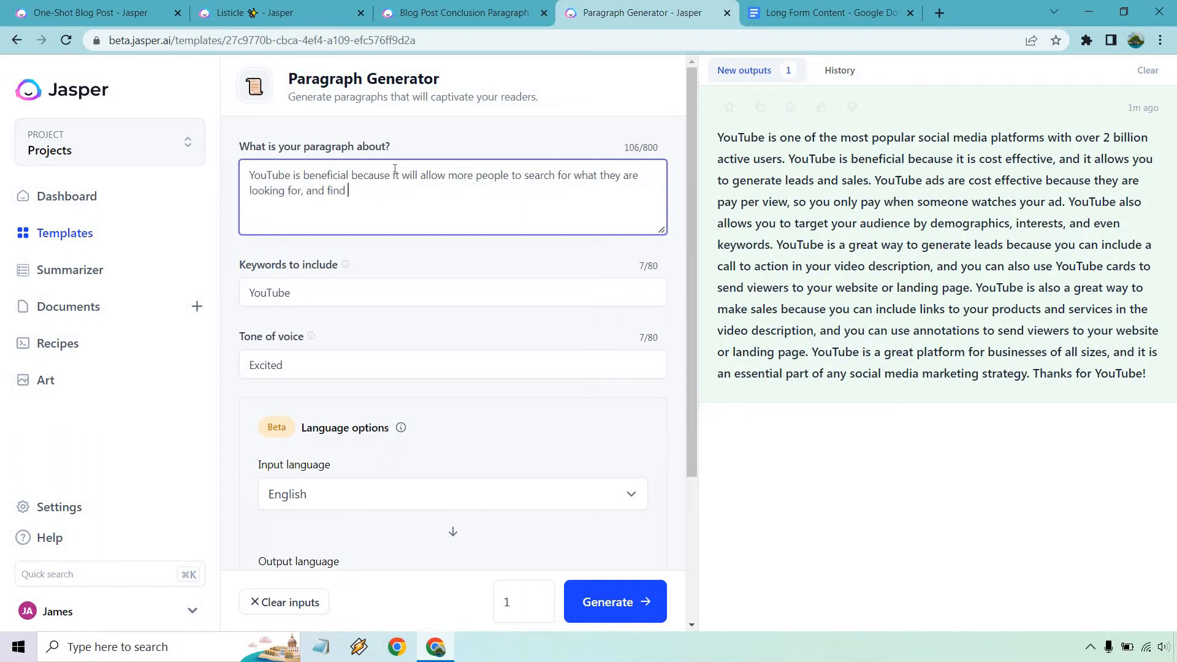
pyautogui.write('you in the process.')
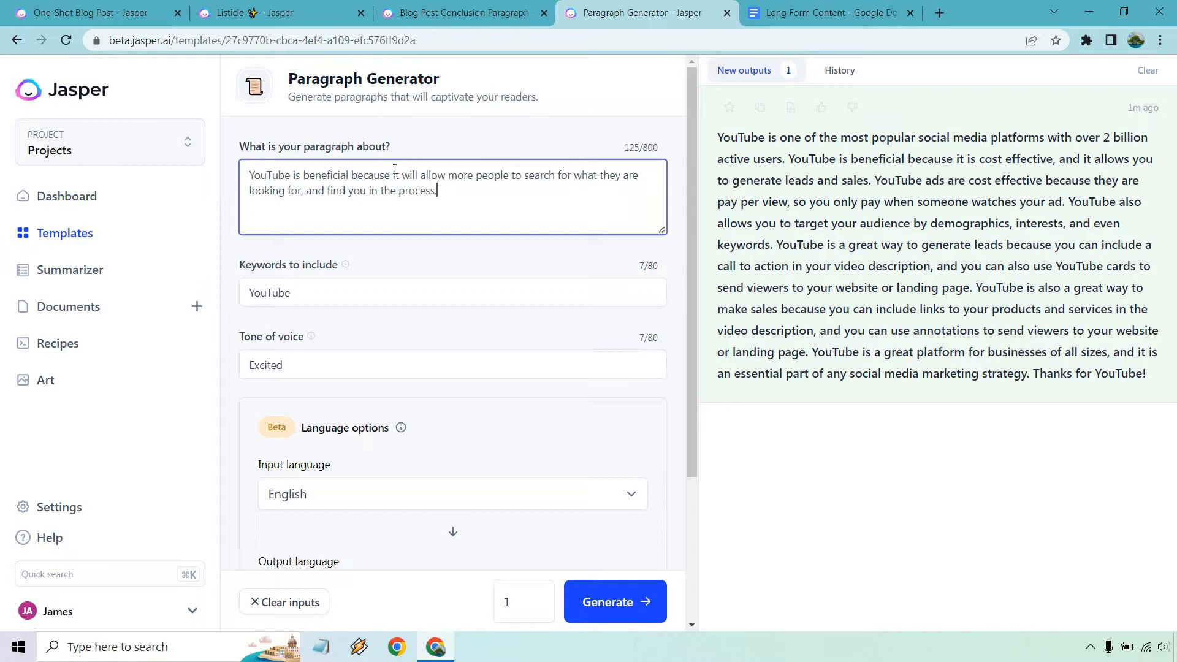
pyautogui.click(1148, 70)
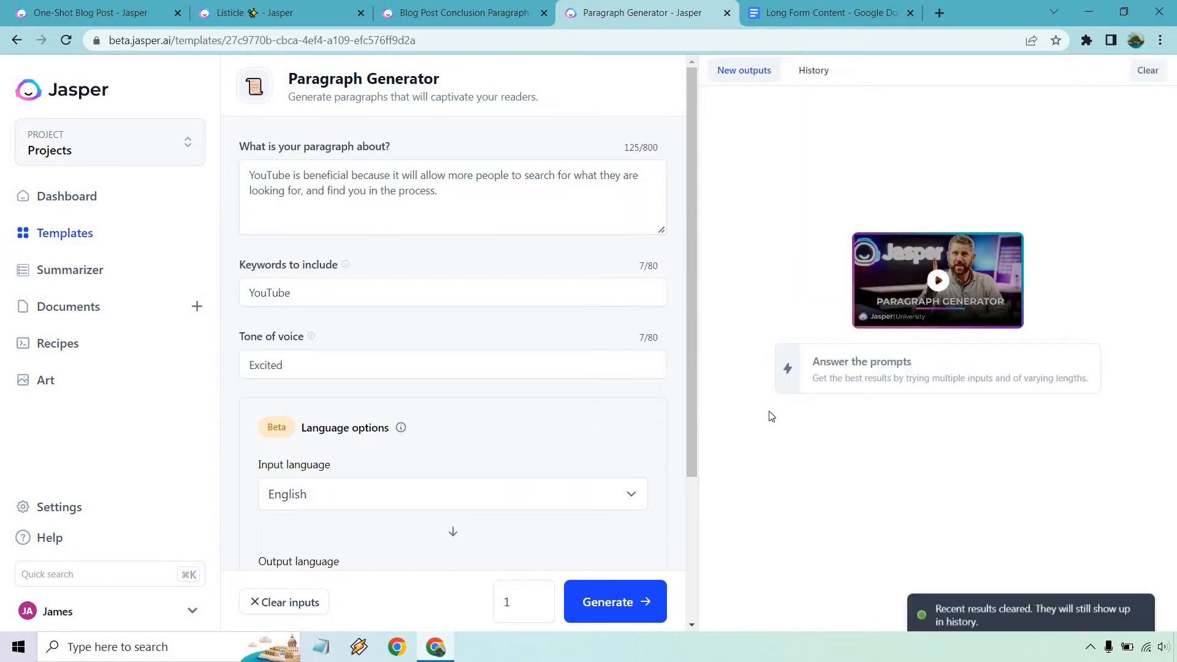
pyautogui.click(615, 600)
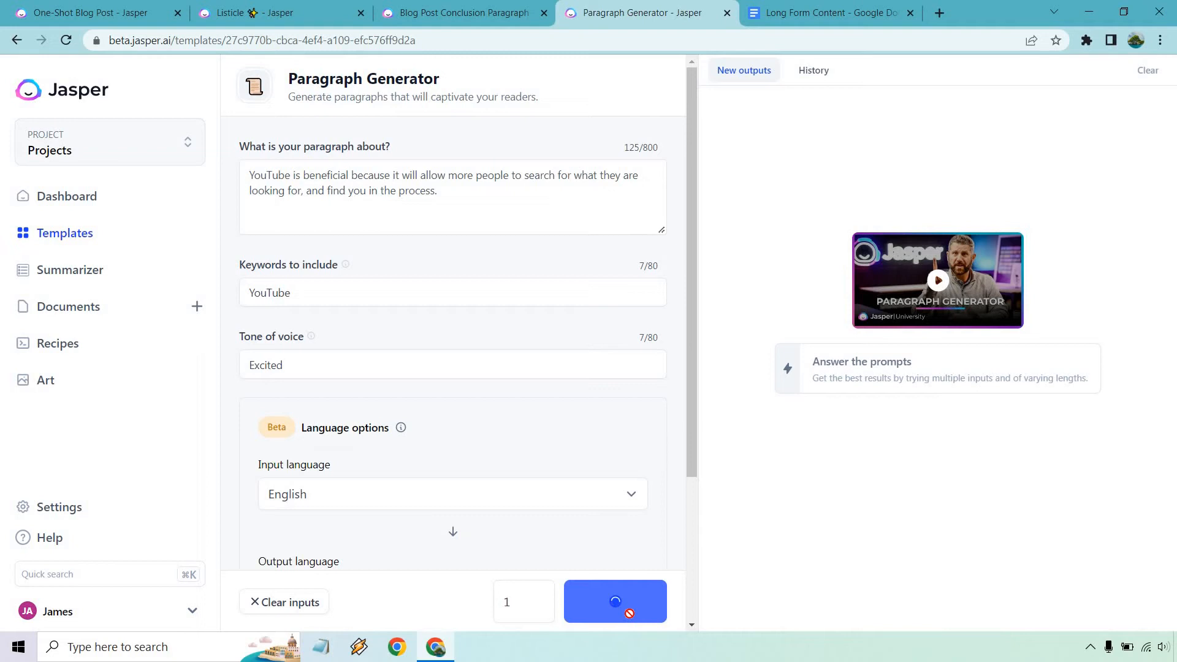
pyautogui.click(615, 600)
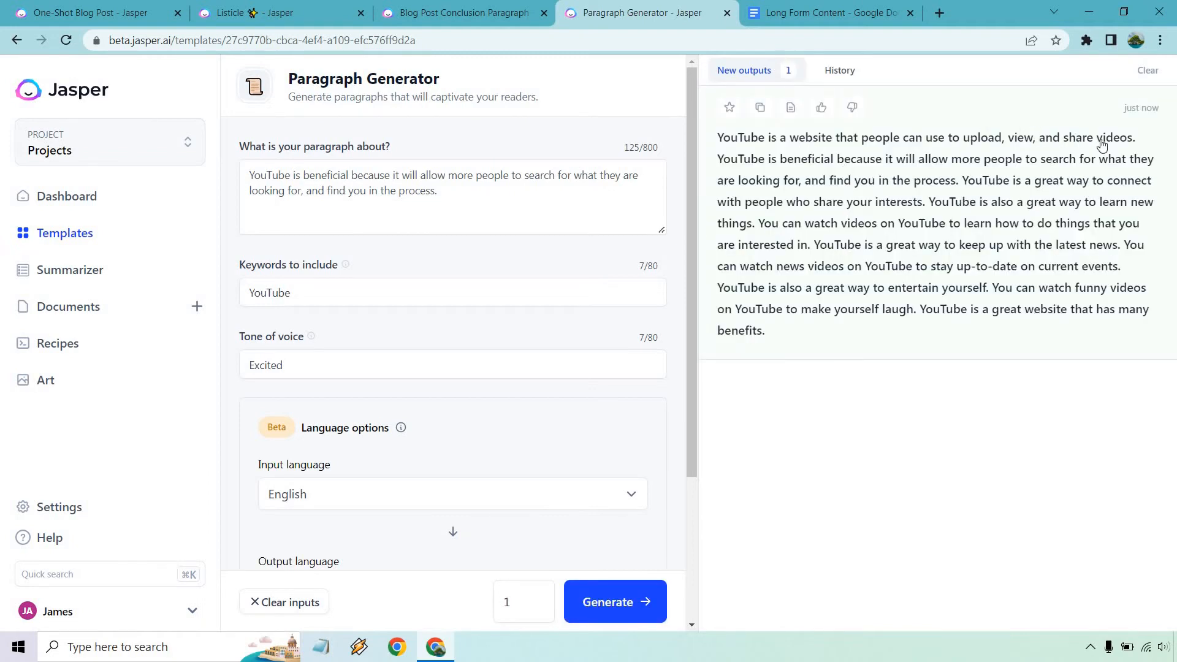
pyautogui.moveTo(840, 152)
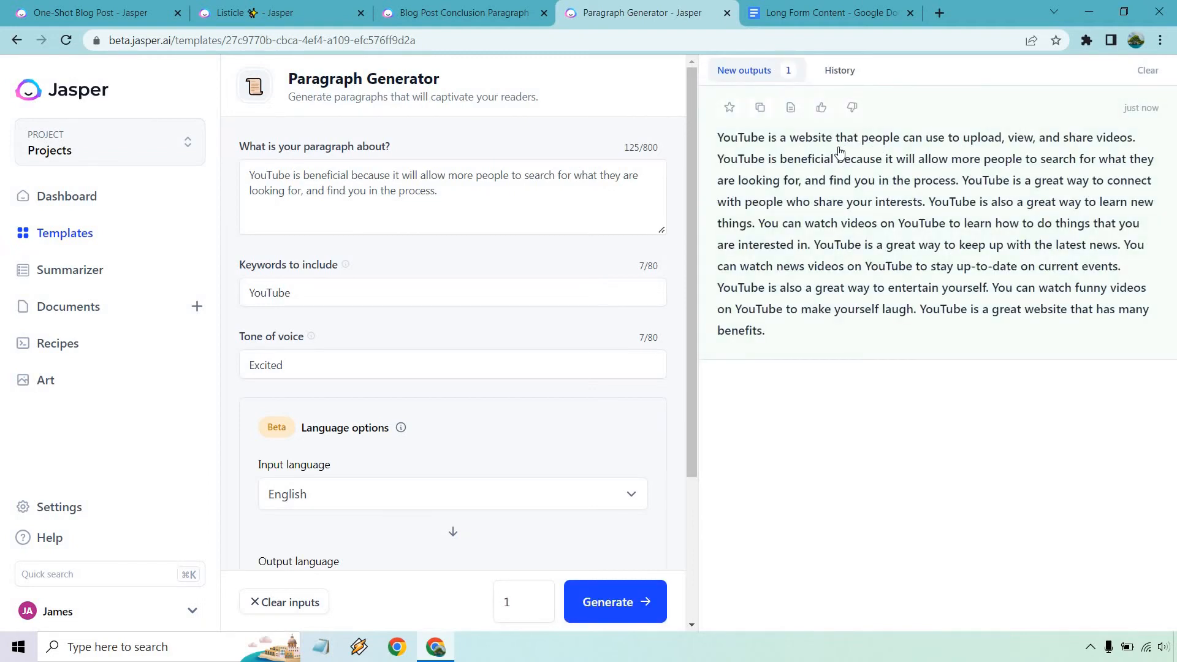
pyautogui.moveTo(946, 166)
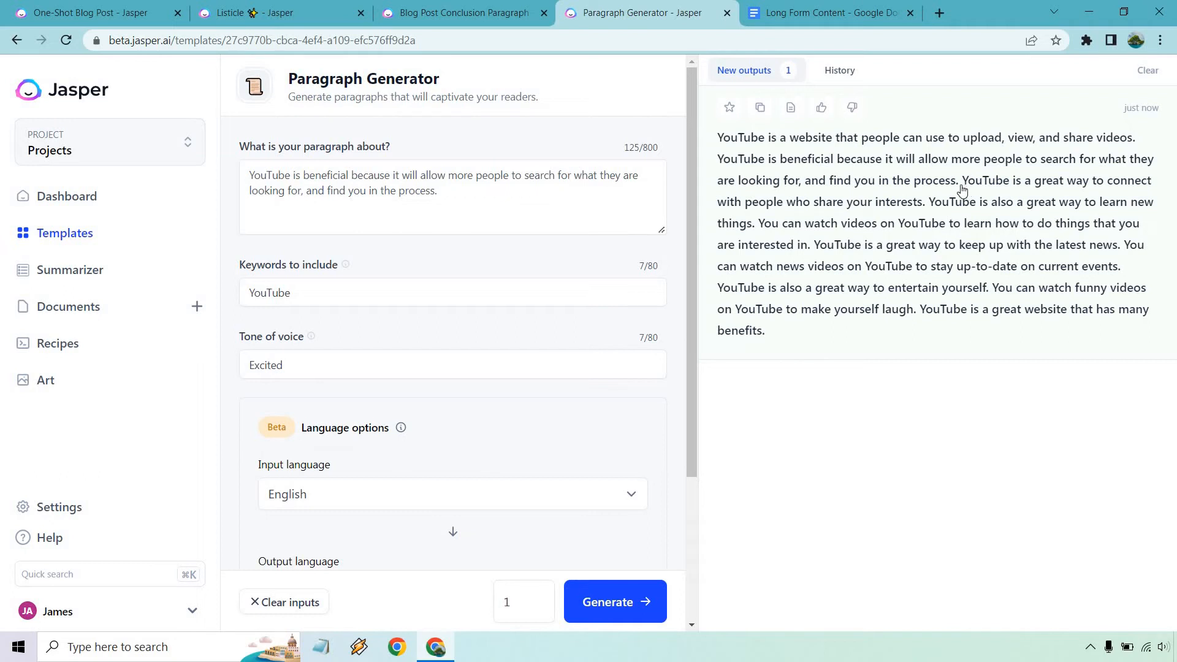
pyautogui.moveTo(556, 249)
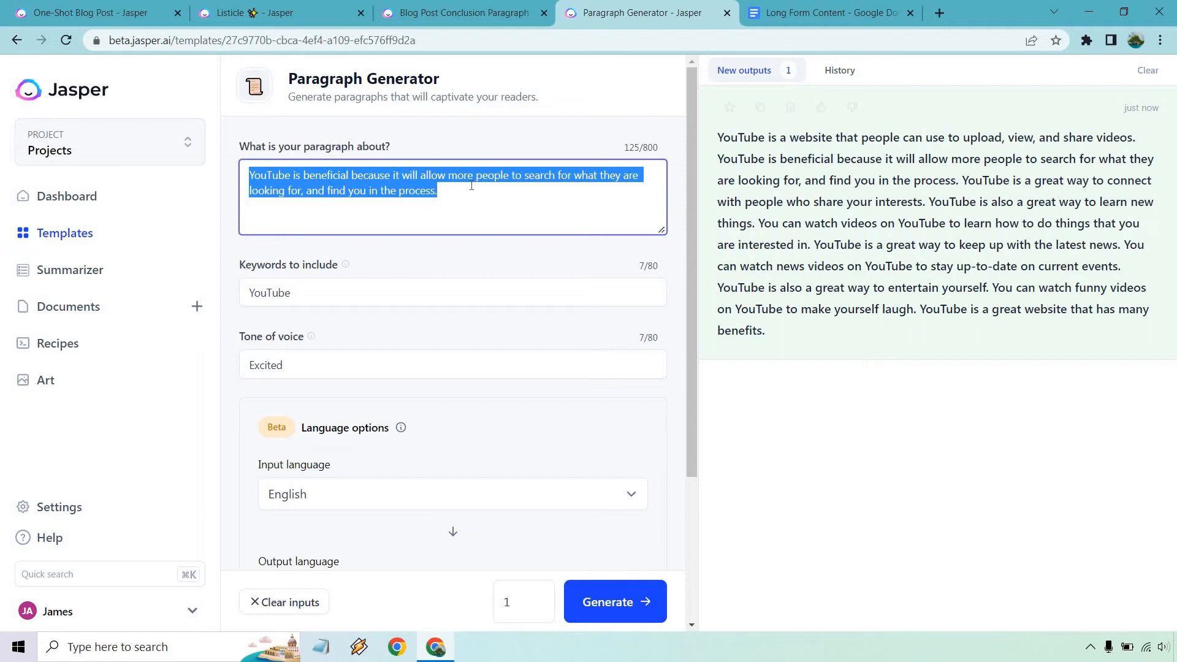
# - Generate a new paragraph on YouTube search optimization bringing traffic, leads and sales, and copy it
pyautogui.write('YouTube is')
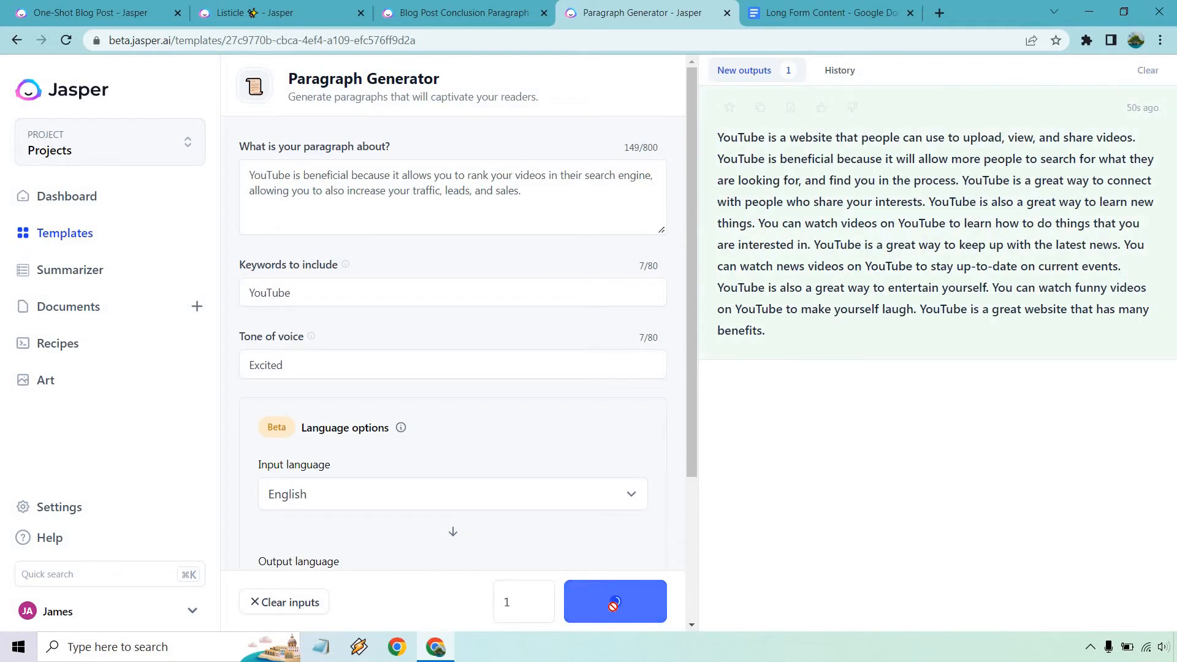
pyautogui.click(615, 601)
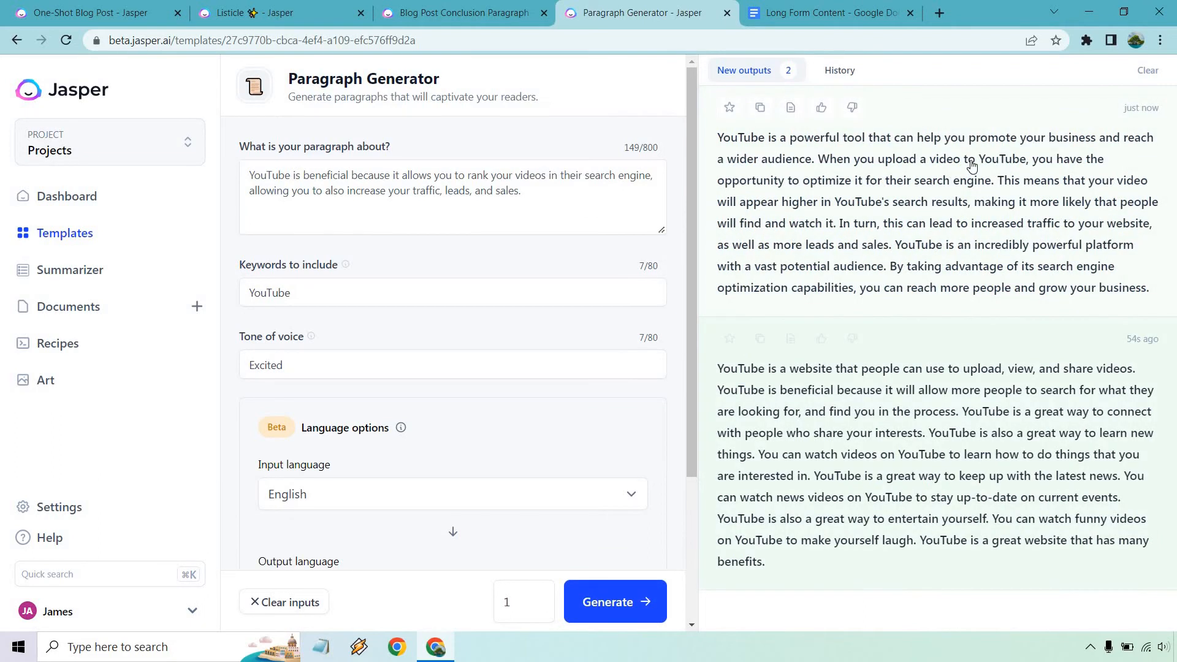
pyautogui.moveTo(982, 181)
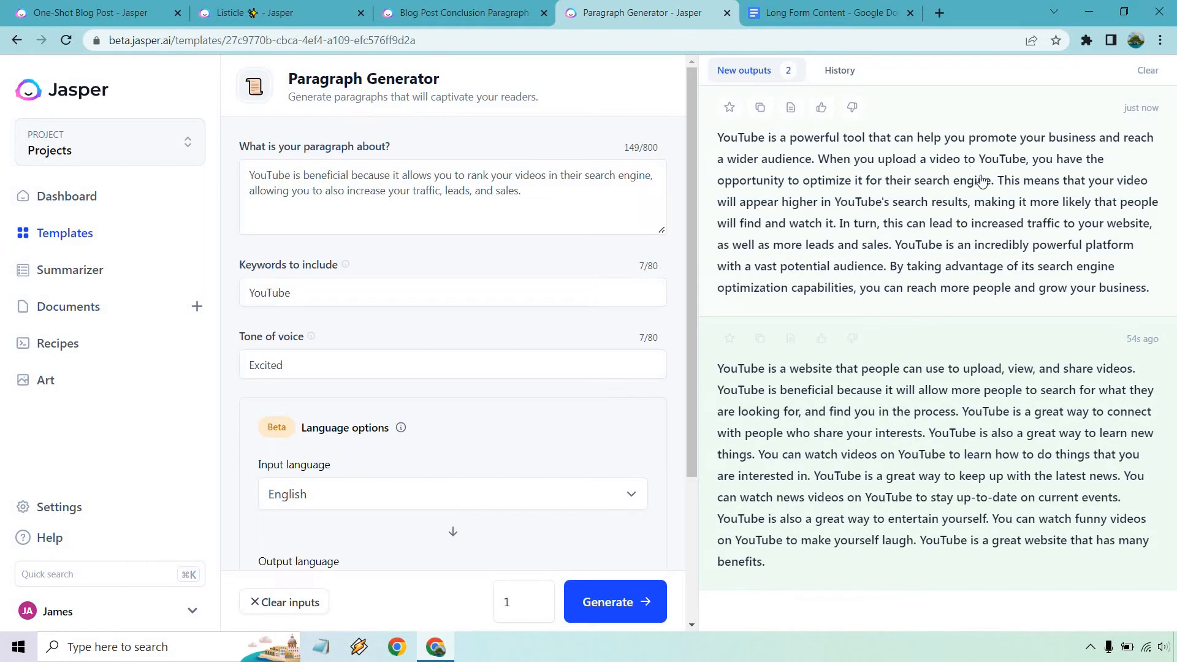
pyautogui.moveTo(961, 184)
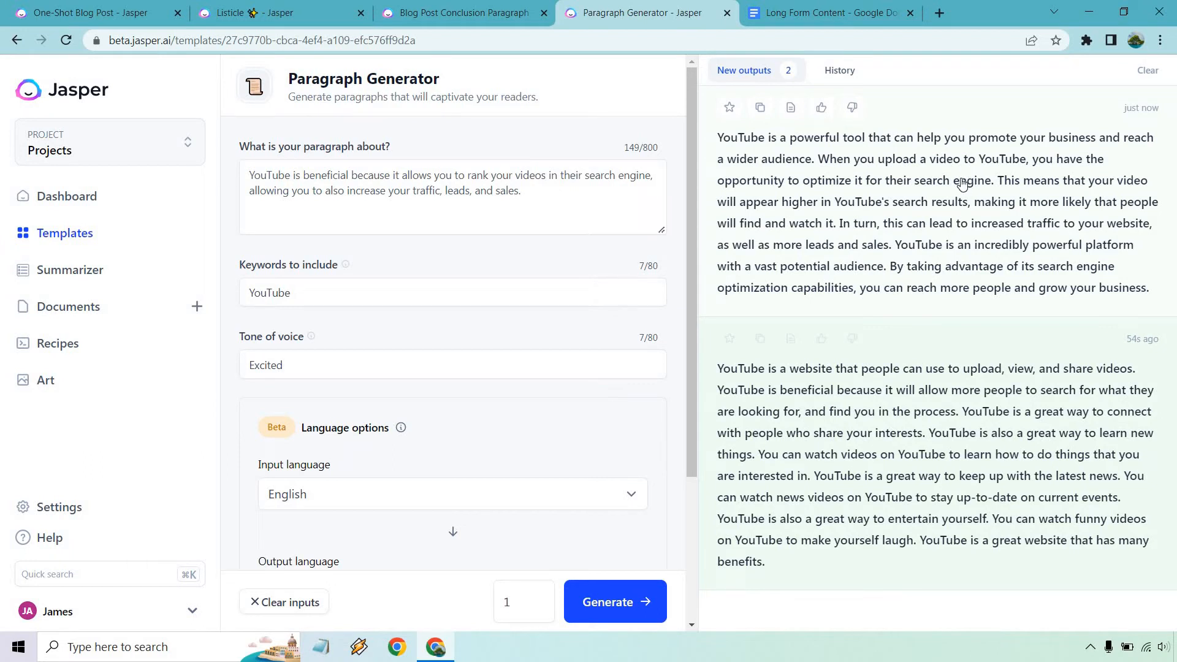
pyautogui.moveTo(934, 201)
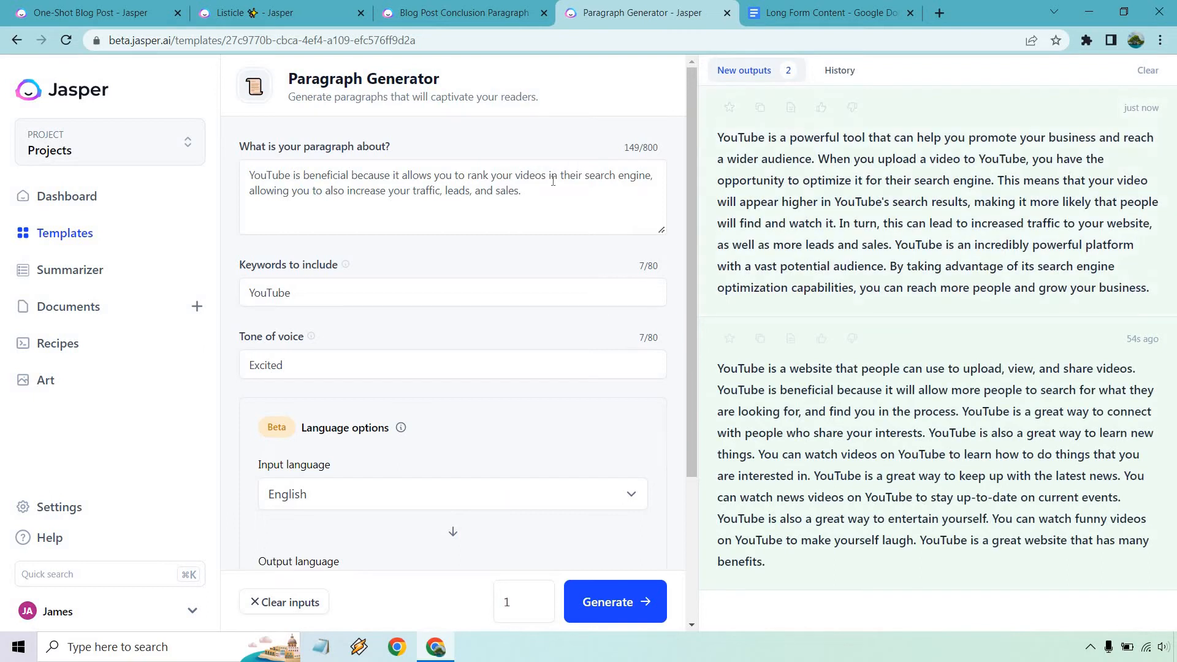
pyautogui.moveTo(425, 190); pyautogui.dragTo(520, 190)
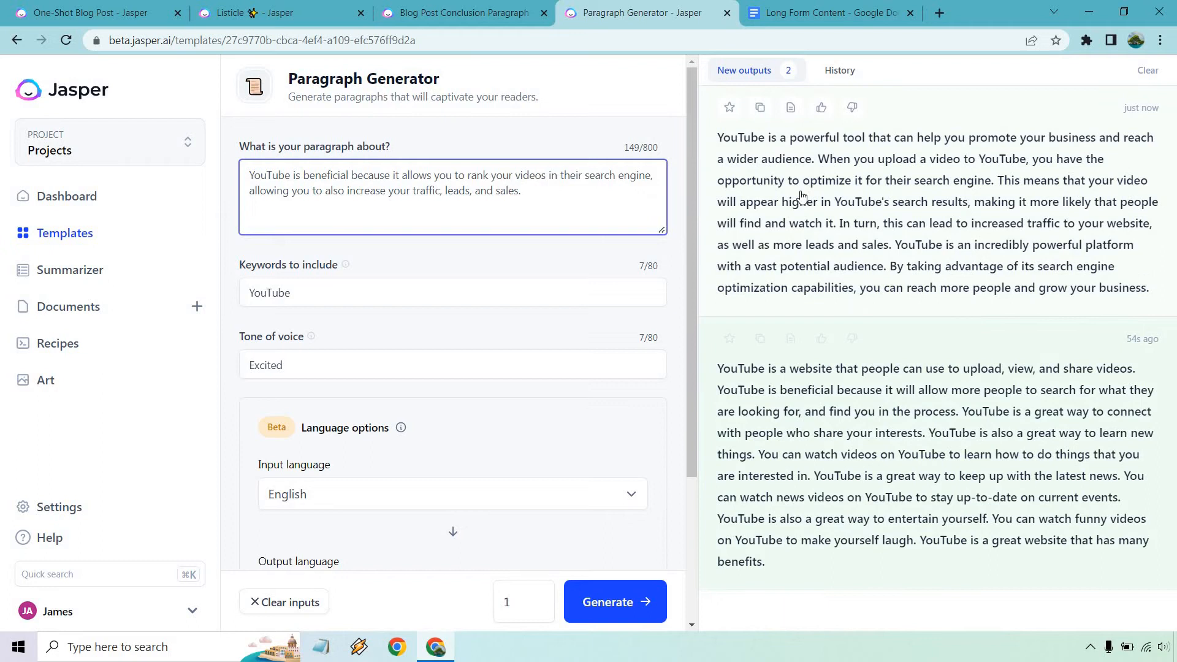
pyautogui.click(760, 108)
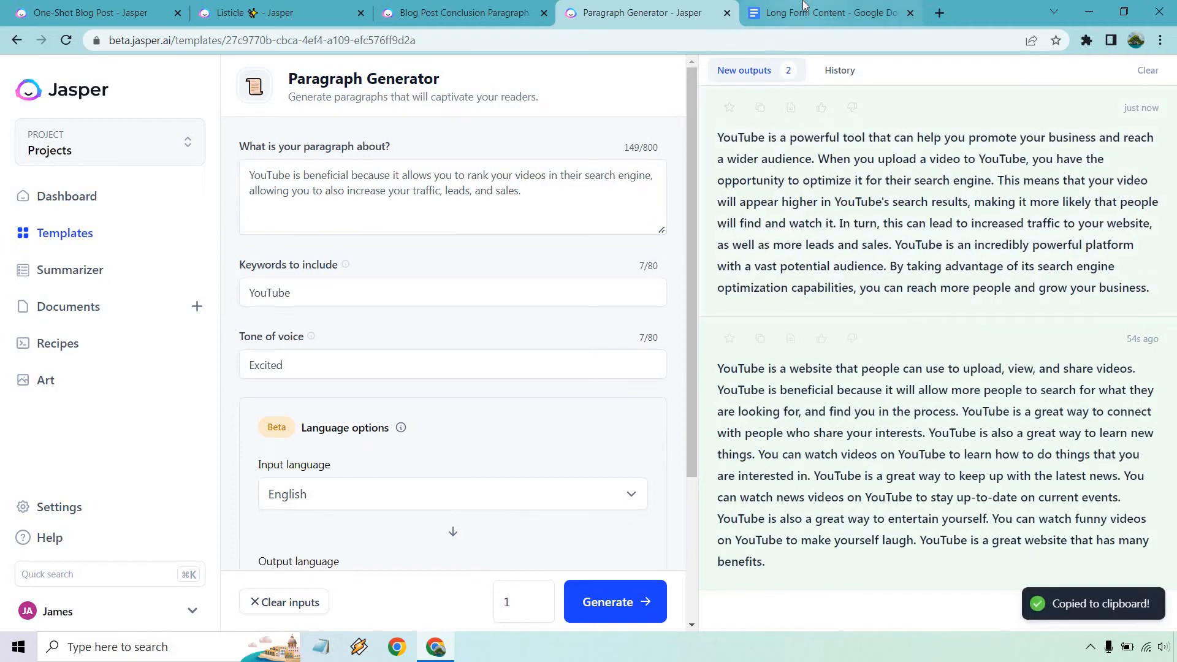
# - Delete the 'Allows You to Connect with Your Audience' heading and paragraph from the Long Form Content doc
pyautogui.click(829, 12)
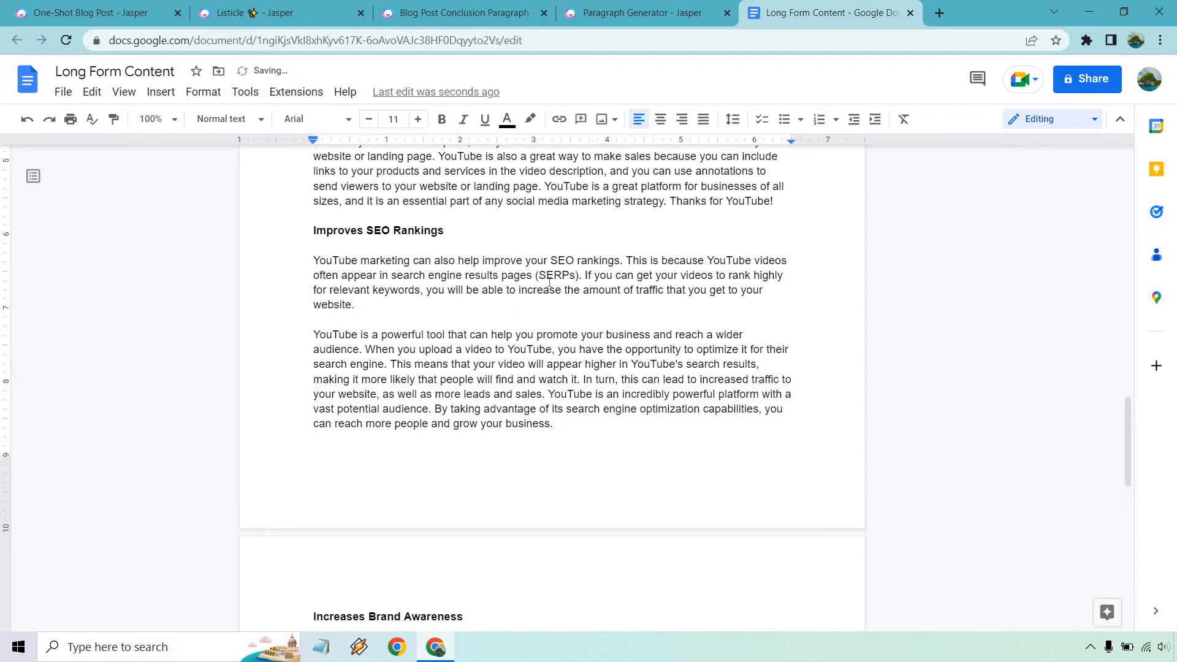
pyautogui.scroll(-3)
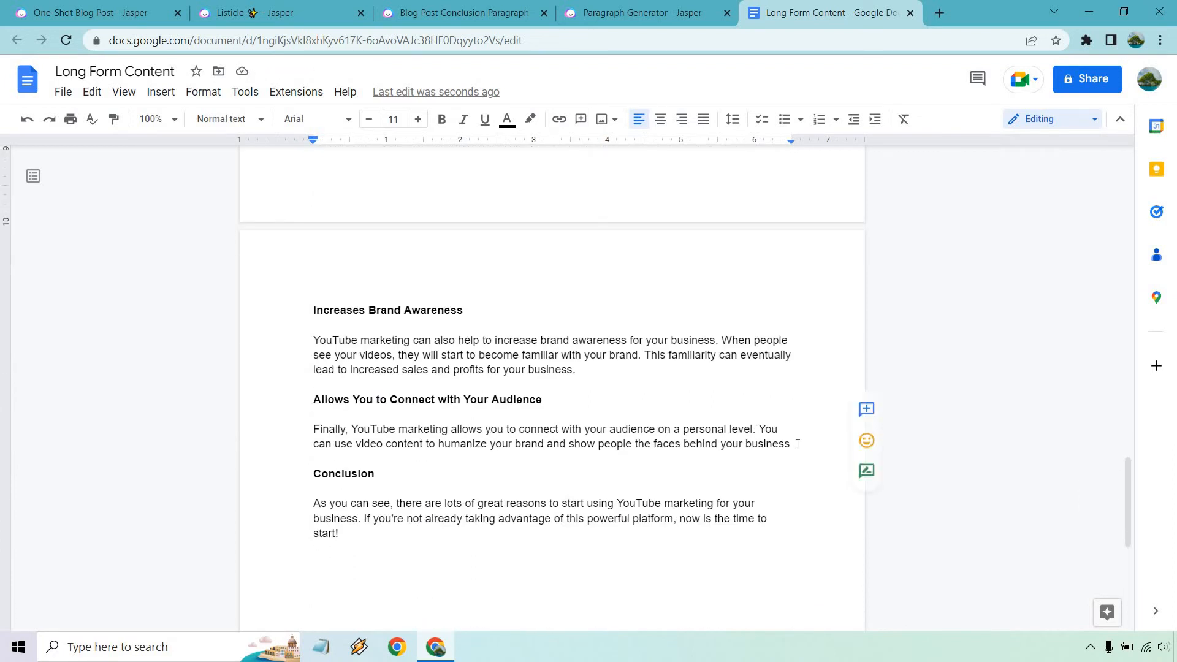
pyautogui.moveTo(312, 399); pyautogui.dragTo(789, 444)
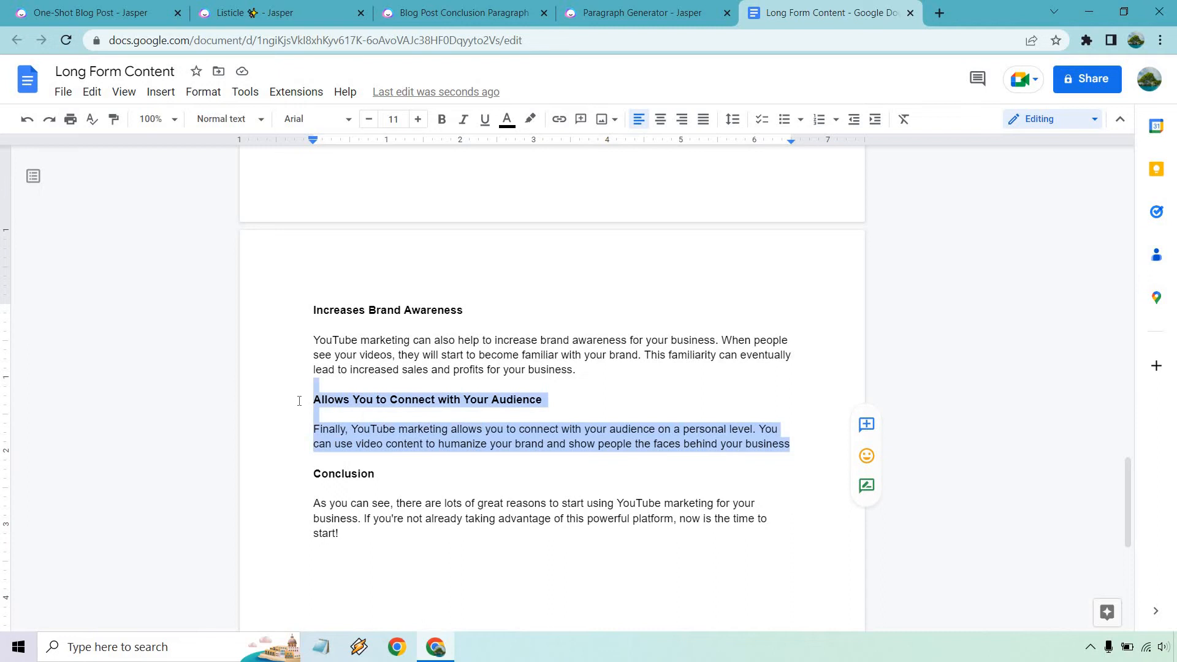
pyautogui.press('Delete')
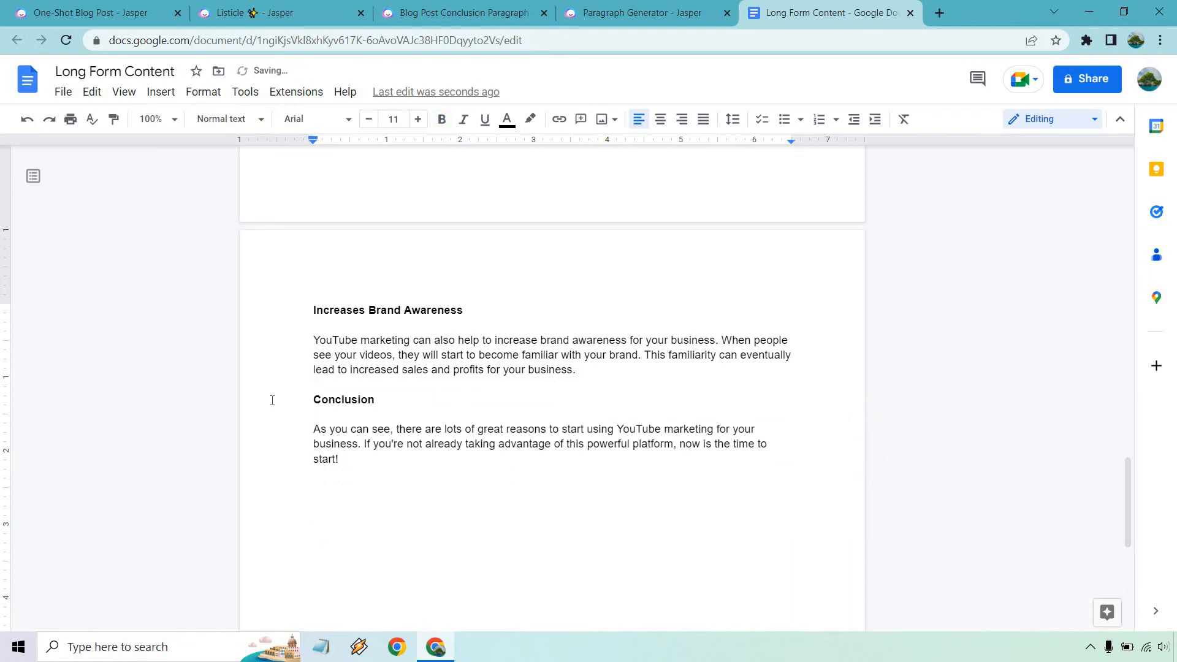
# - Generate a YouTube brand-awareness paragraph in Jasper and bring it toward the Increases Brand Awareness section
pyautogui.click(647, 12)
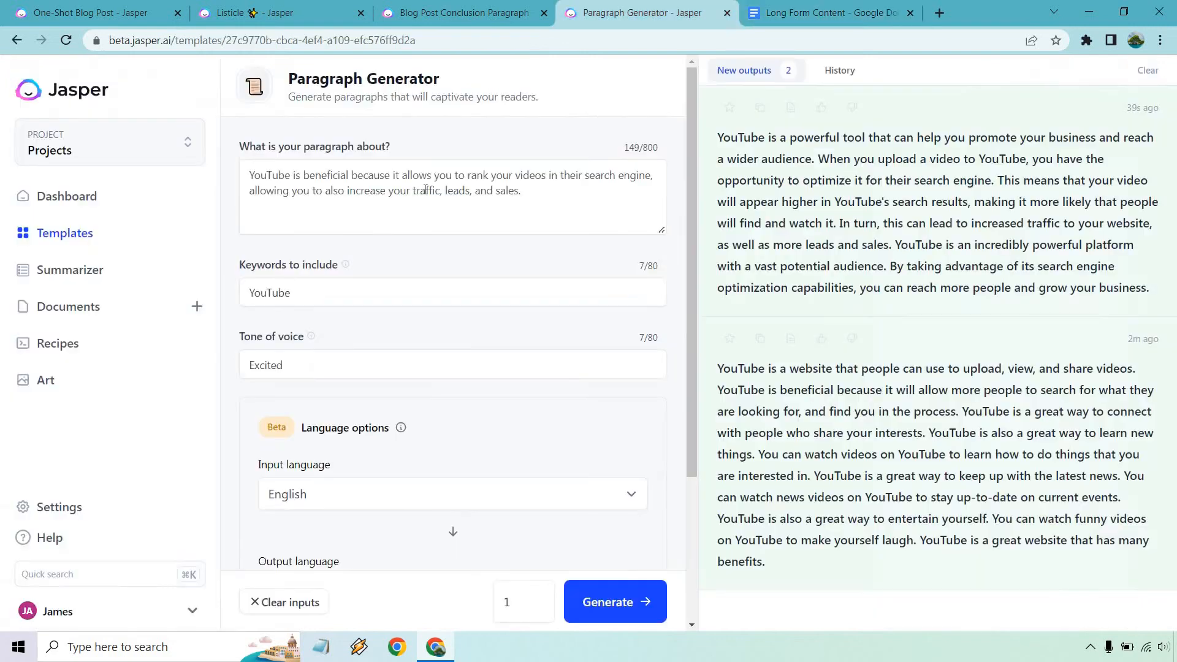
pyautogui.moveTo(444, 176); pyautogui.dragTo(516, 190)
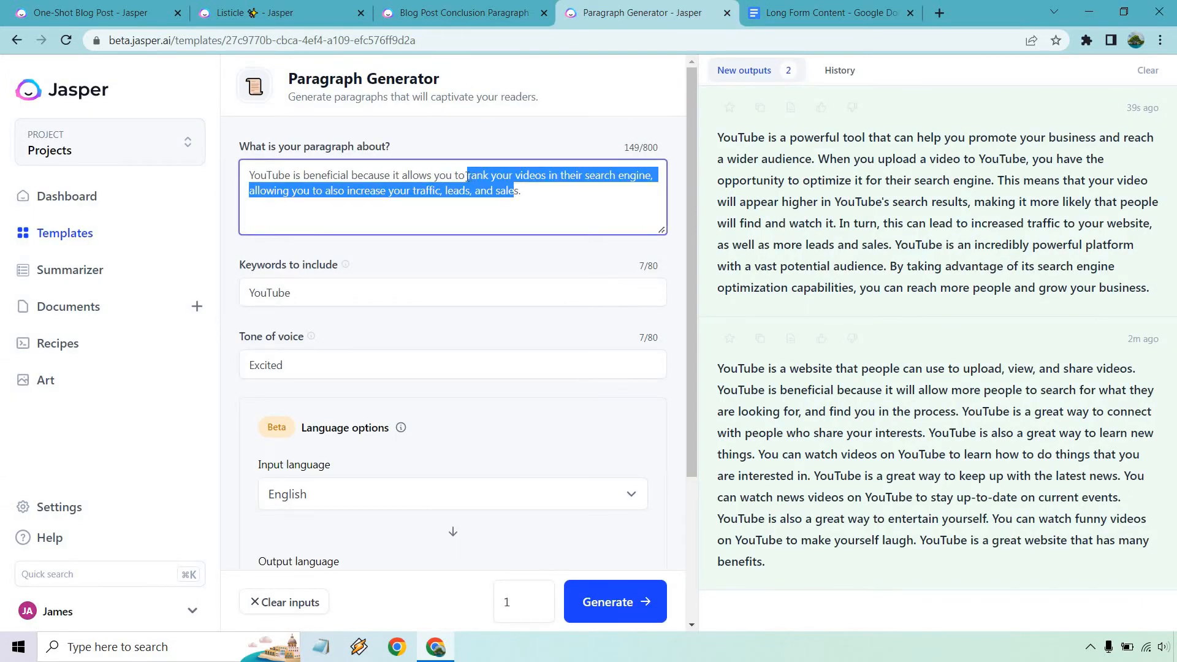
pyautogui.click(826, 12)
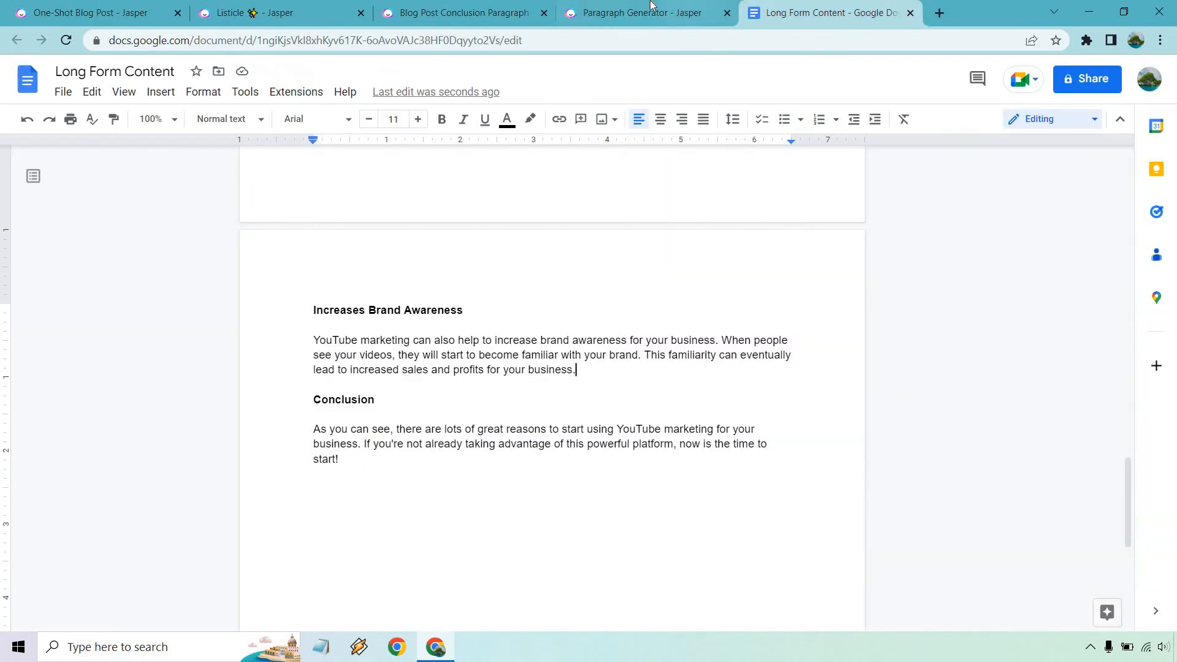
pyautogui.click(641, 12)
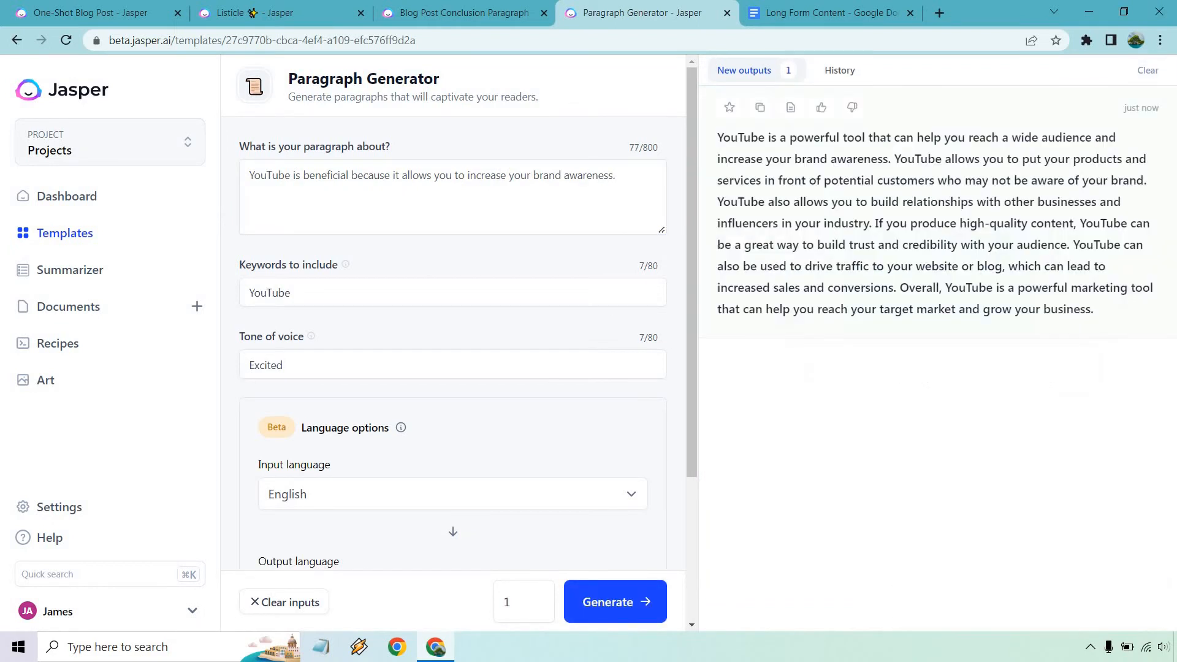
pyautogui.moveTo(944, 186)
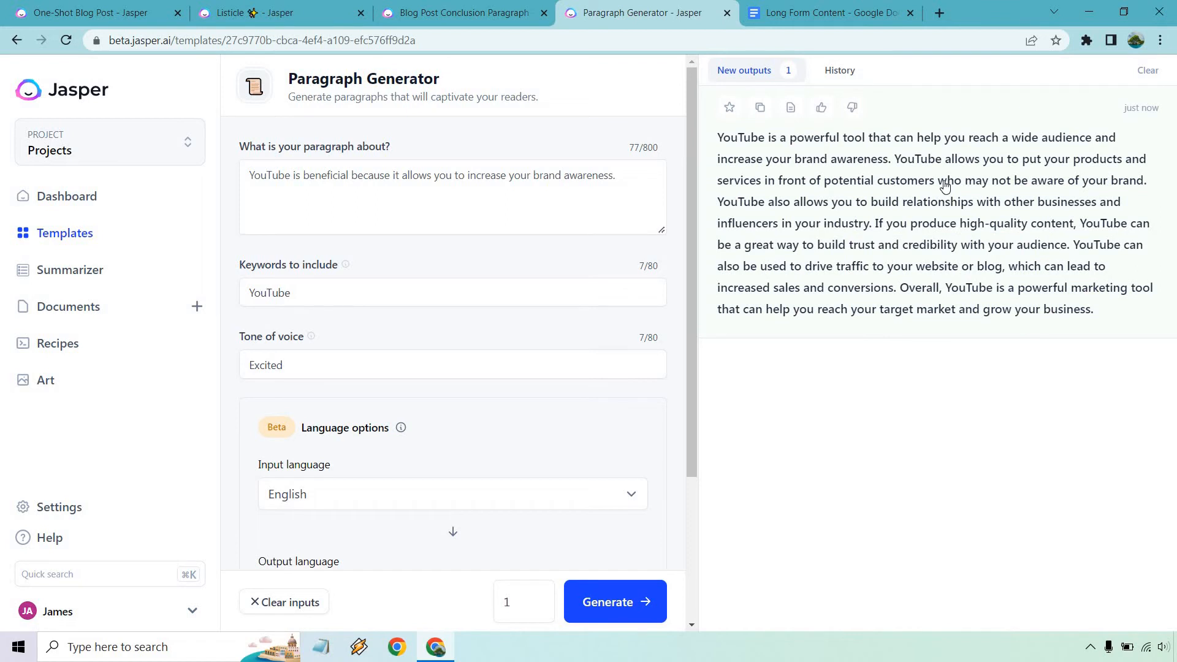
pyautogui.moveTo(971, 231)
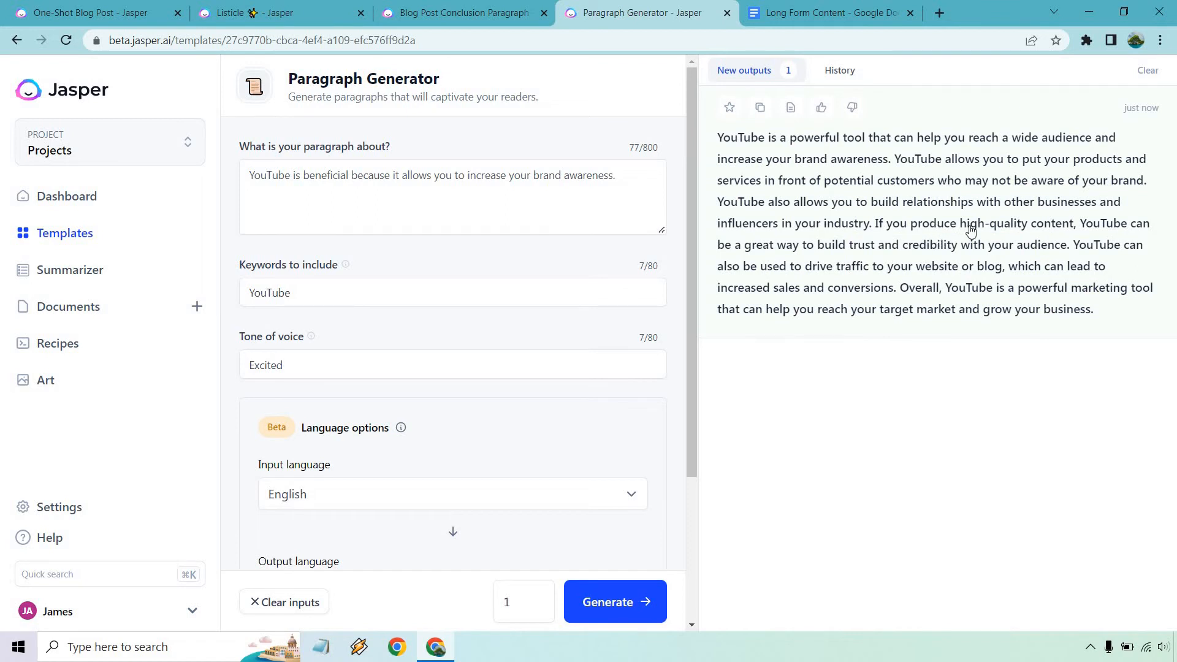
pyautogui.moveTo(997, 246)
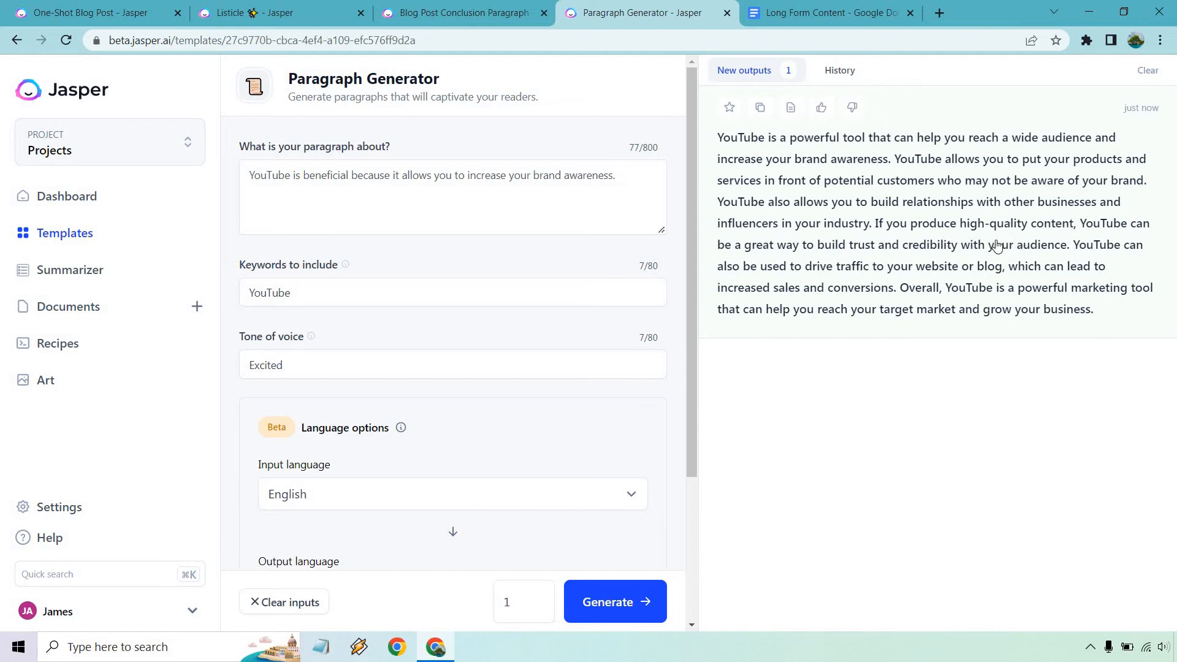
pyautogui.moveTo(827, 152)
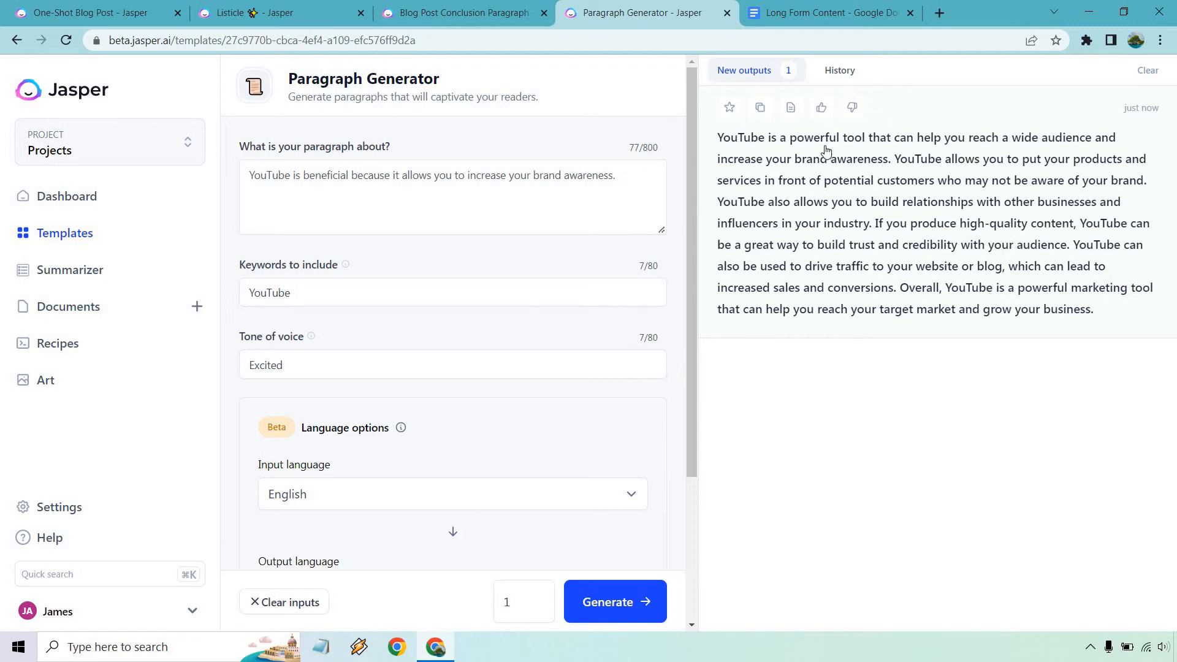
pyautogui.click(826, 12)
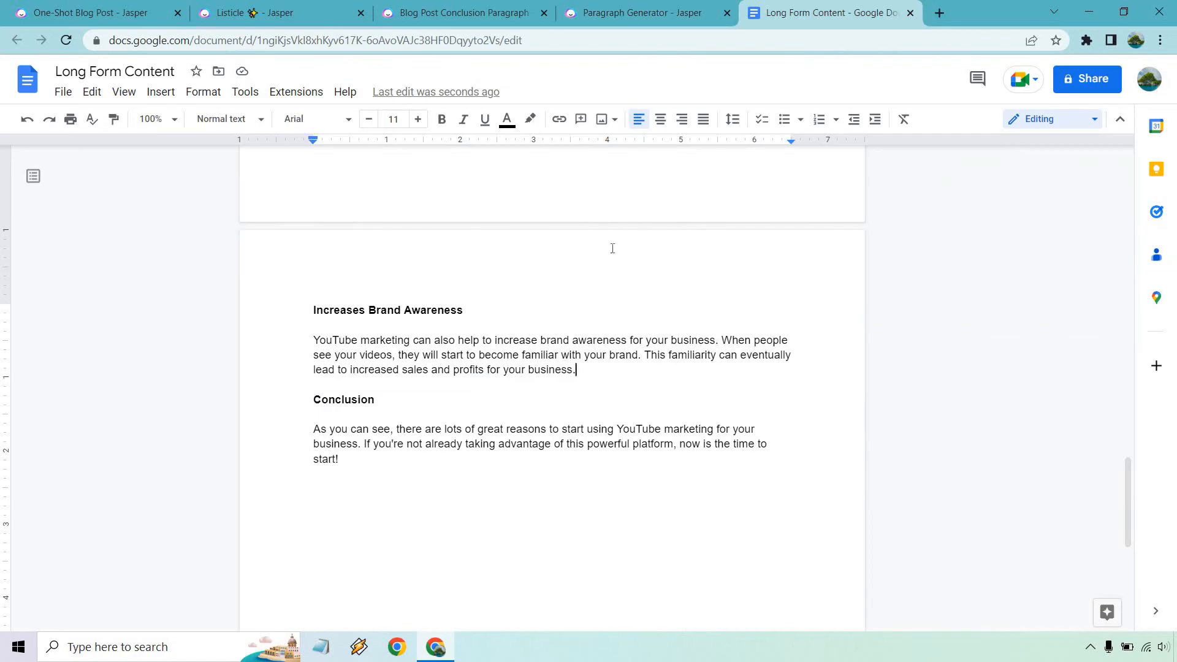
pyautogui.moveTo(601, 374)
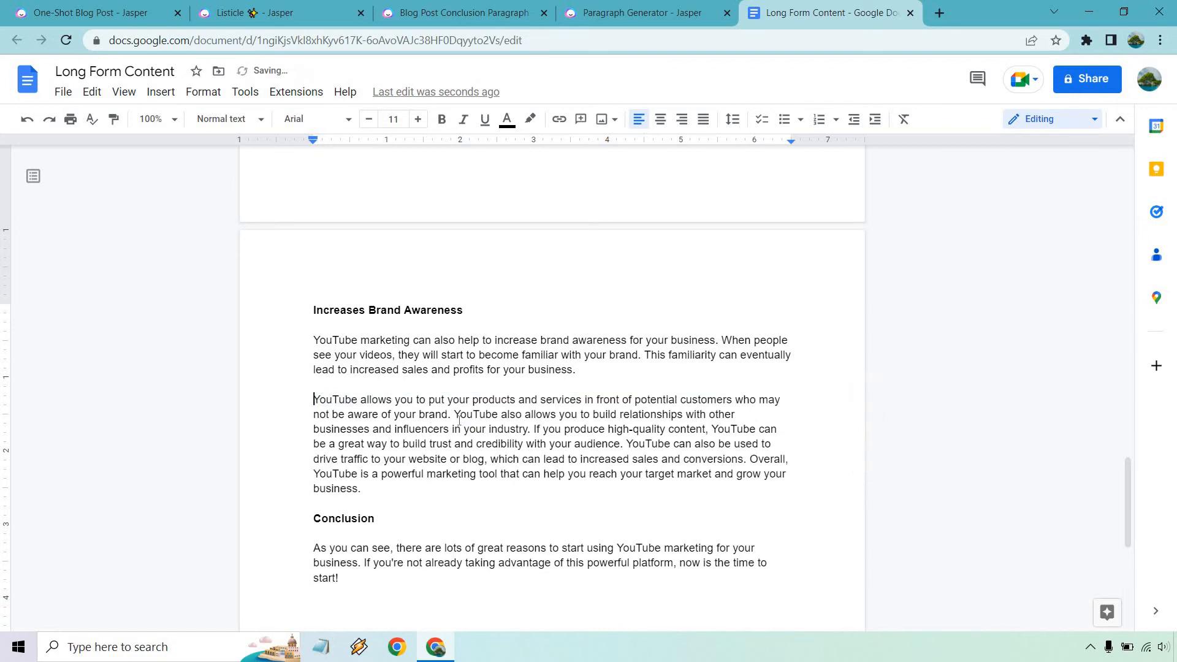
# - Paste Jasper's brand-awareness paragraph beneath the Increases Brand Awareness section
pyautogui.scroll(-3)
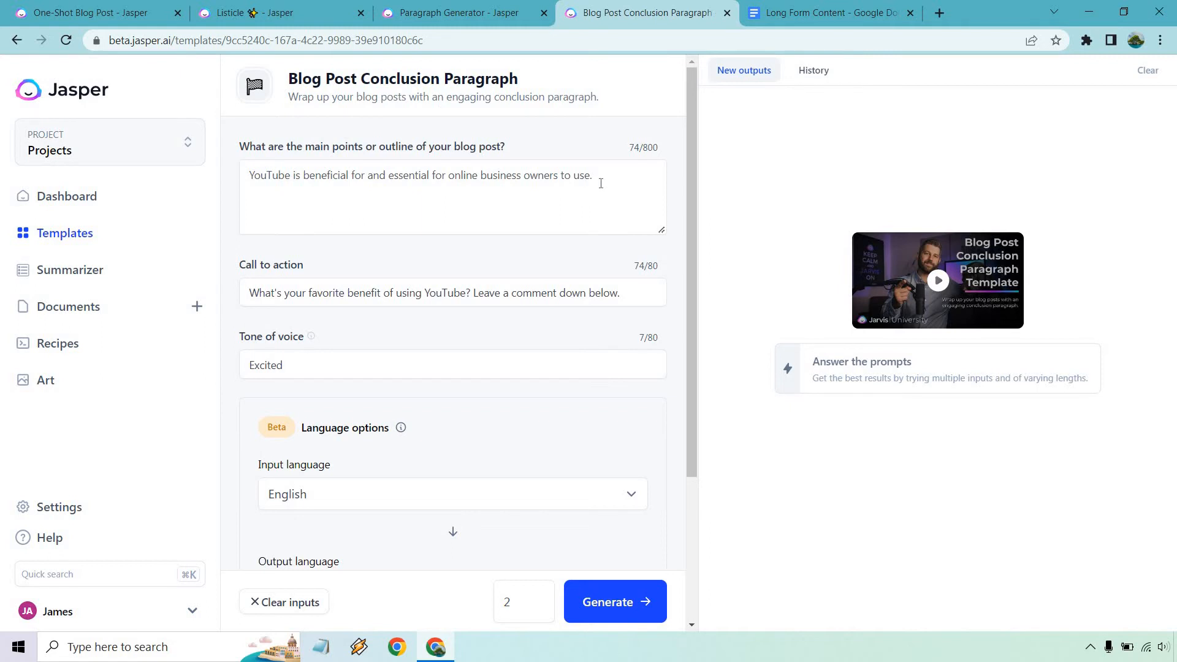
pyautogui.moveTo(611, 182)
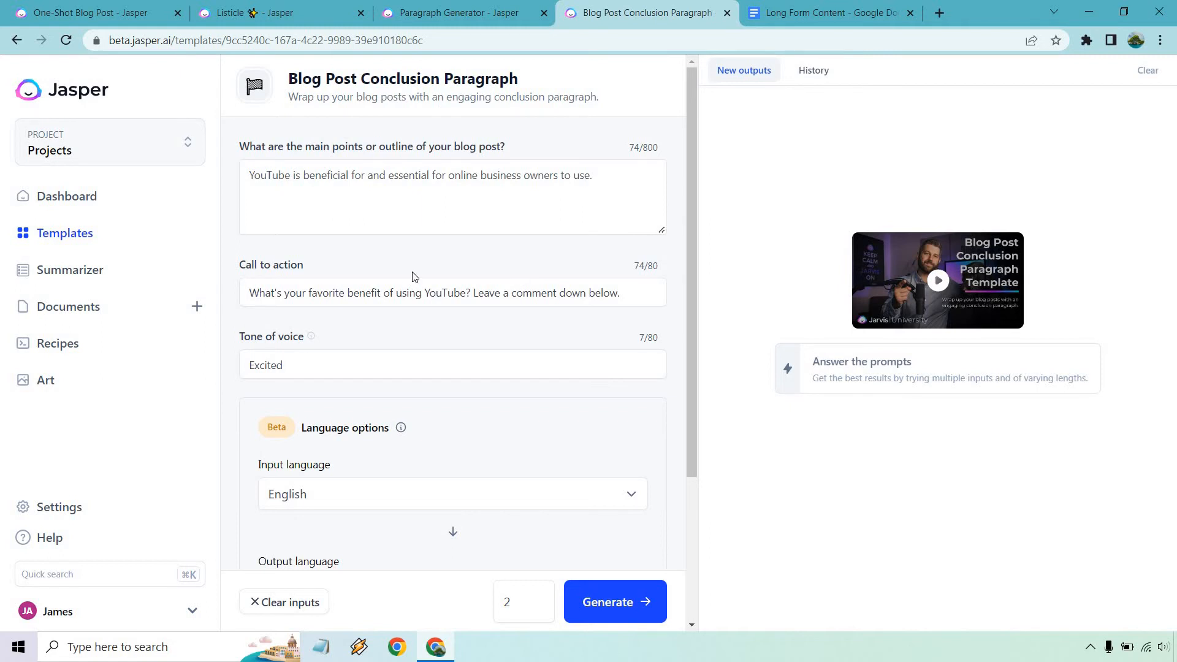
pyautogui.moveTo(414, 273)
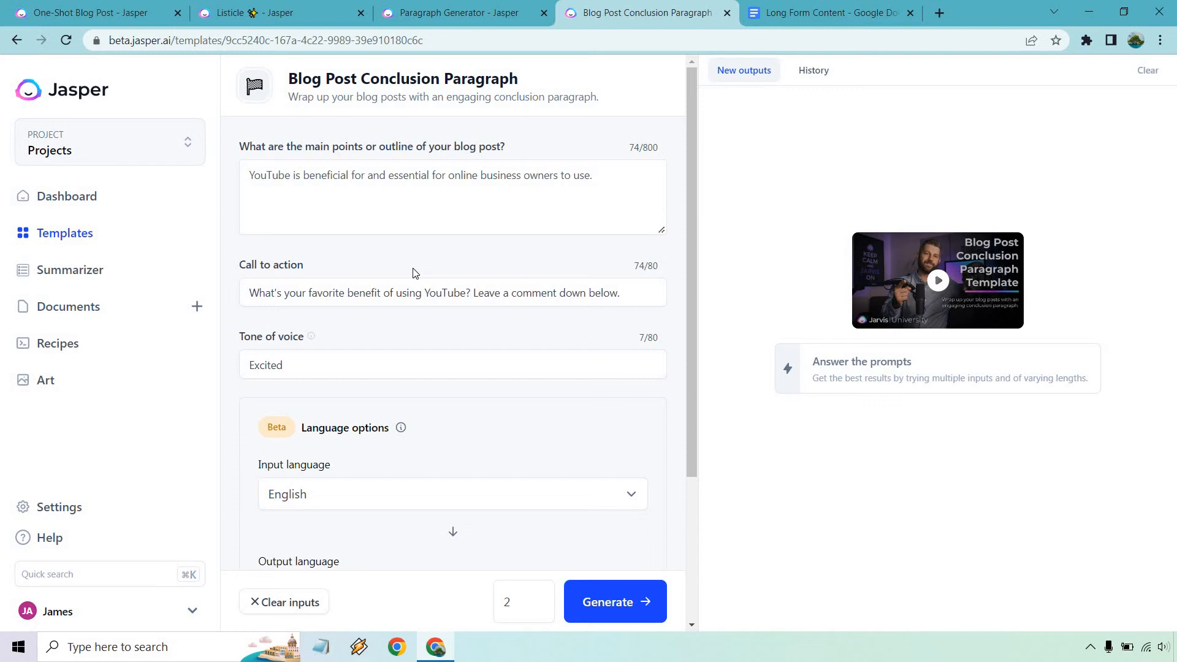
pyautogui.moveTo(518, 544)
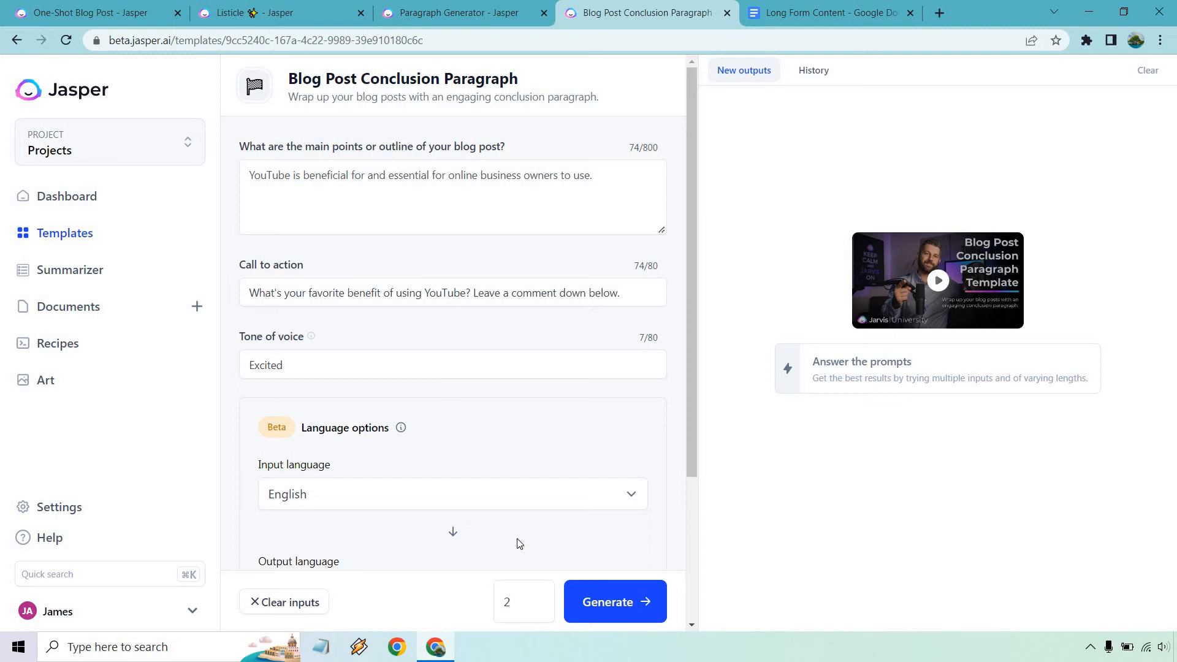
# - Generate two conclusion paragraphs on why YouTube matters for online business and copy the longer one
pyautogui.click(615, 601)
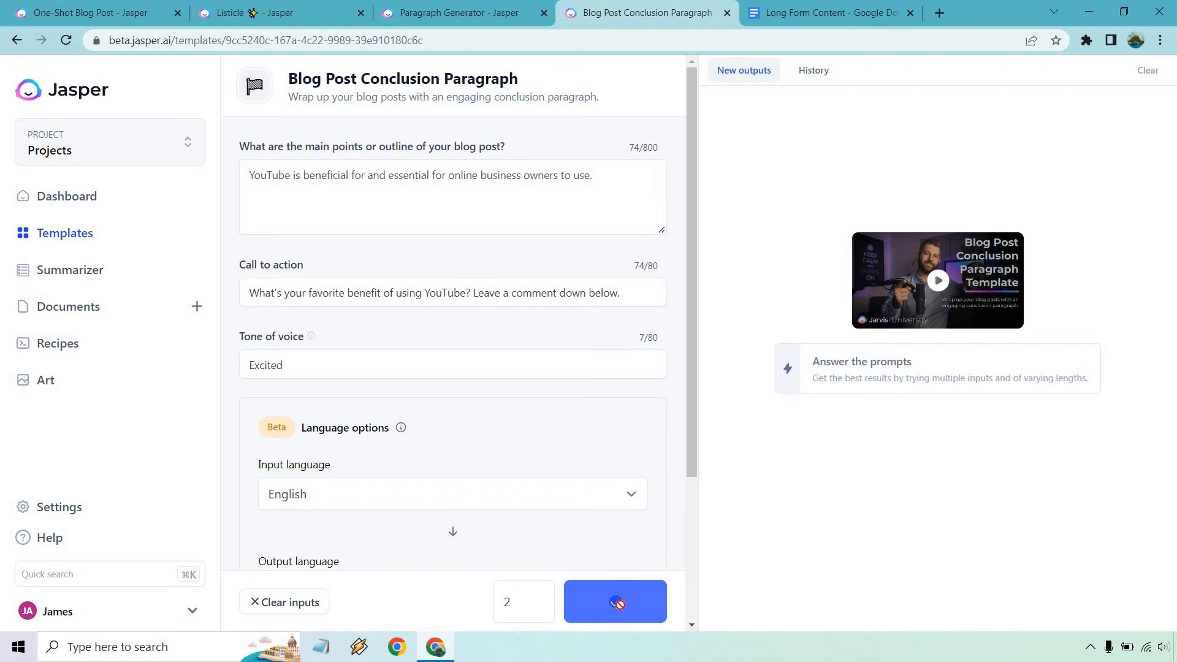
pyautogui.click(615, 600)
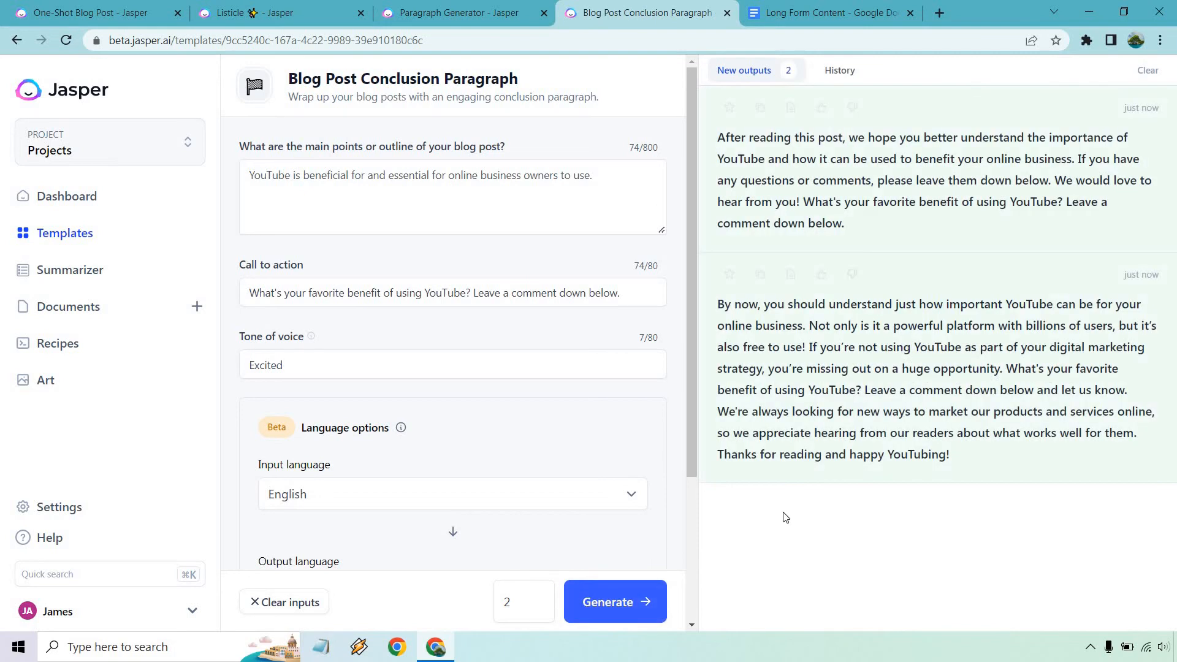
pyautogui.moveTo(809, 520)
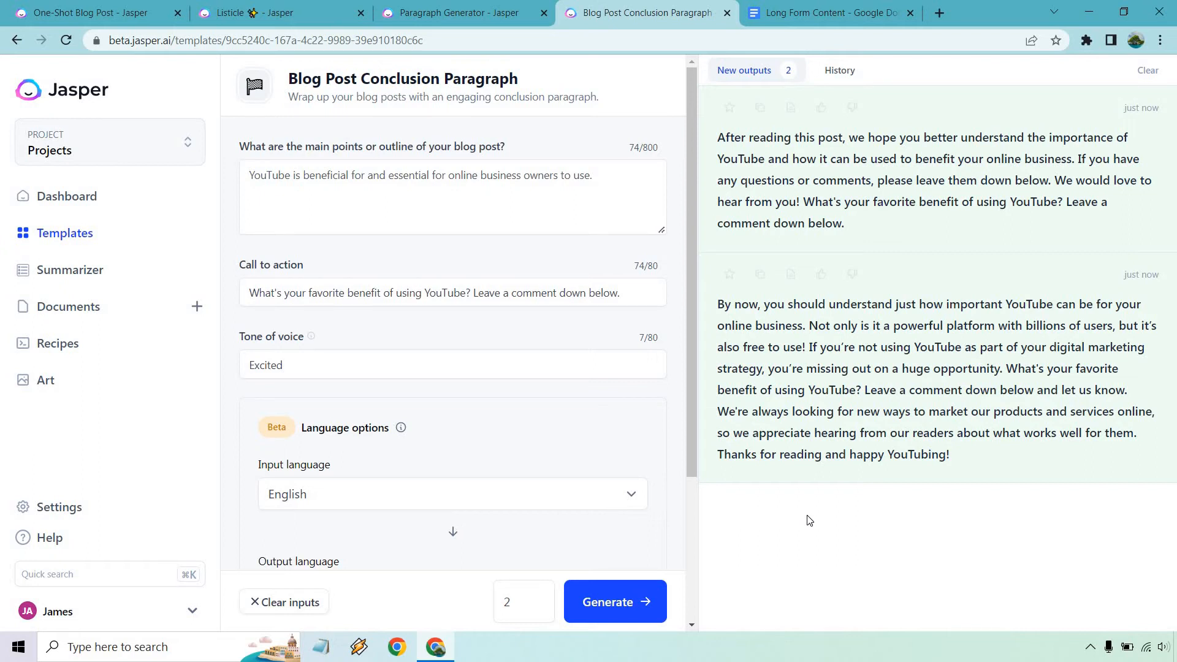
pyautogui.moveTo(999, 328)
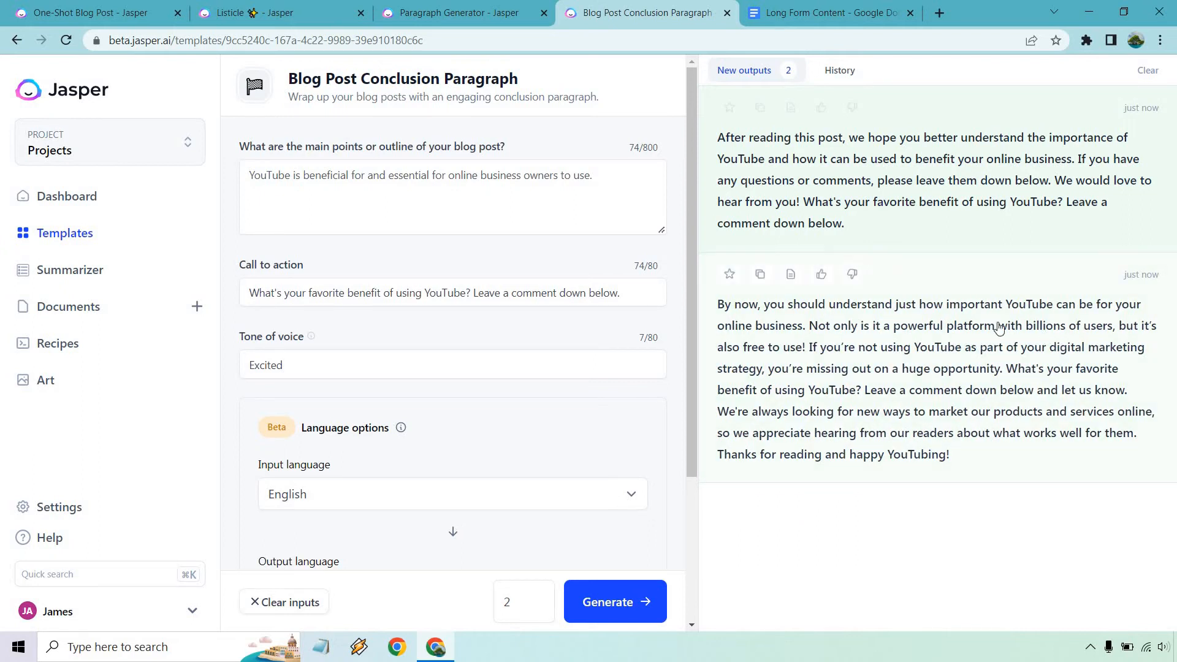
pyautogui.moveTo(882, 365)
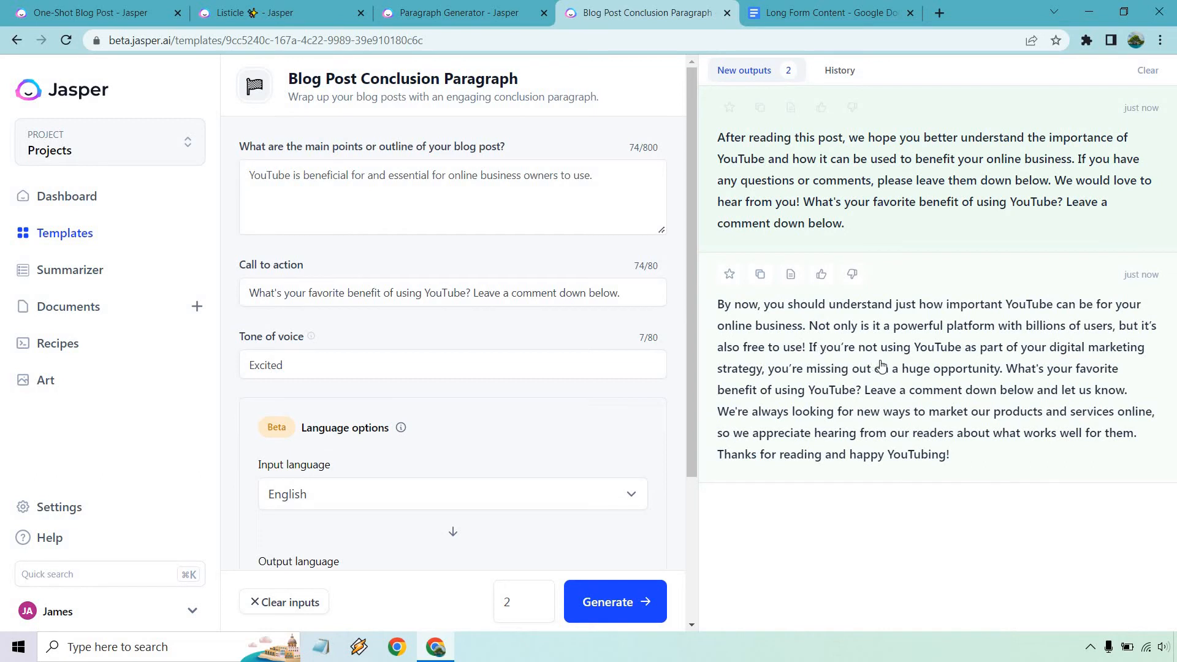
pyautogui.moveTo(893, 401)
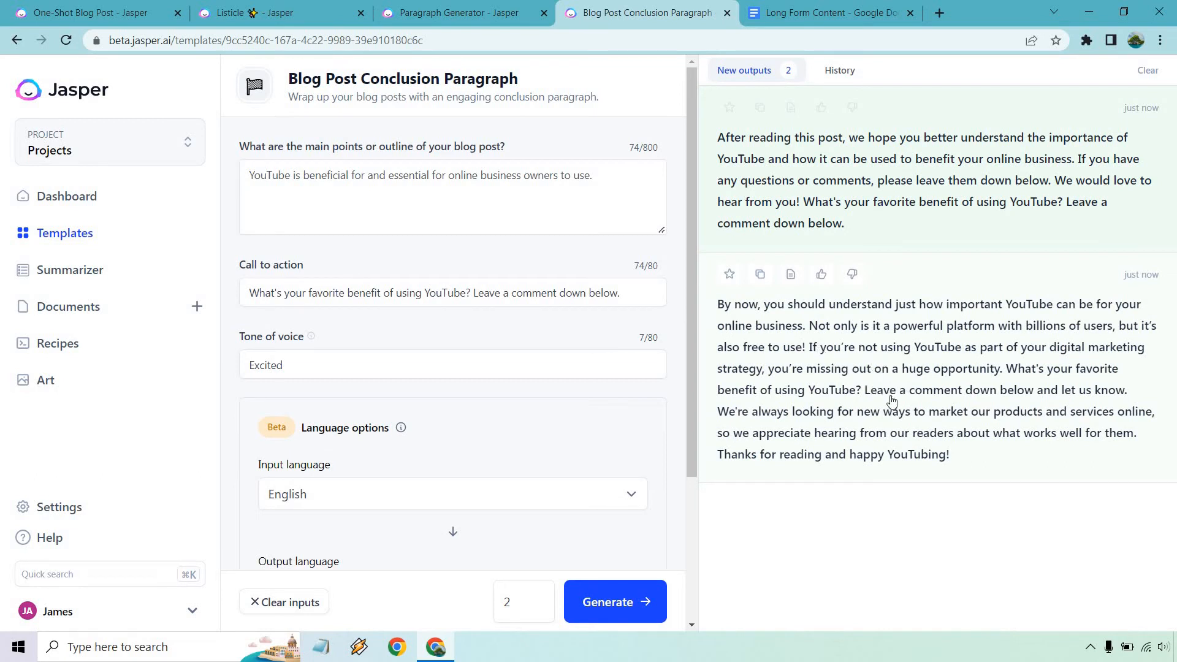
pyautogui.moveTo(948, 395)
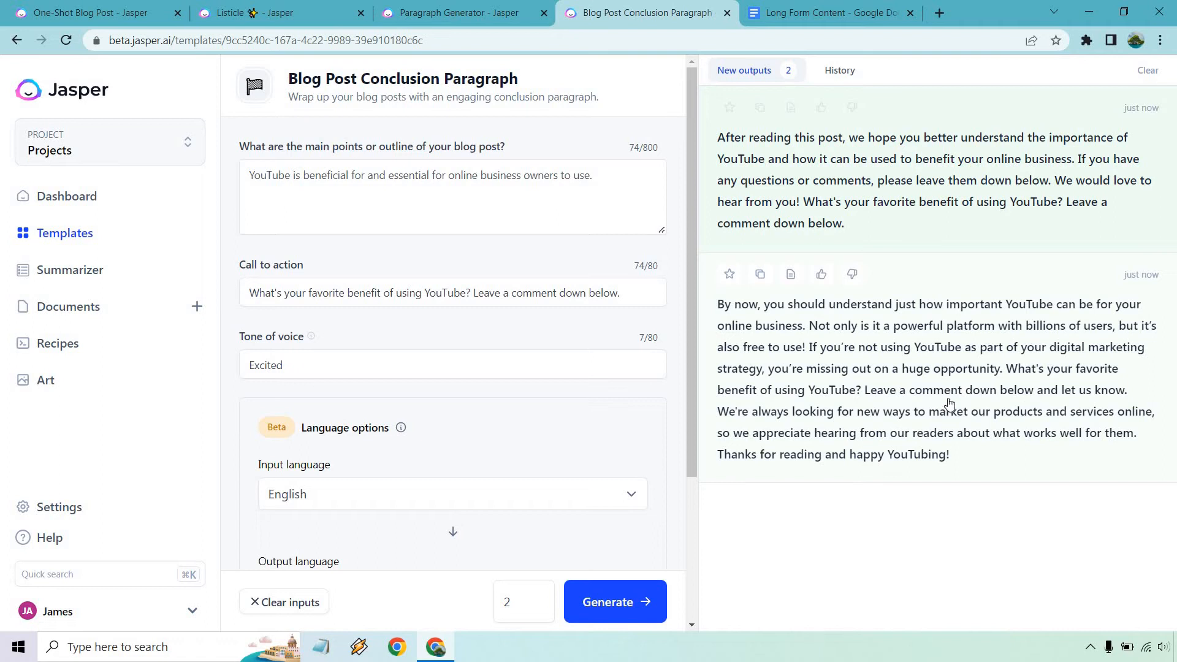
pyautogui.moveTo(760, 274)
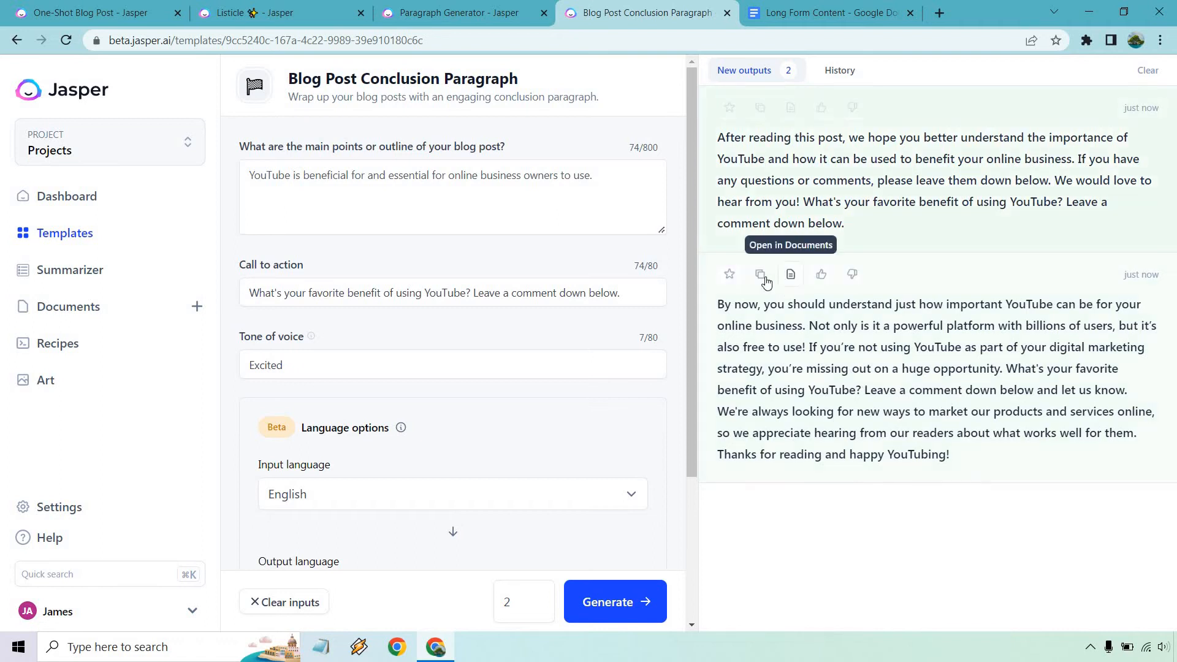
pyautogui.click(825, 12)
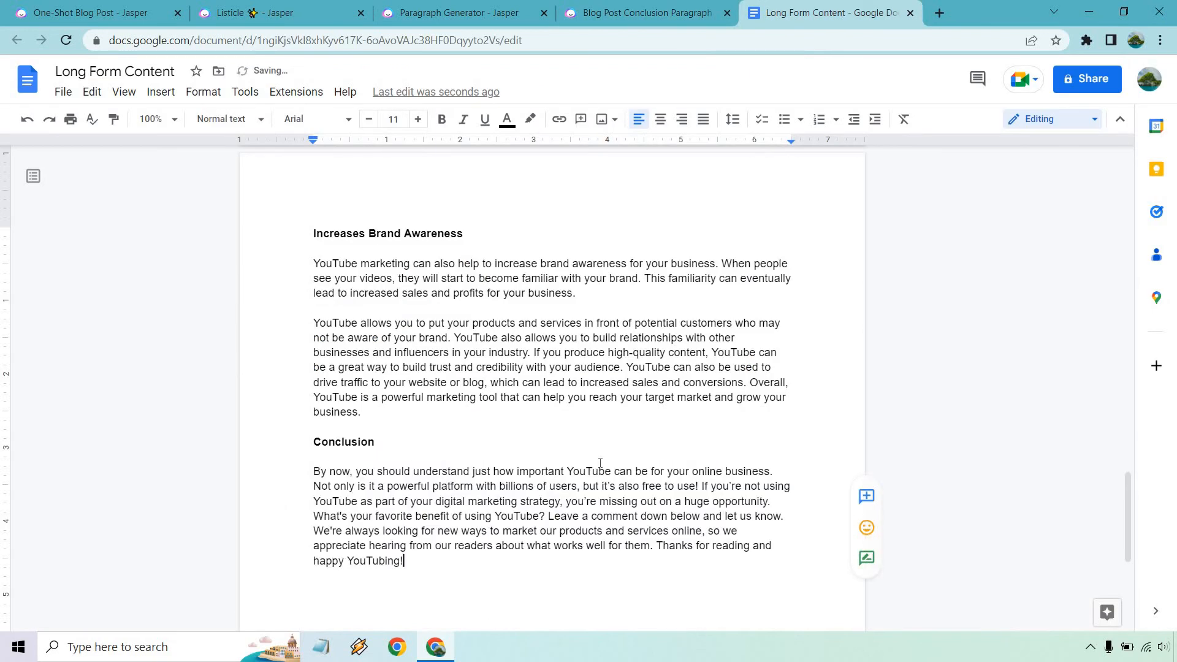
# - Paste the copied conclusion under the Conclusion heading and return to the top of the article
pyautogui.scroll(3)
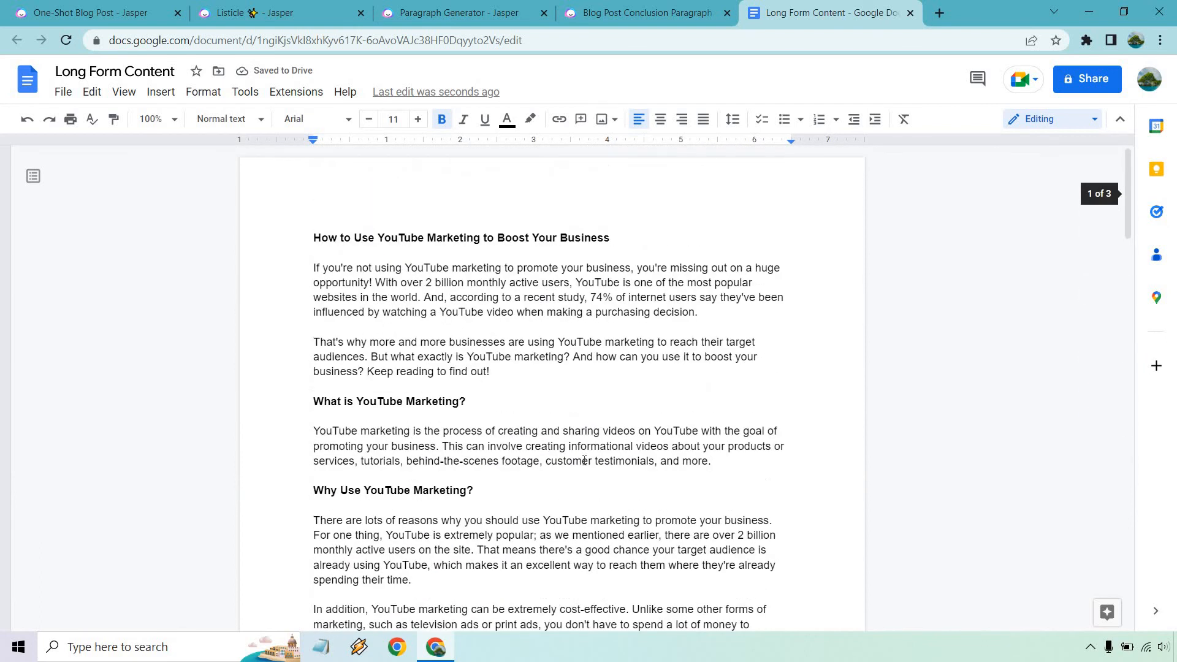
pyautogui.moveTo(189, 213)
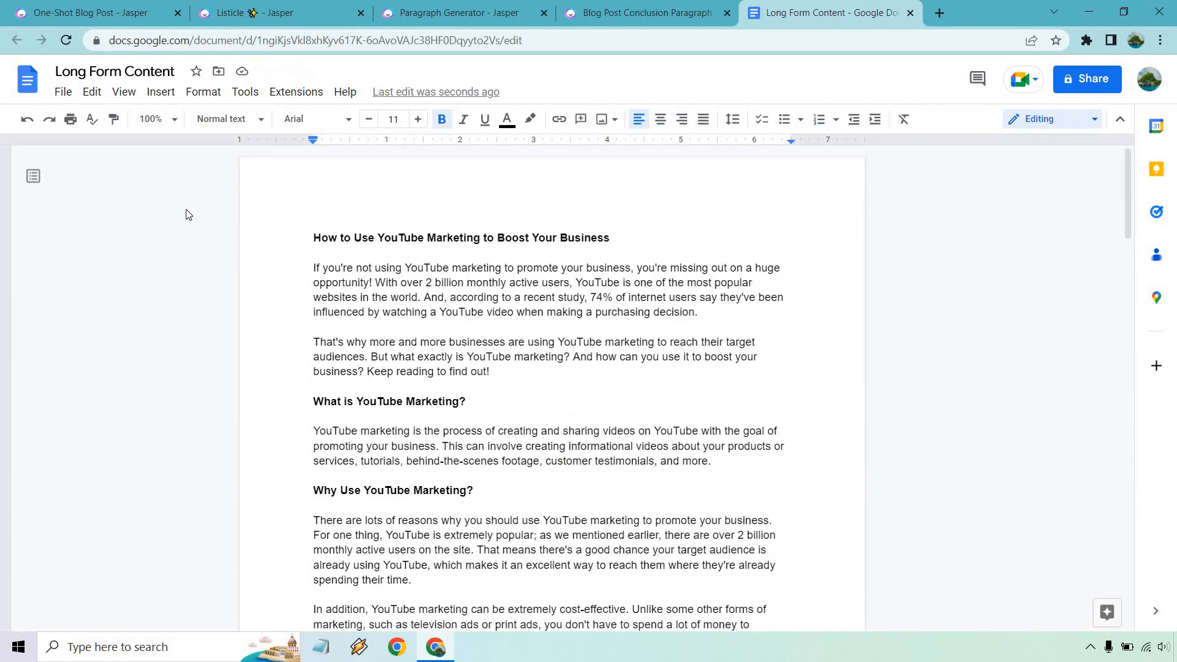
pyautogui.click(244, 91)
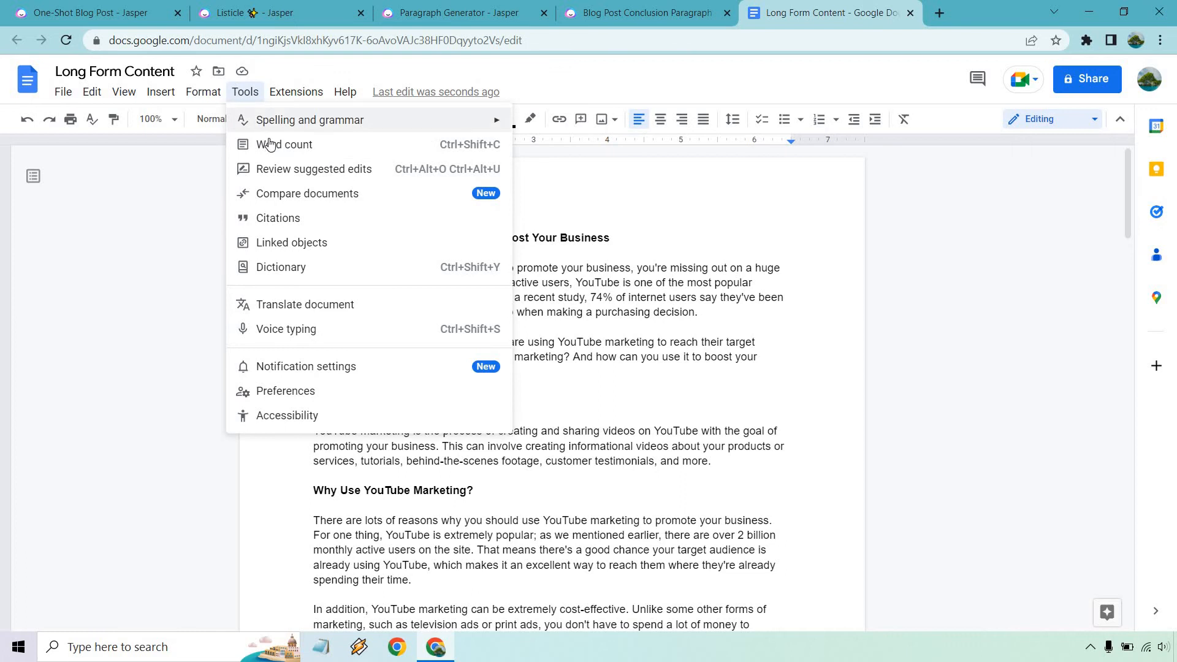
pyautogui.click(284, 145)
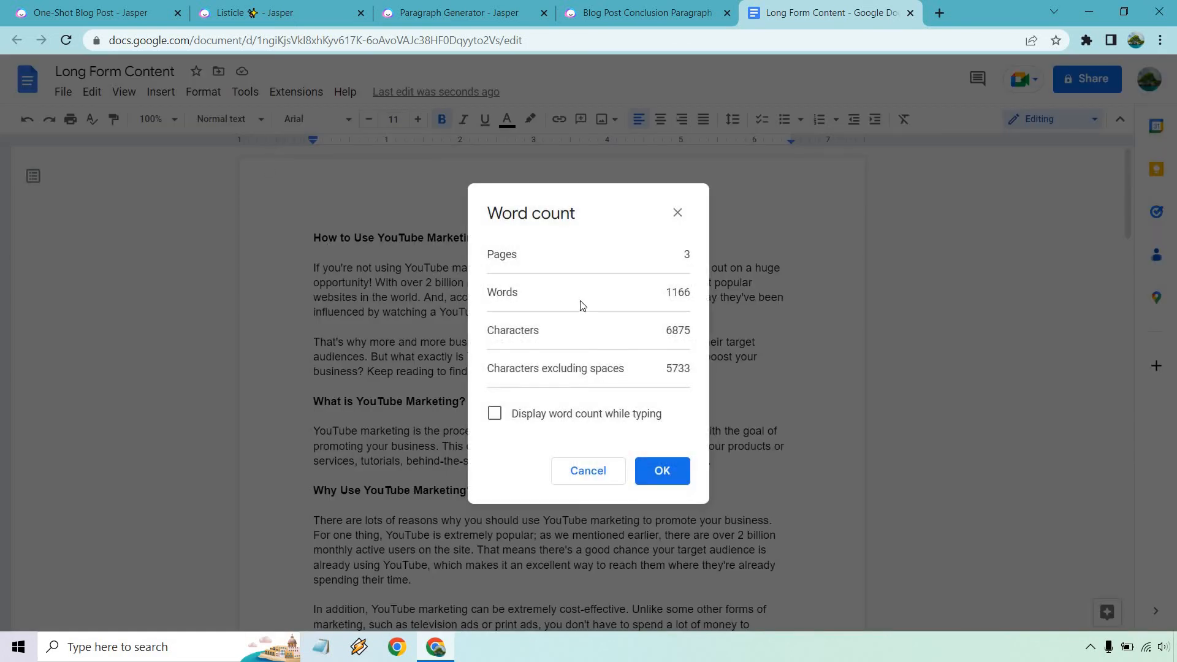
pyautogui.moveTo(676, 212)
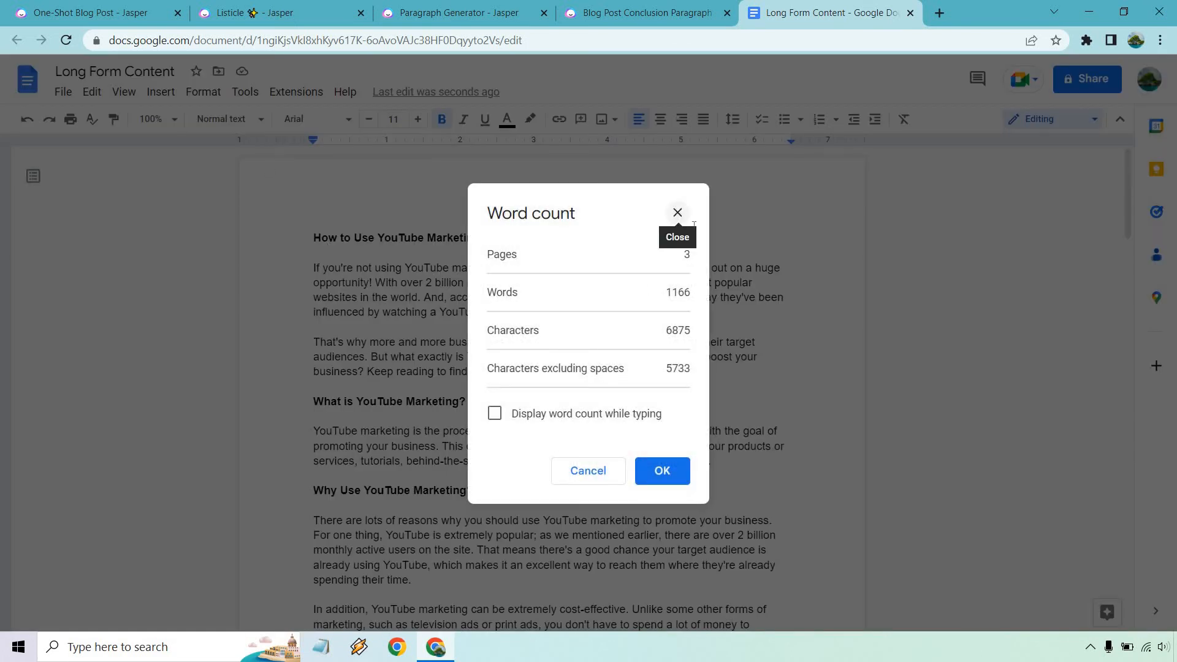
pyautogui.click(677, 213)
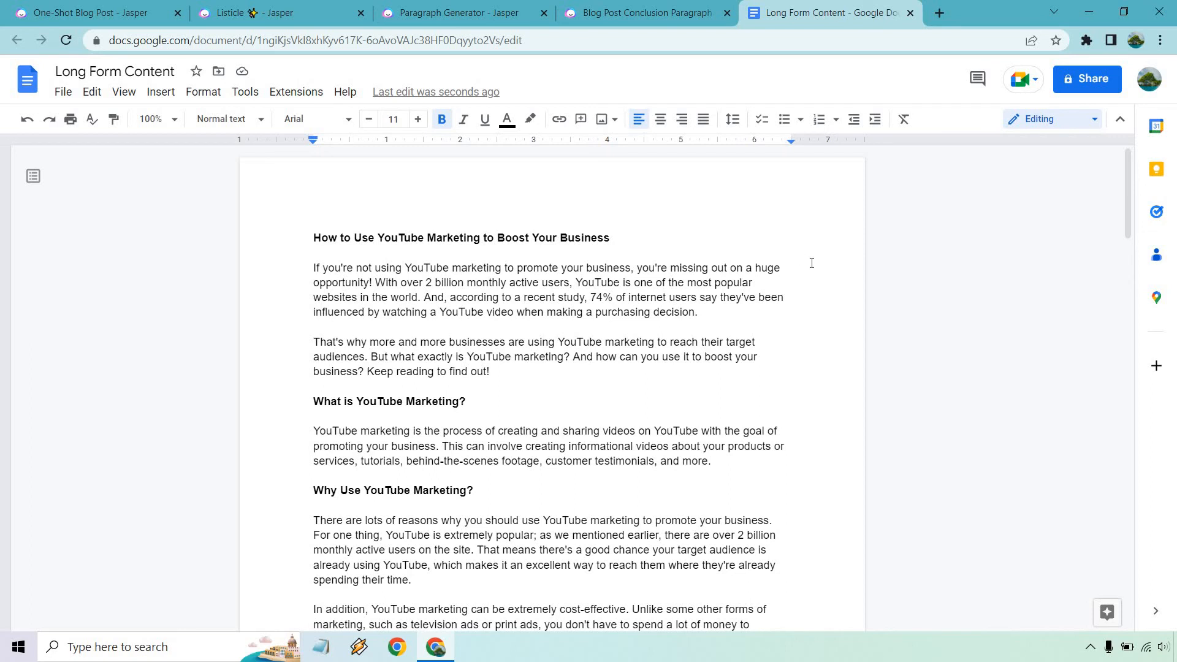
pyautogui.scroll(-3)
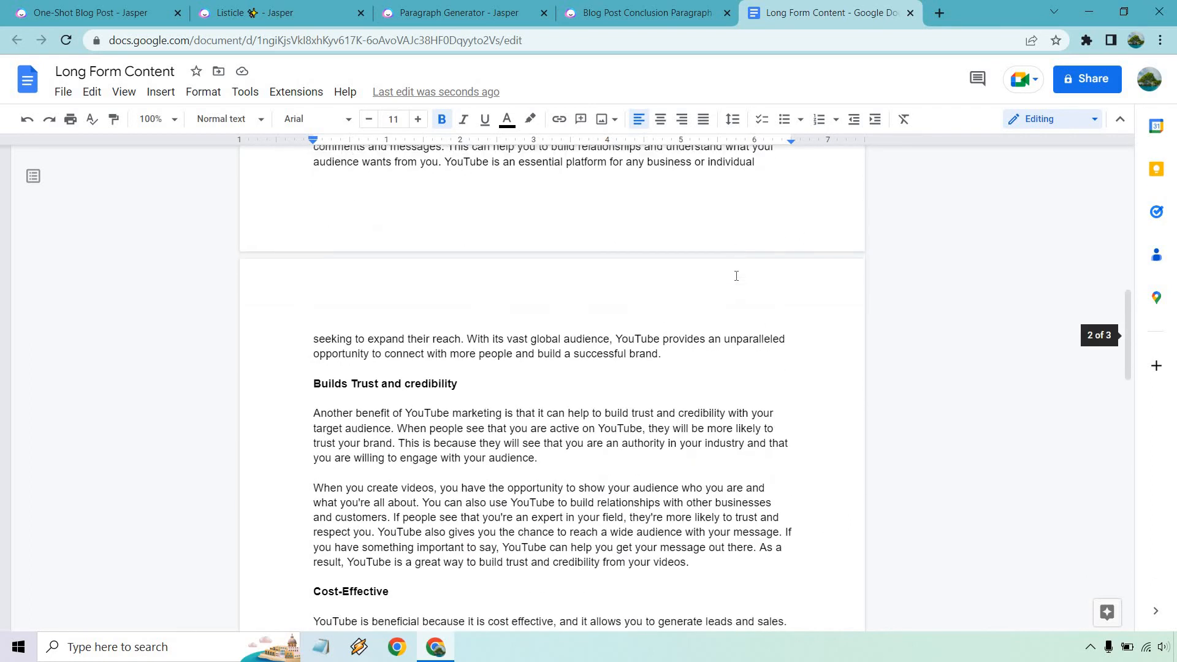
pyautogui.scroll(-3)
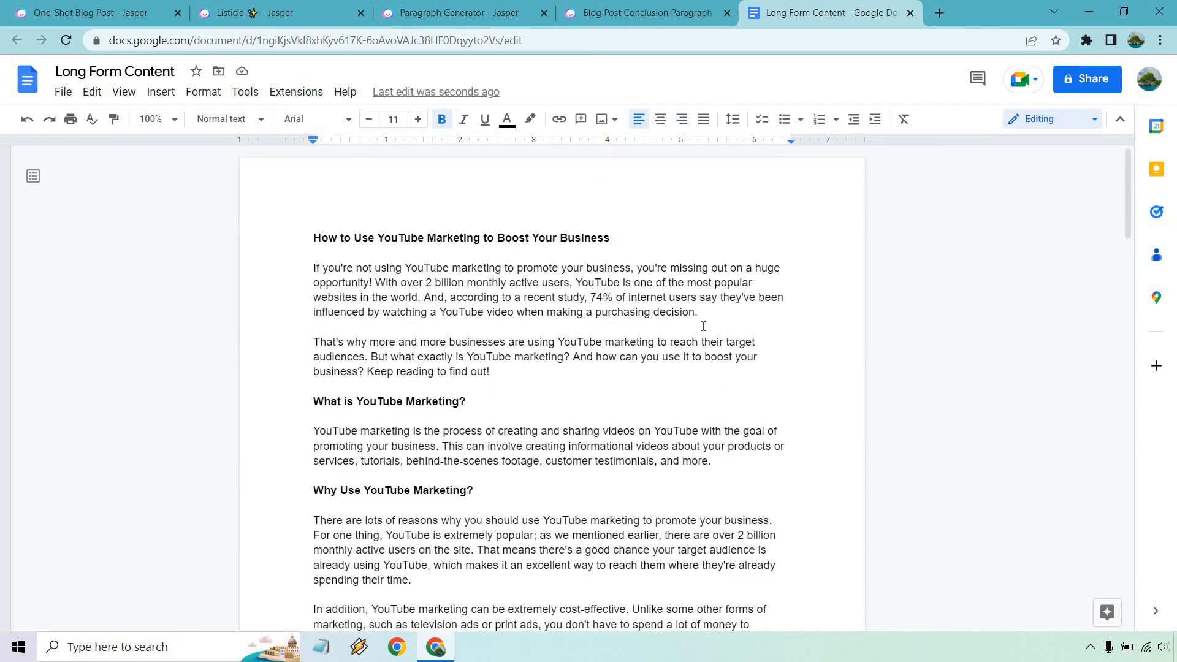
pyautogui.moveTo(314, 297); pyautogui.dragTo(489, 372)
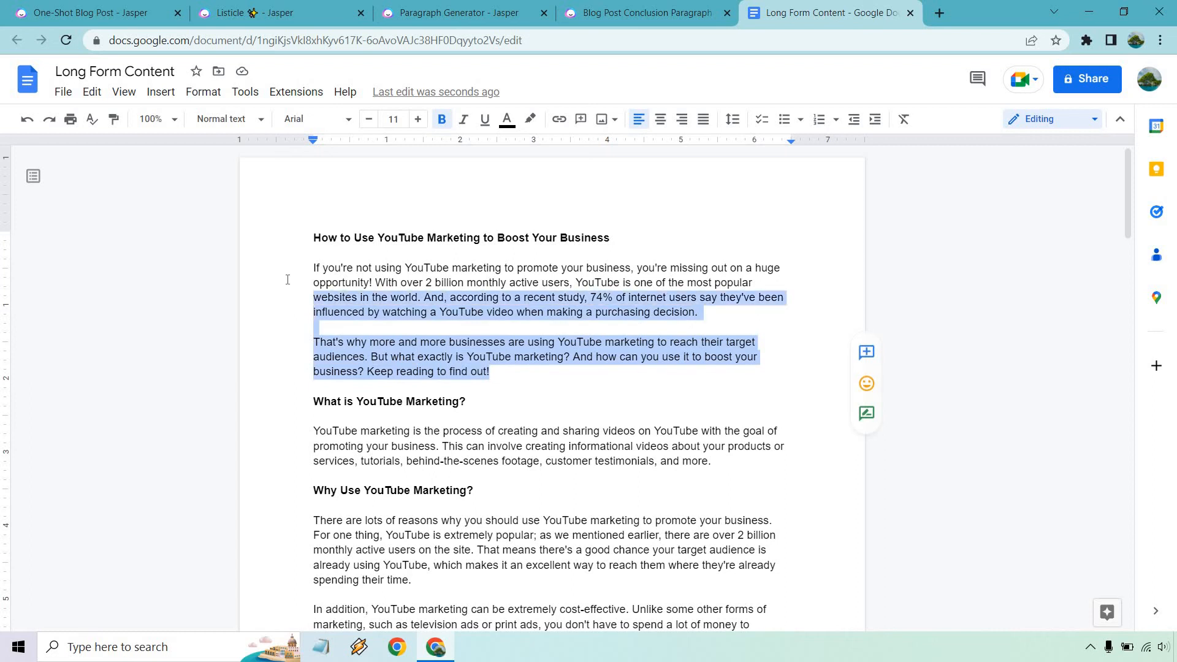
pyautogui.moveTo(314, 268); pyautogui.dragTo(647, 306)
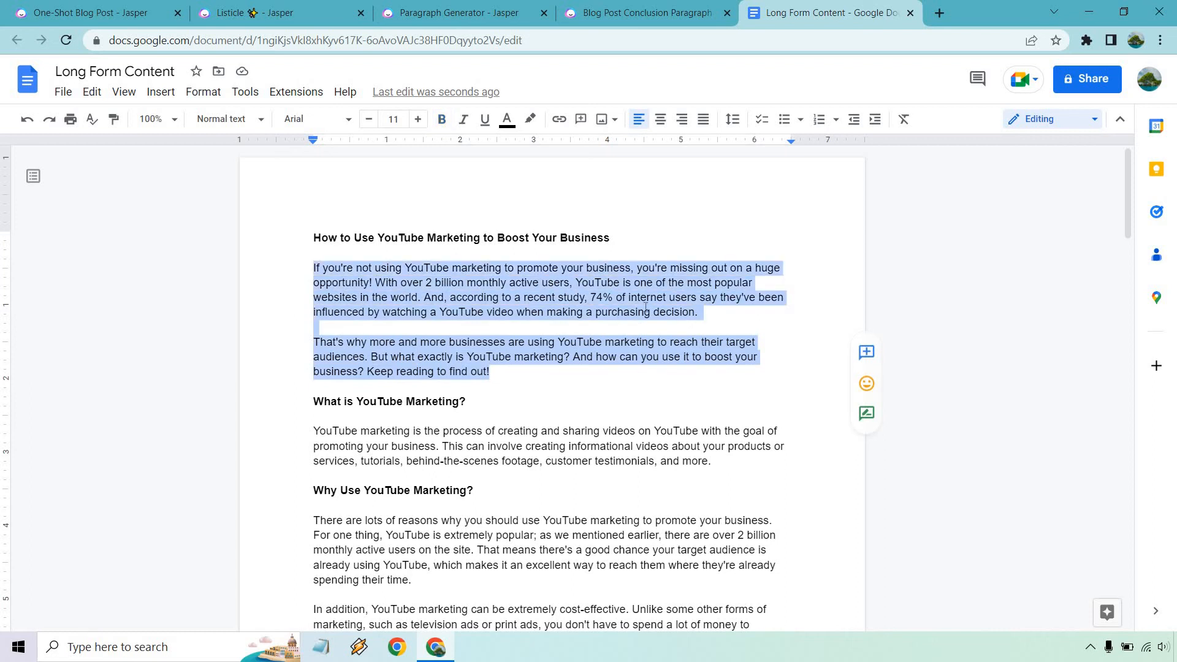
pyautogui.scroll(-3)
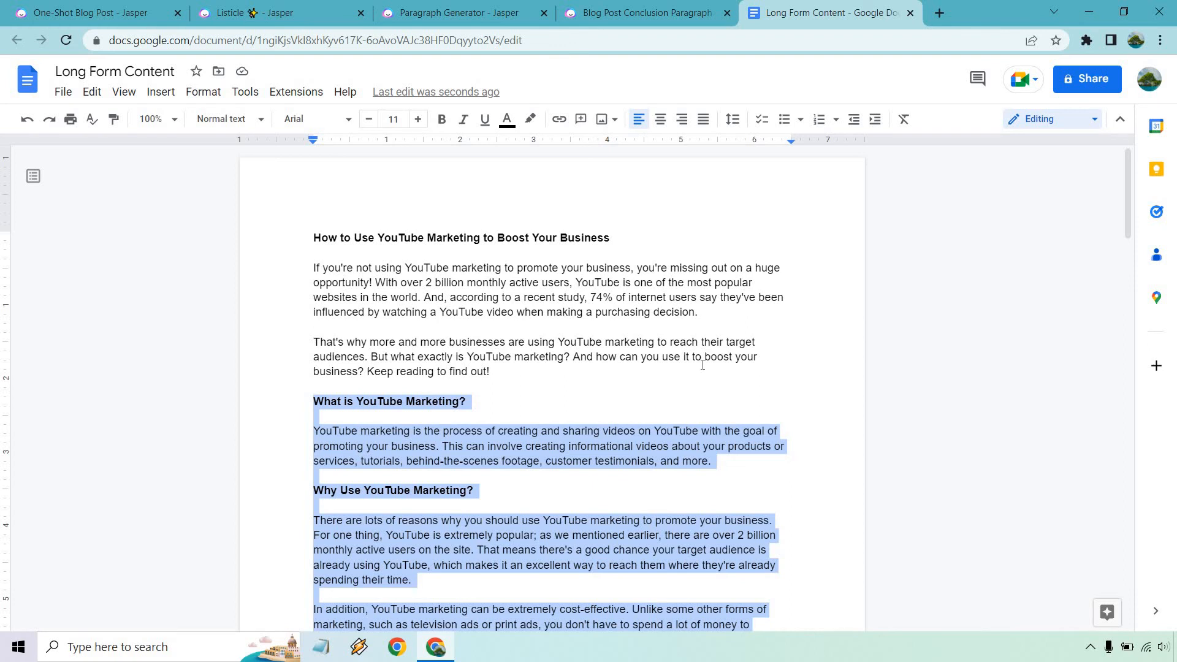
pyautogui.click(86, 12)
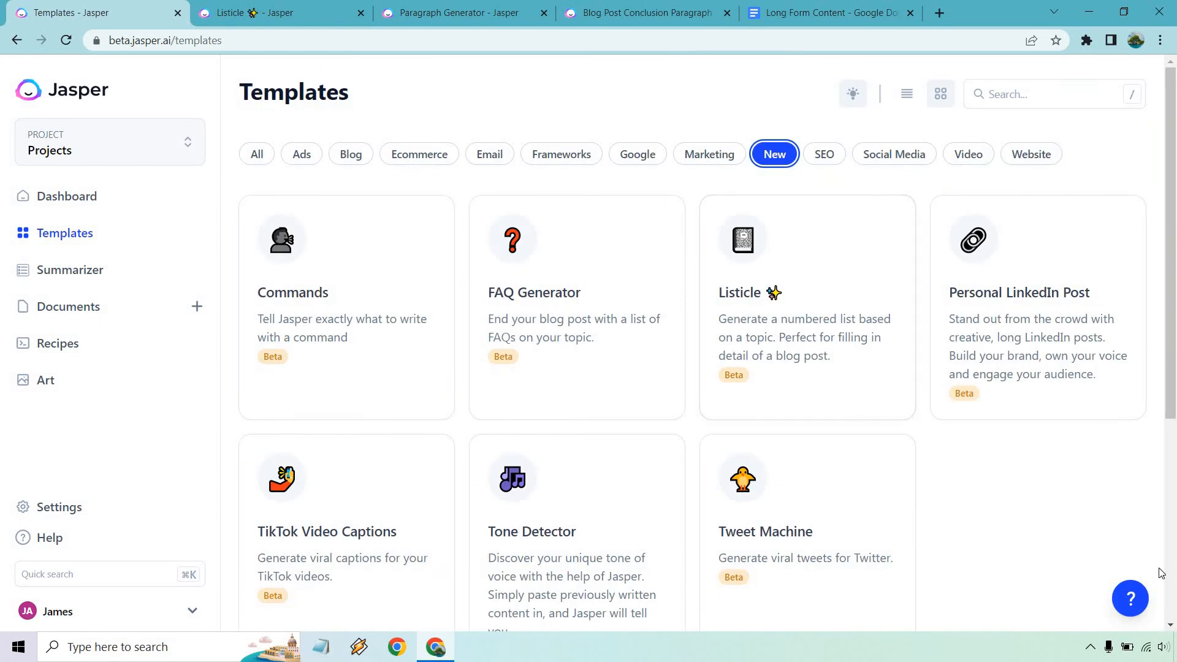
pyautogui.moveTo(596, 384)
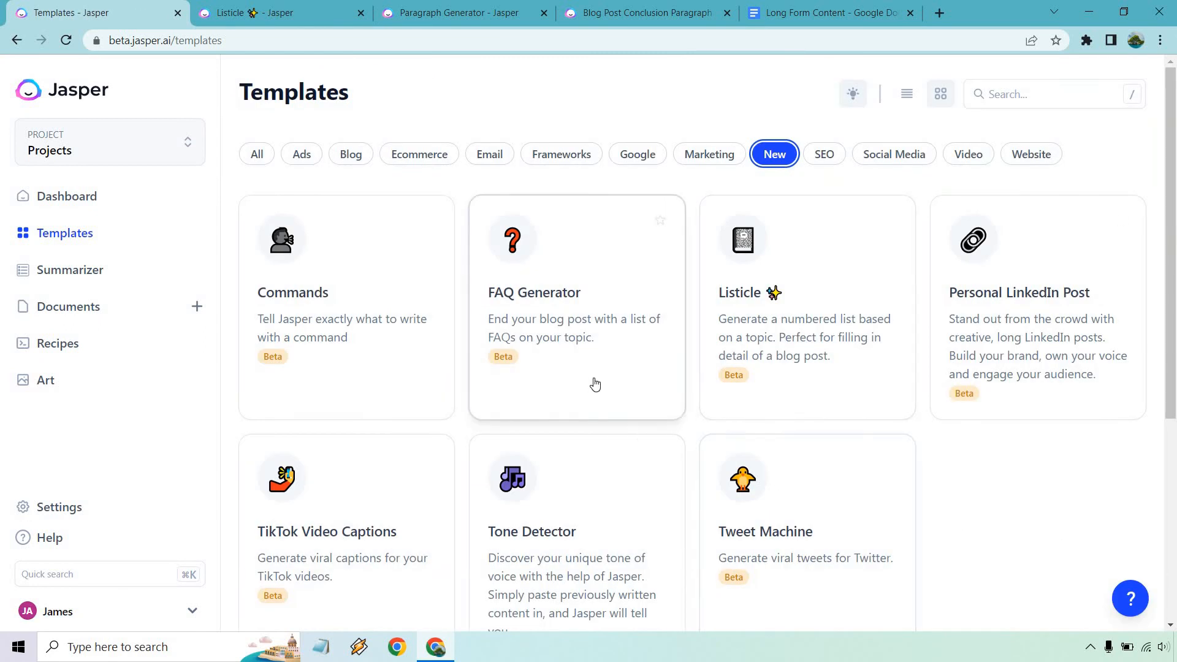
pyautogui.moveTo(596, 384)
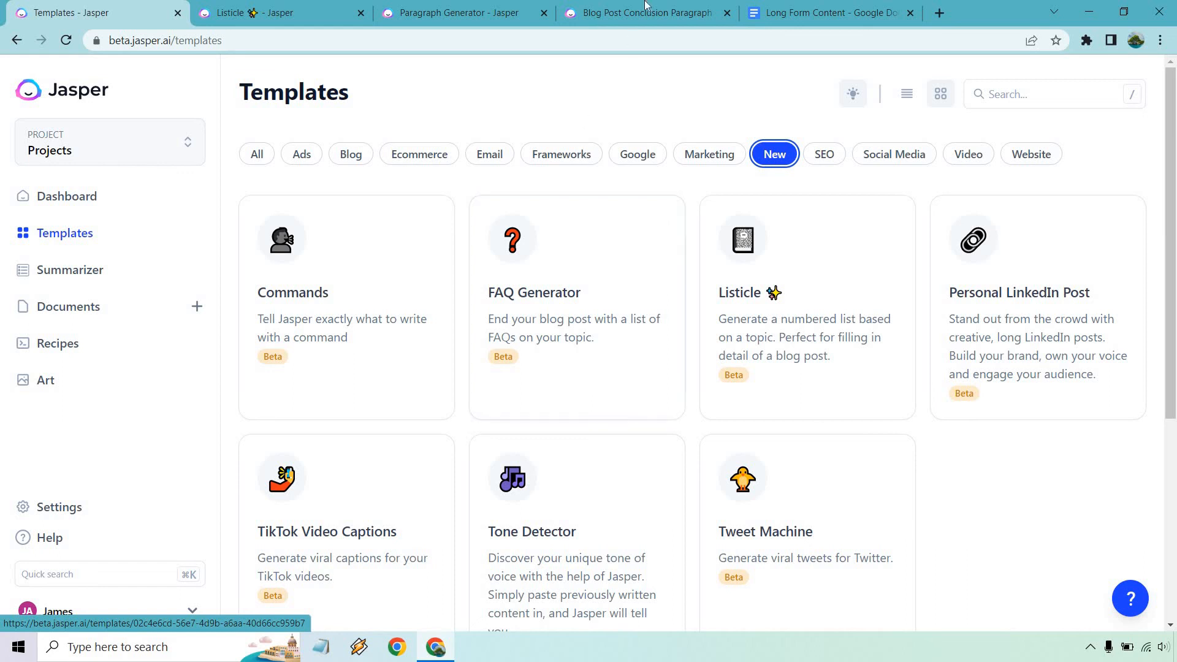
# - Revisit the Blog Post Conclusion Paragraph outputs, then return to the Long Form Content document
pyautogui.click(653, 12)
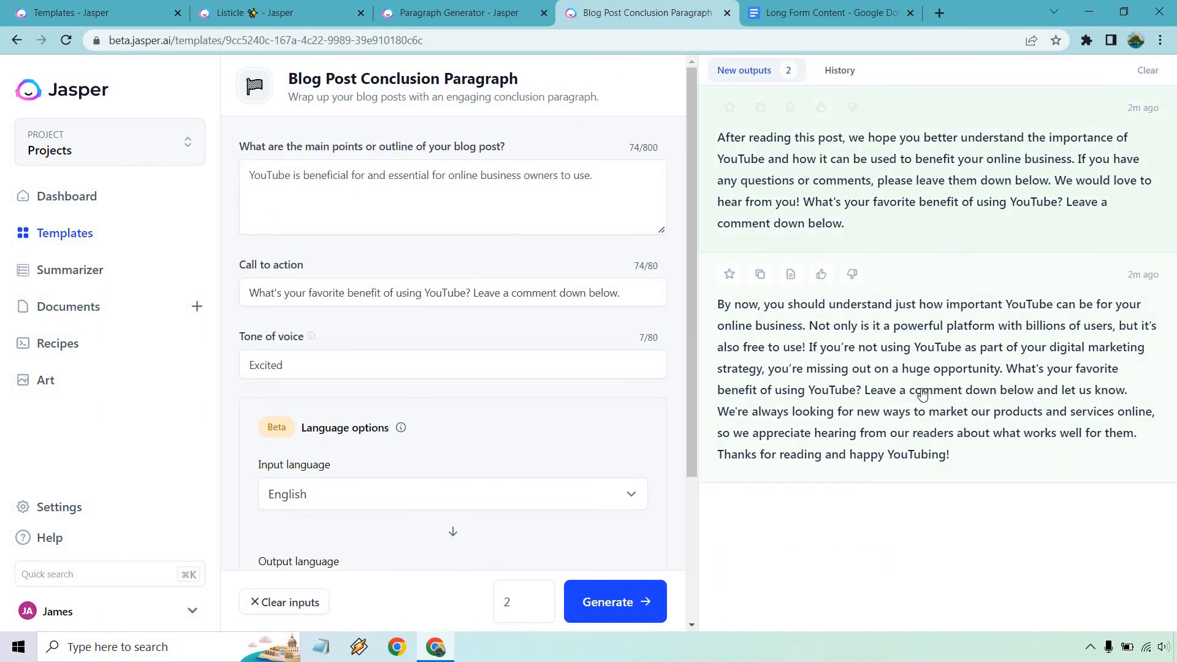
pyautogui.click(834, 12)
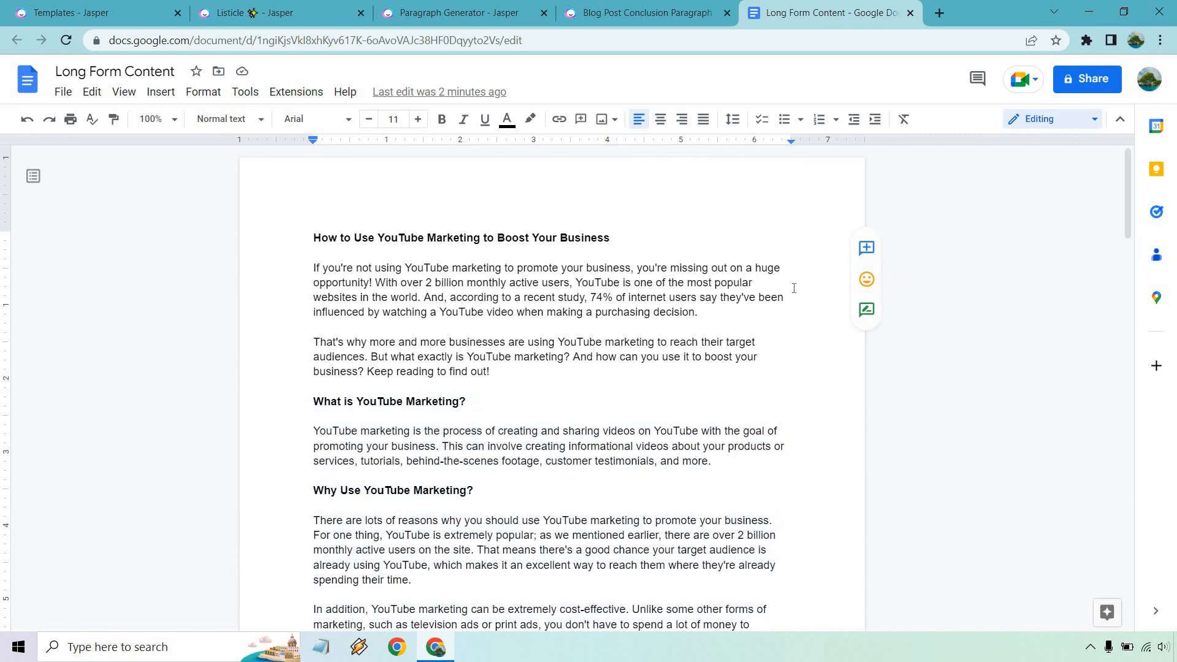
pyautogui.scroll(-3)
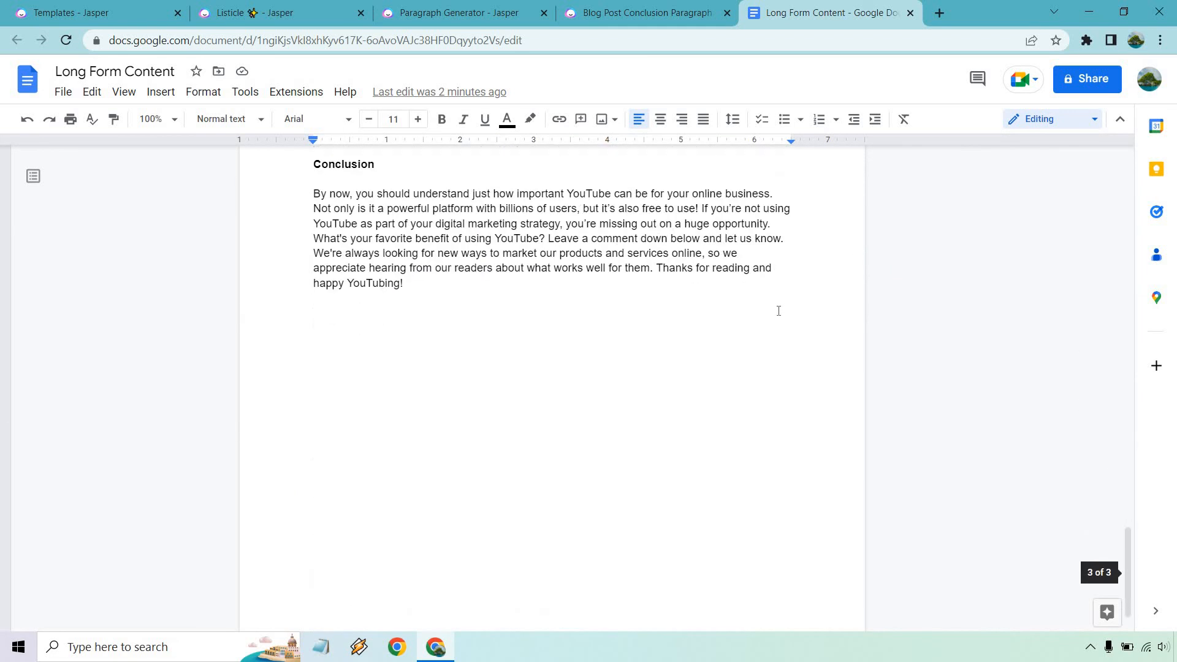
pyautogui.moveTo(702, 402)
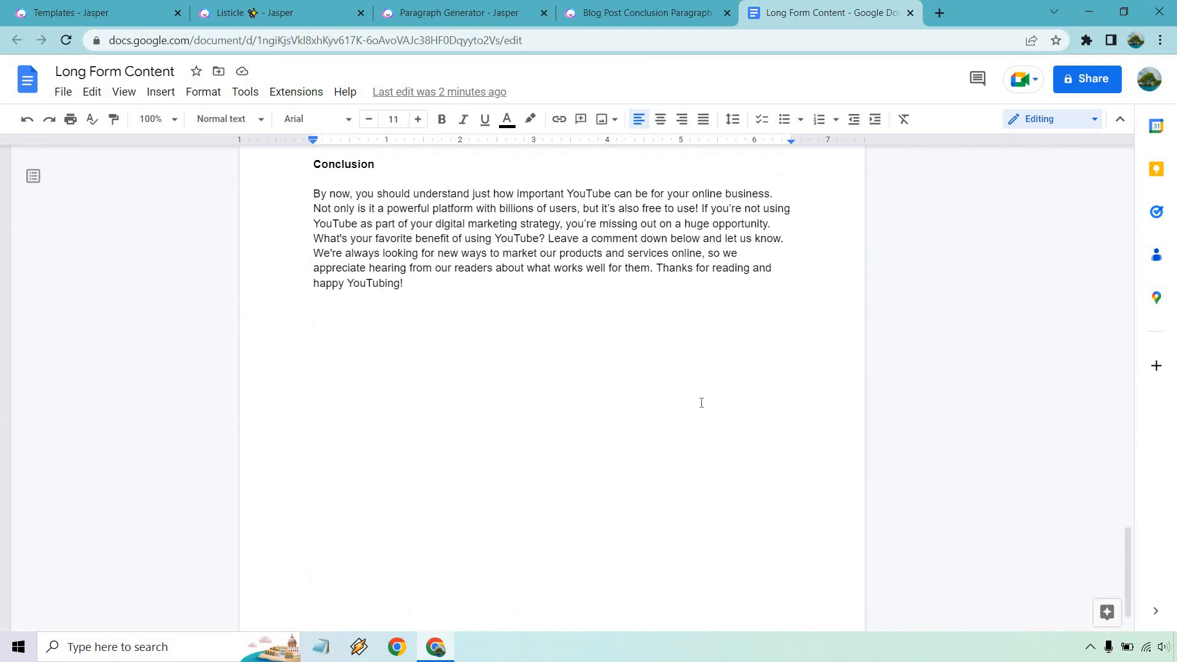
pyautogui.scroll(3)
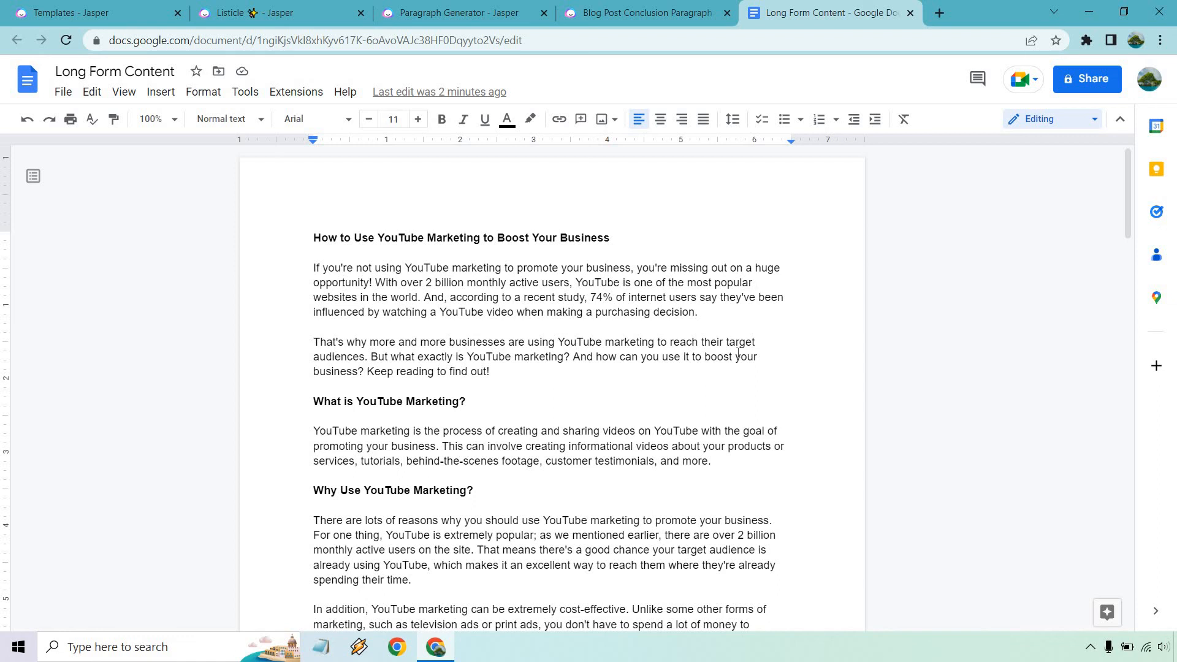
pyautogui.click(757, 282)
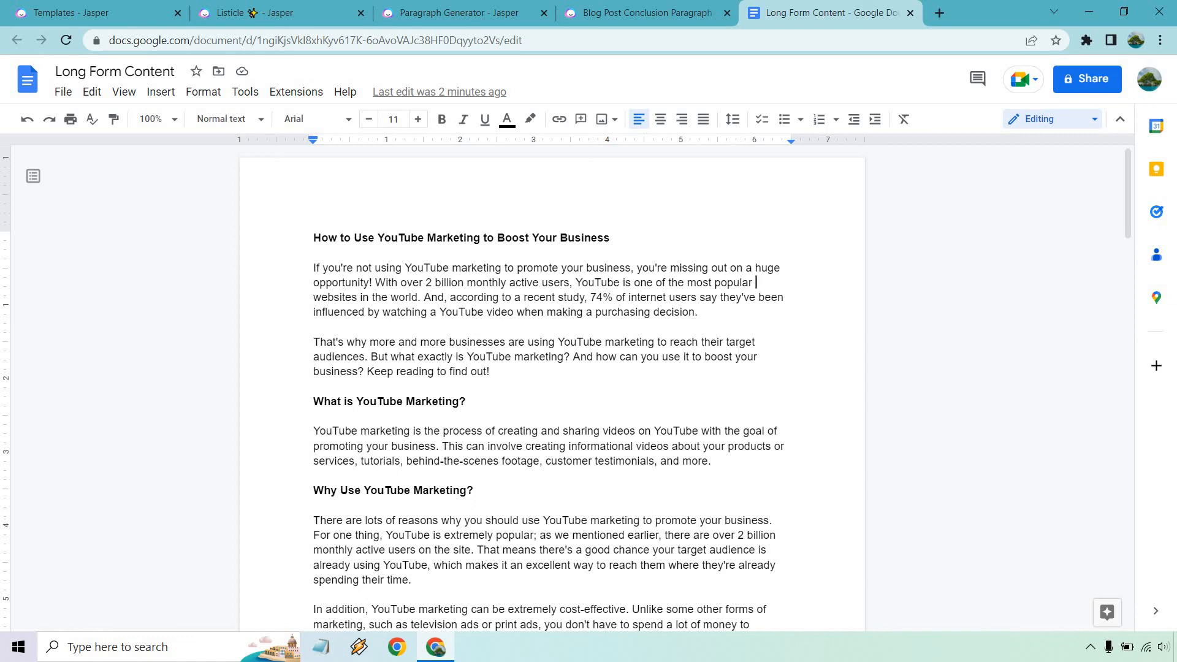
pyautogui.moveTo(737, 355)
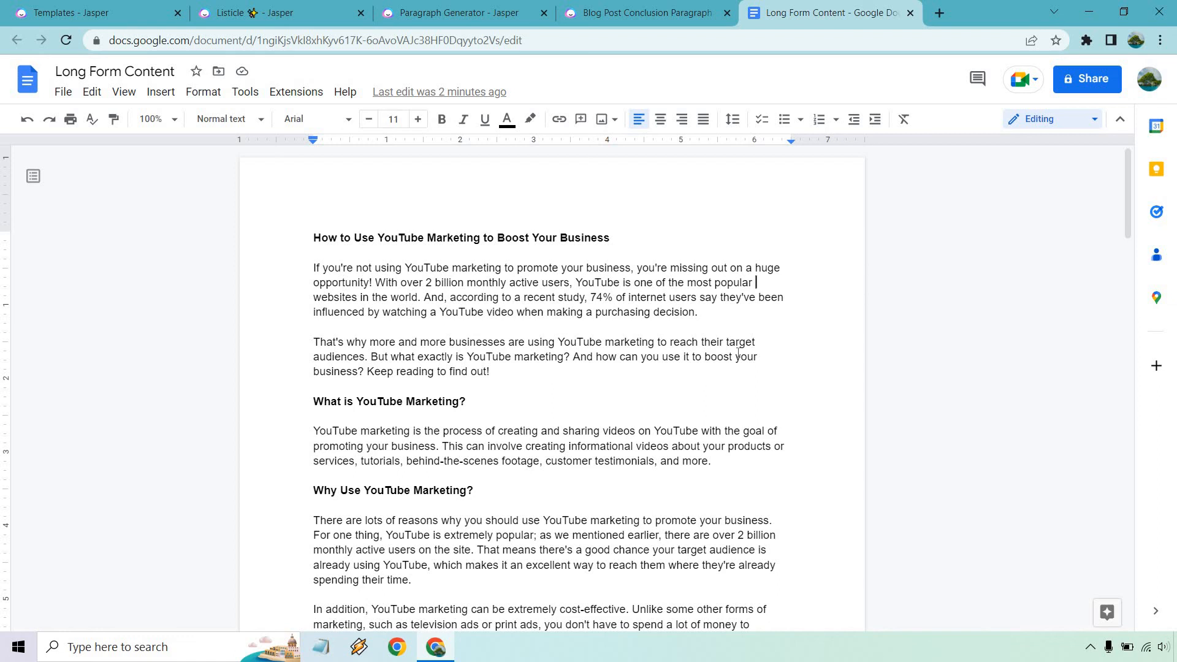